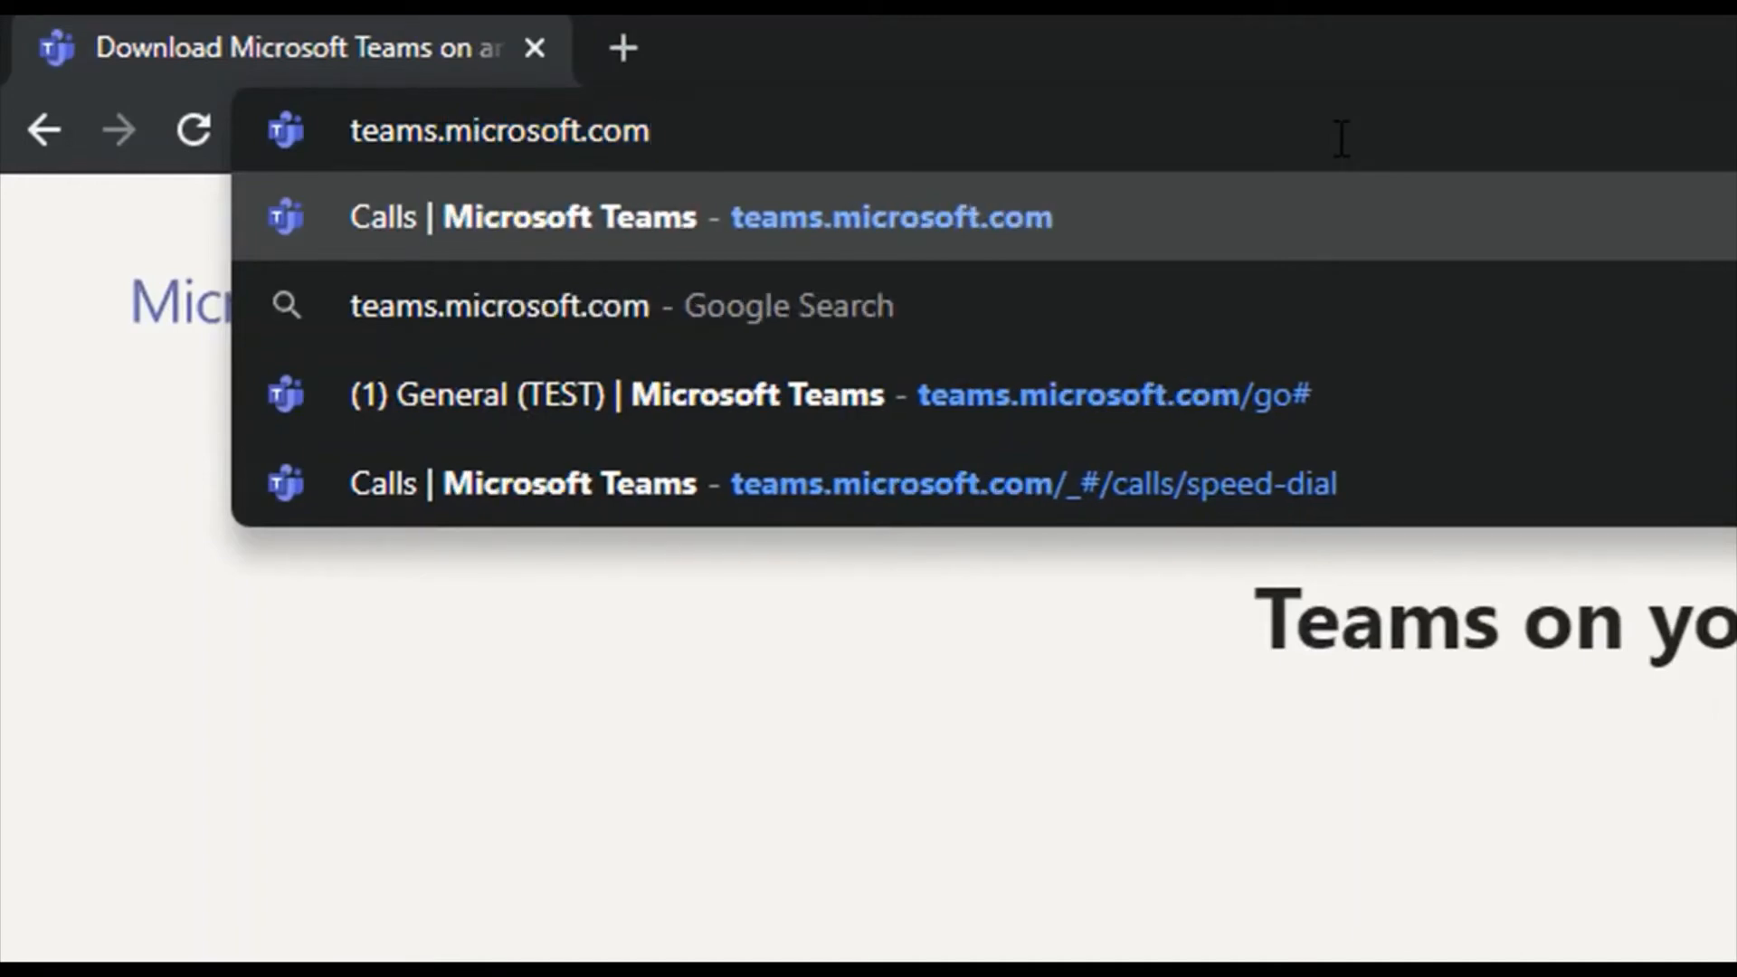
Navigate to teams.microsoft.com/downloads from the address bar
{"action": "type", "text": "/"}
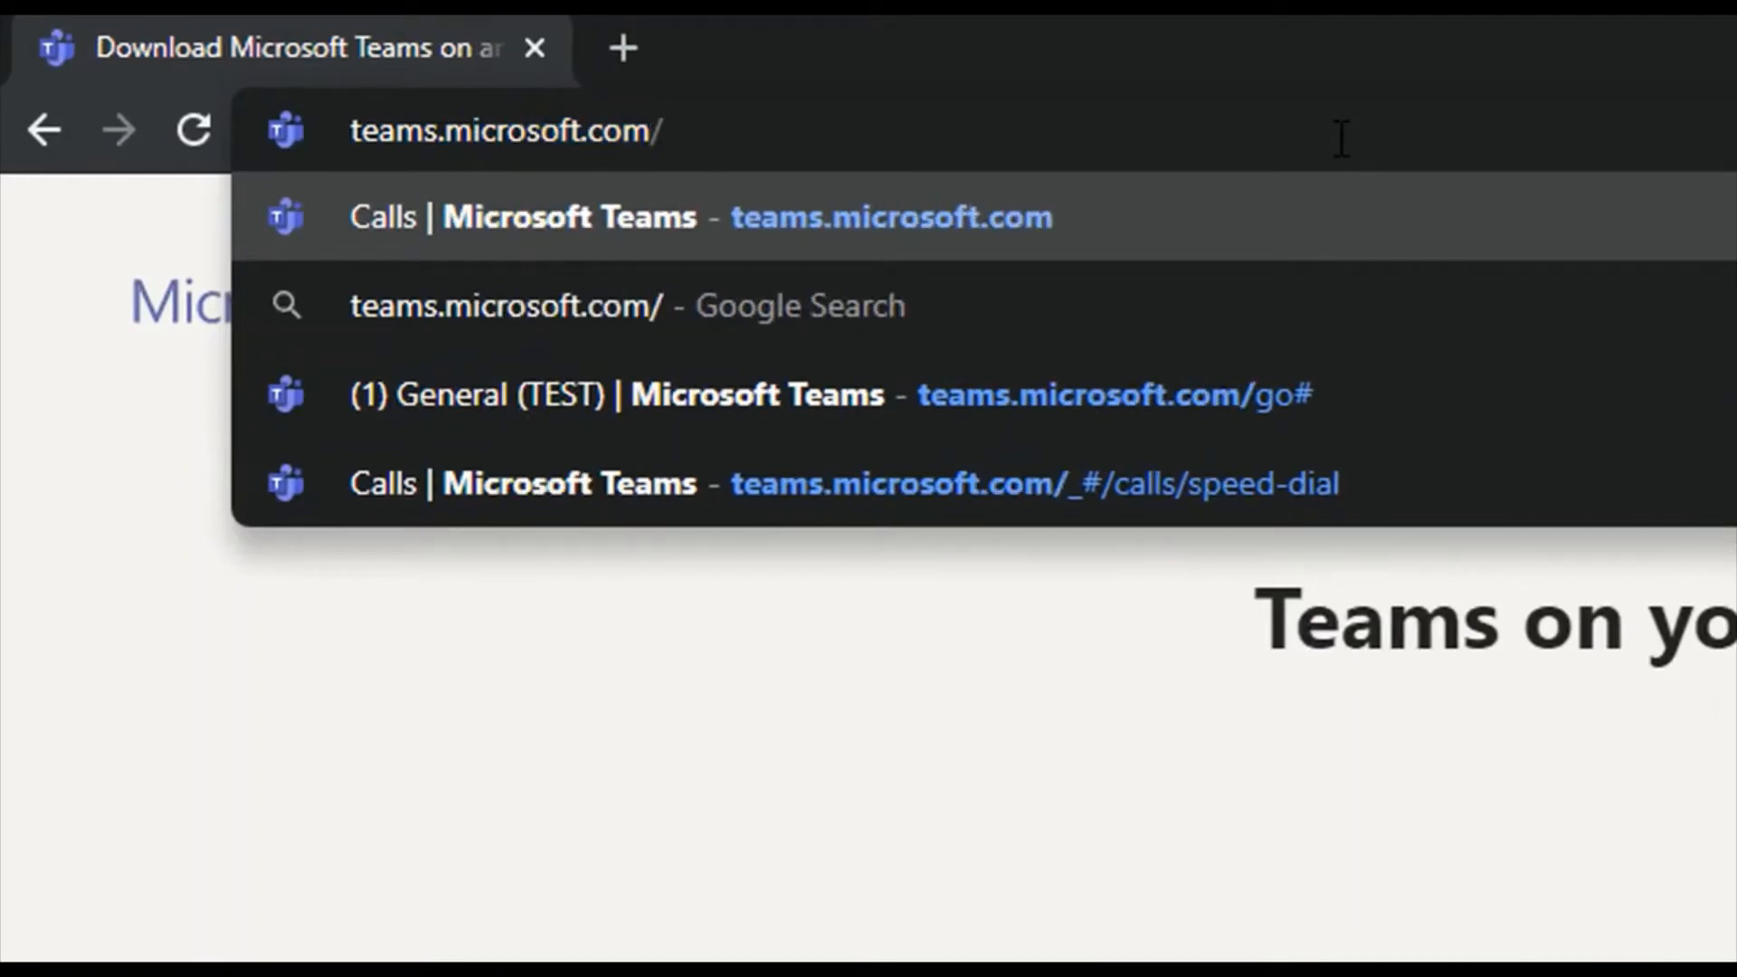
{"action": "type", "text": "/down"}
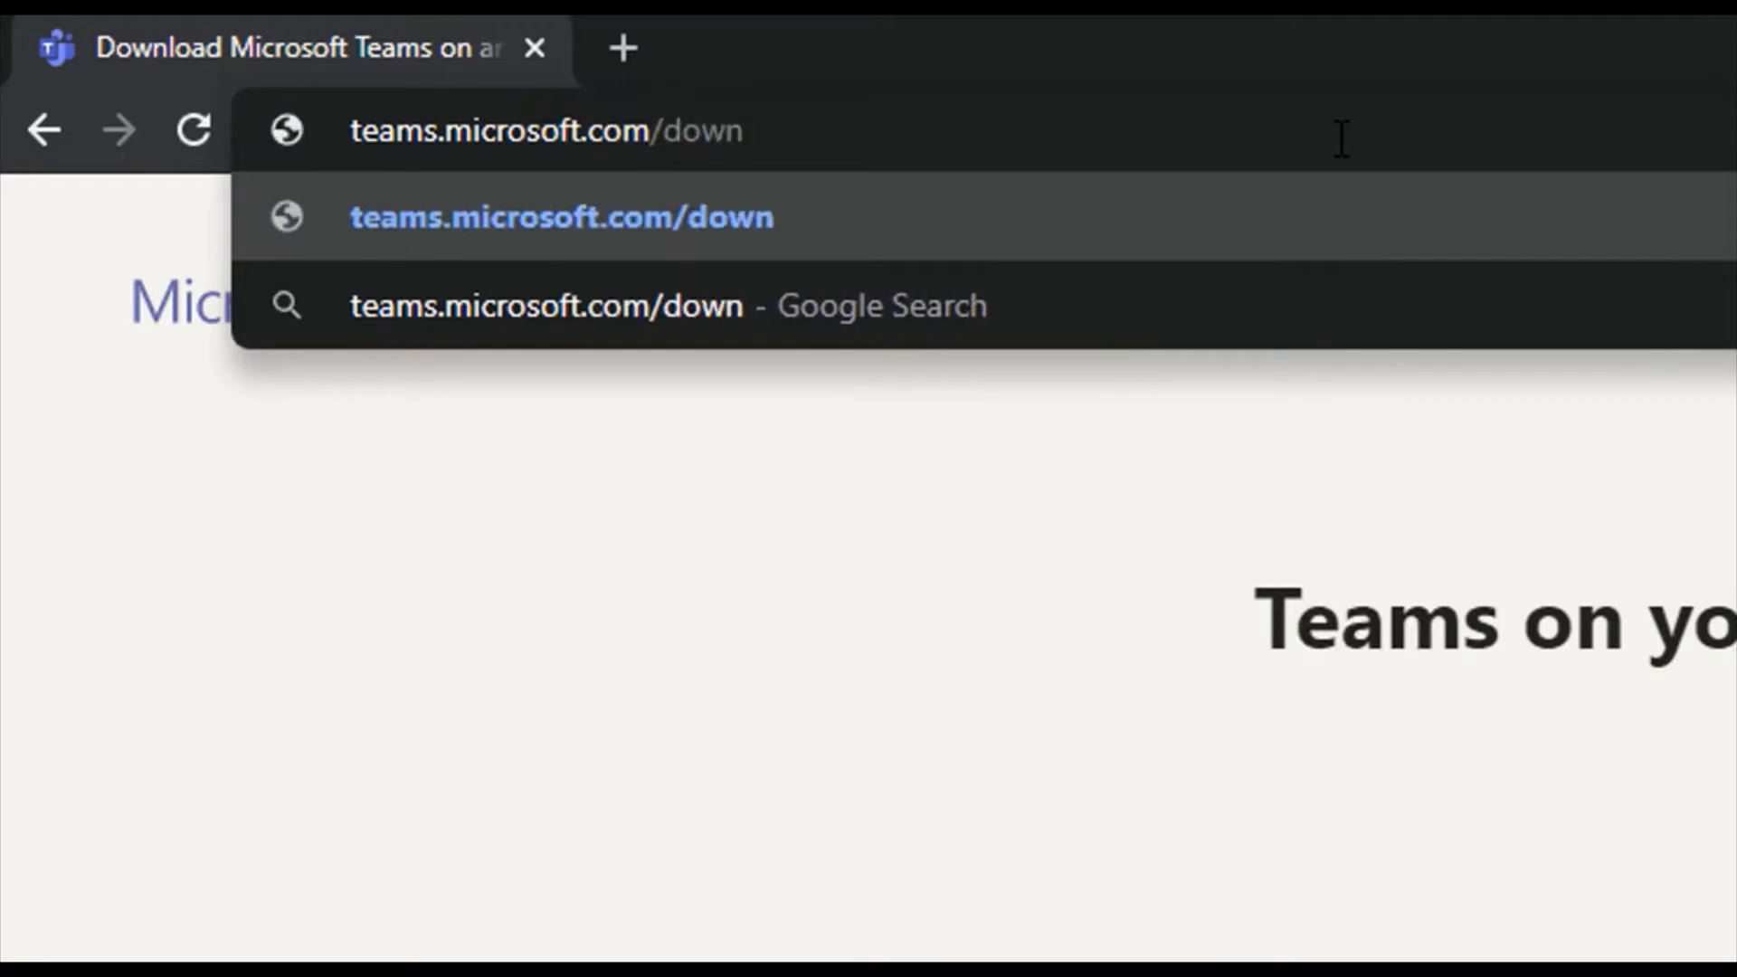
{"action": "type", "text": "loads"}
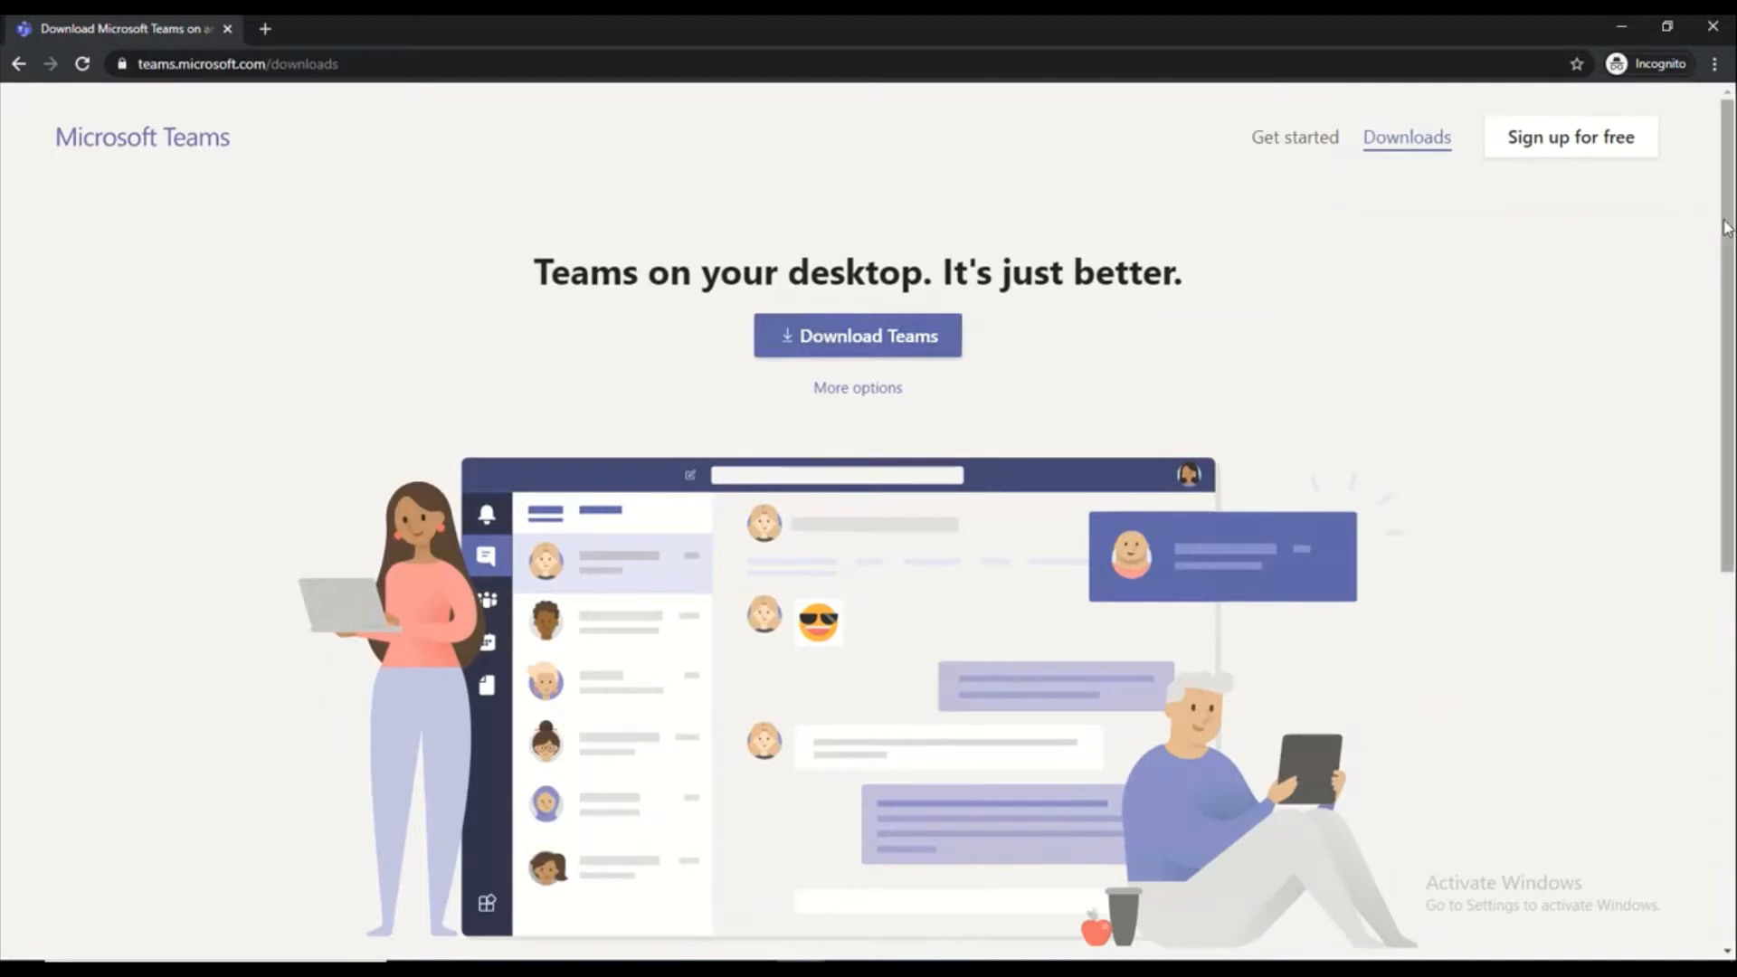
Scroll to the 'Get Teams on all your devices' section listing desktop and mobile downloads
{"action": "scroll", "scroll_direction": "down", "scroll_amount": 3}
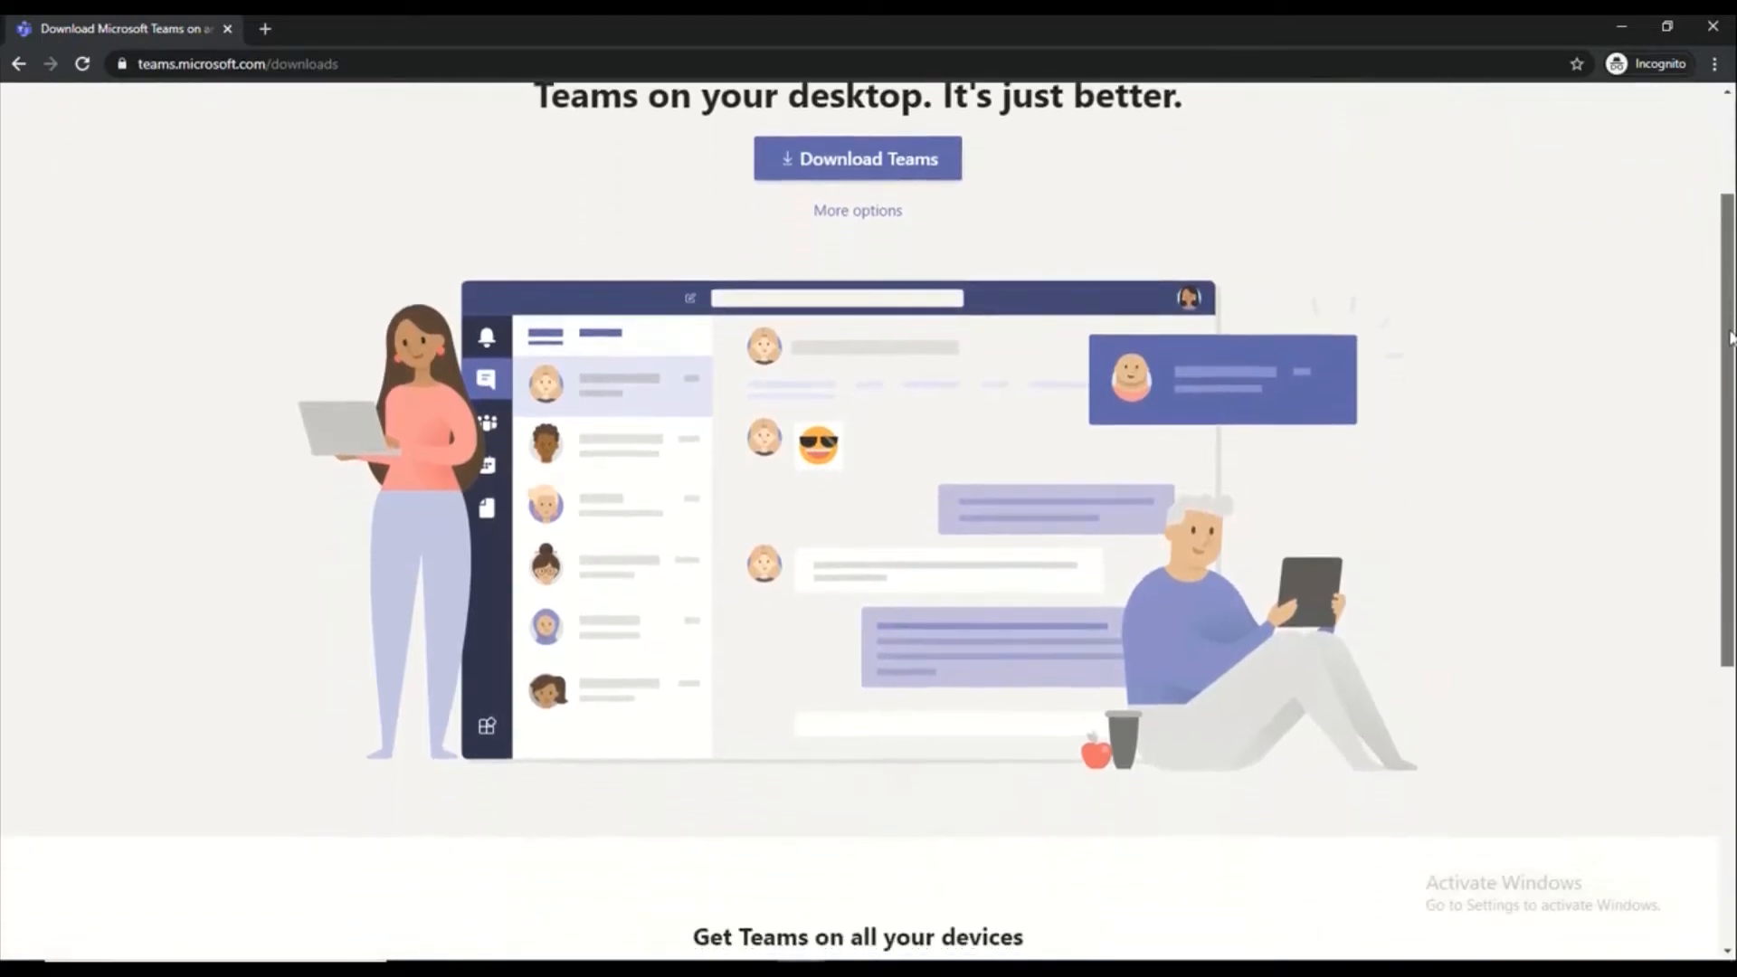
{"action": "scroll", "scroll_direction": "down", "scroll_amount": 3}
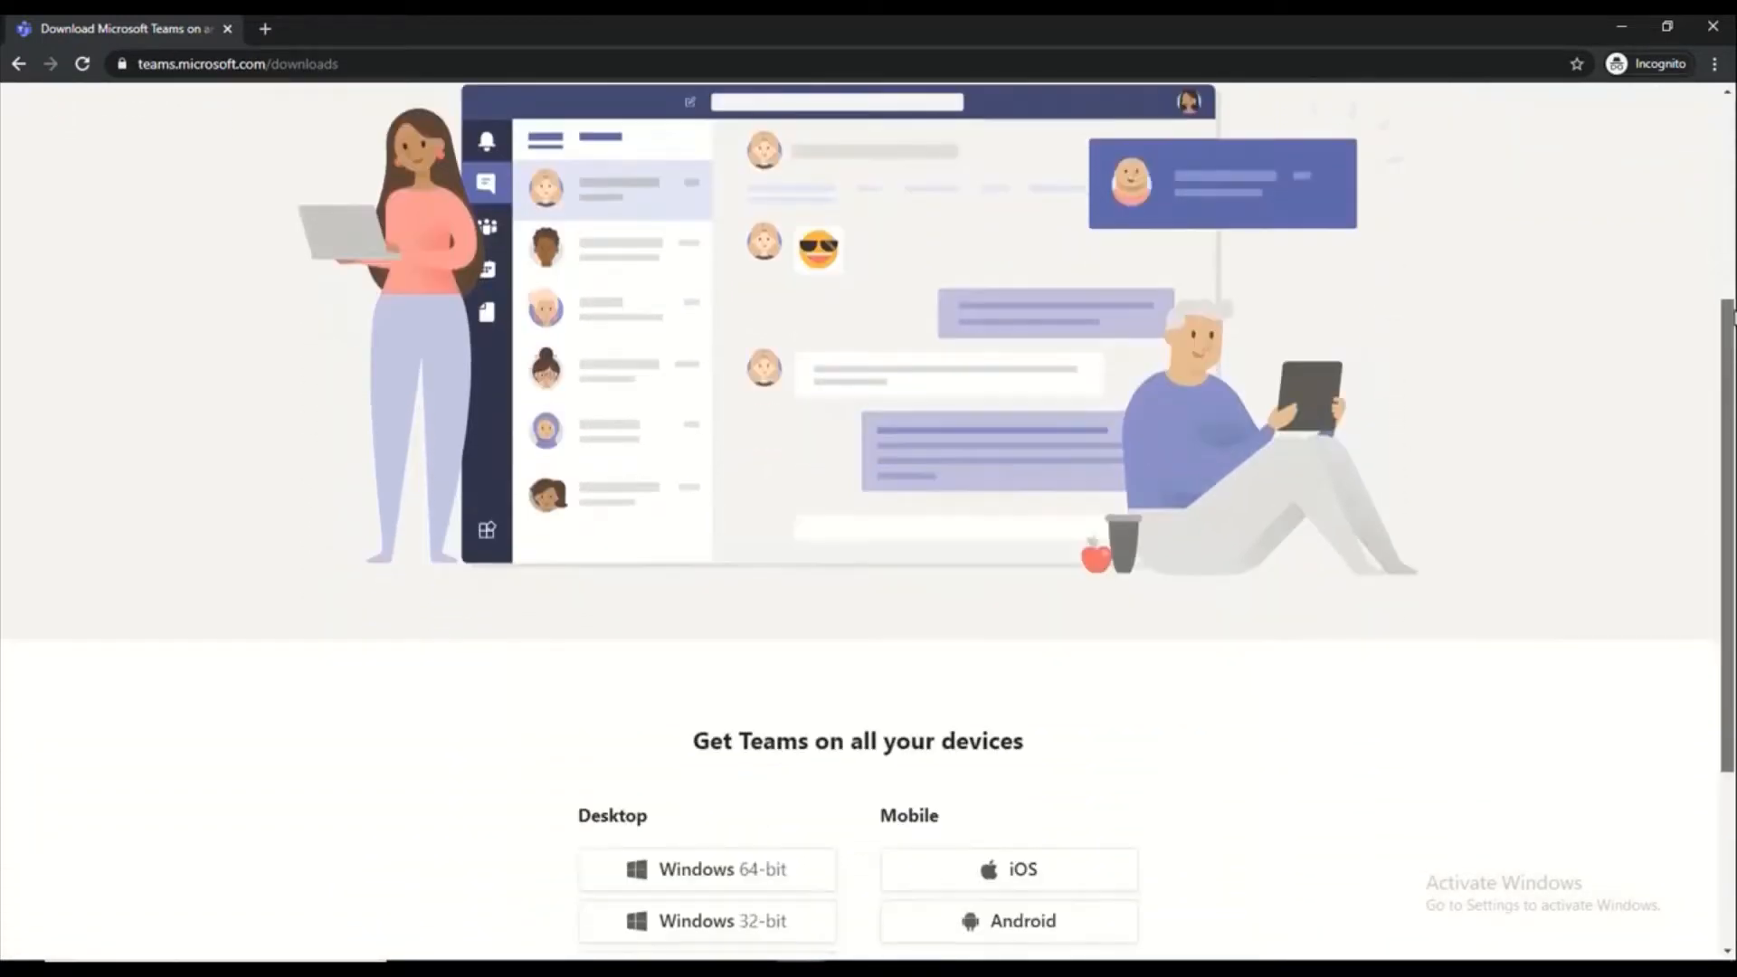
{"action": "scroll", "scroll_direction": "up", "scroll_amount": 3}
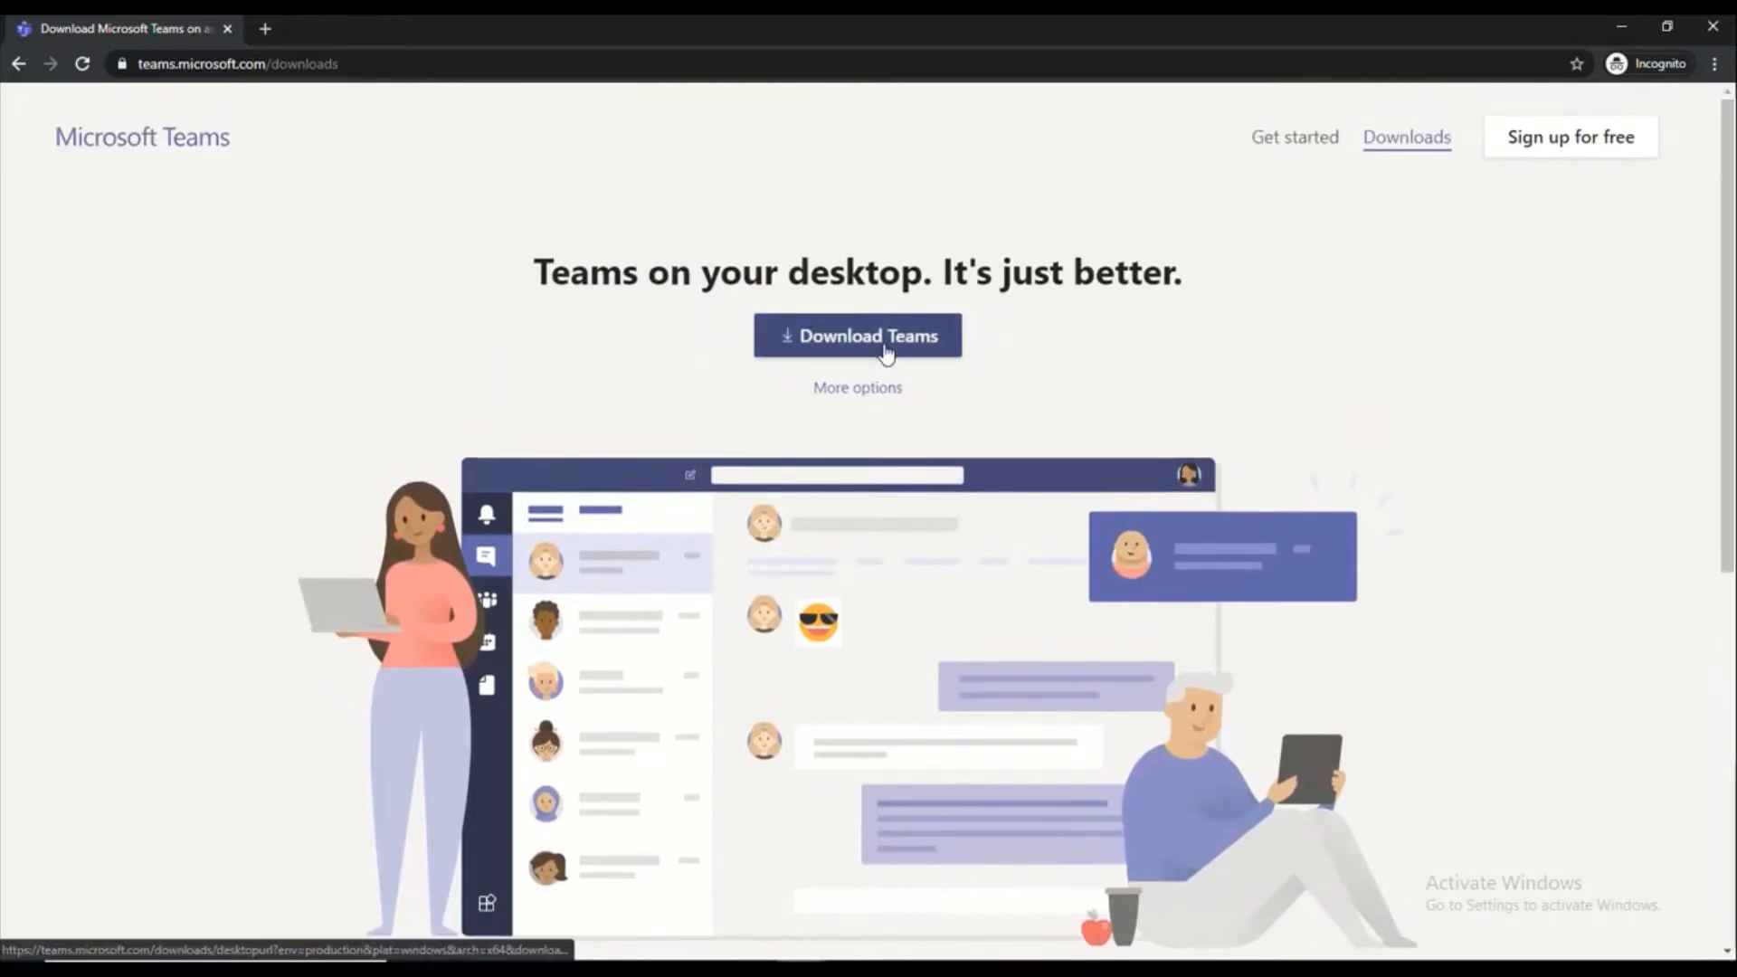
{"action": "scroll", "scroll_direction": "down", "scroll_amount": 3}
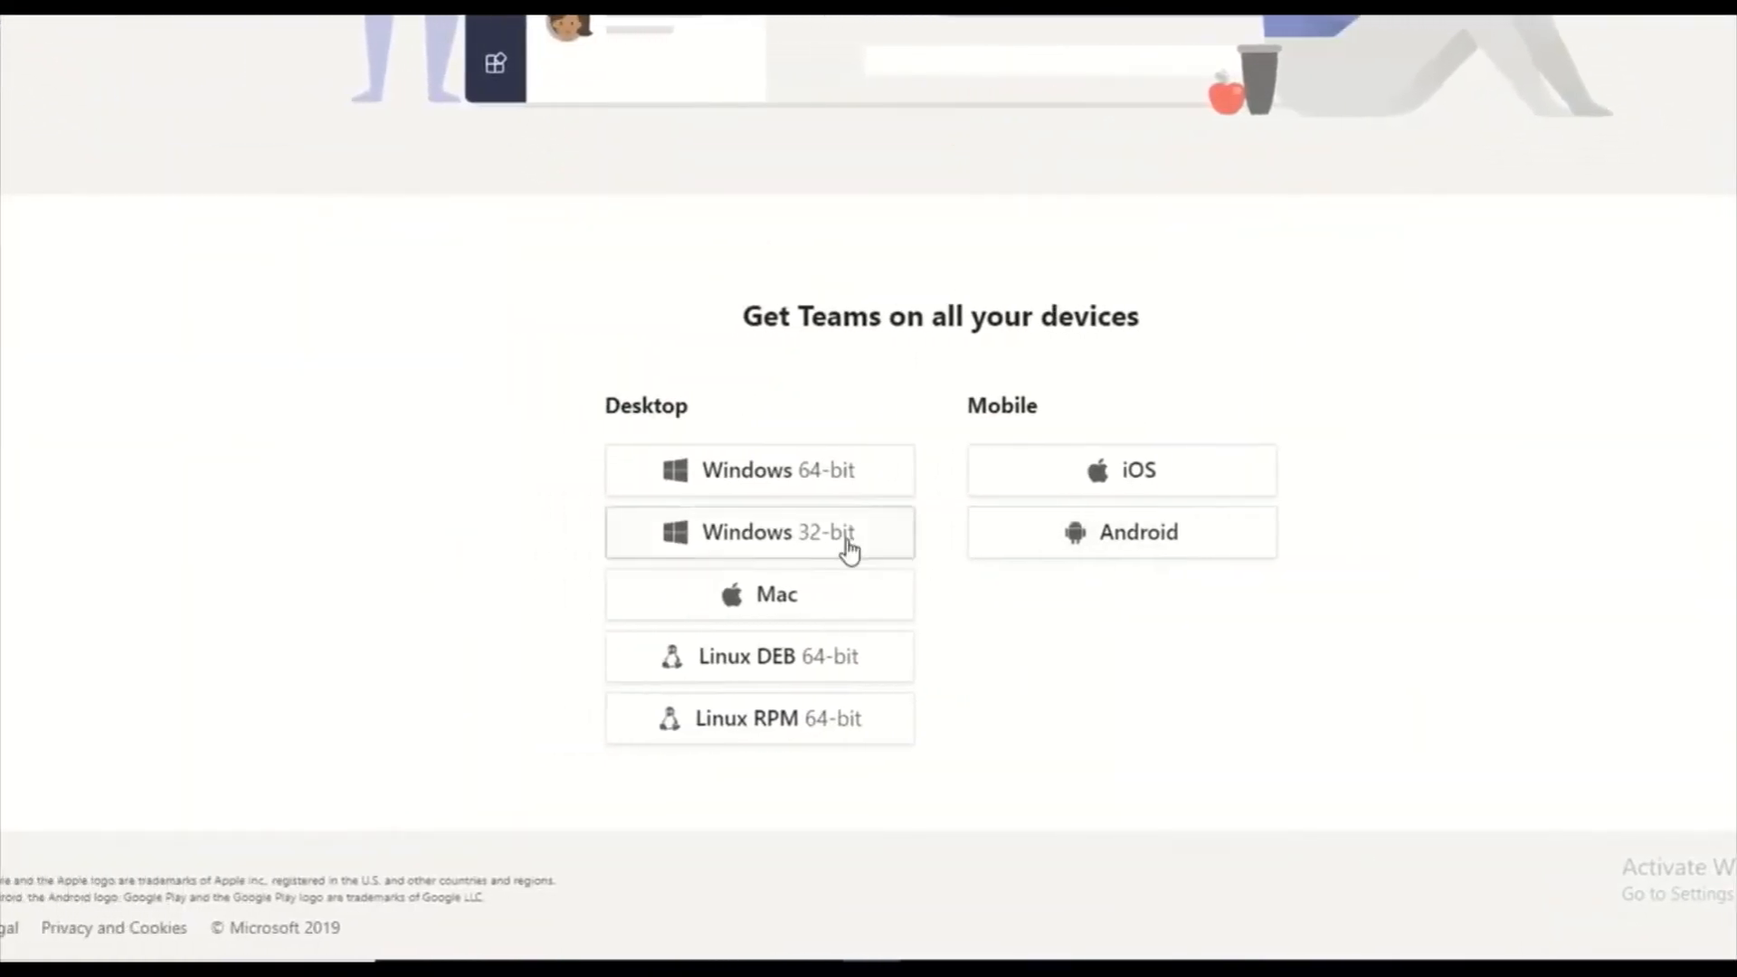
{"action": "left_click", "coordinate": [776, 532]}
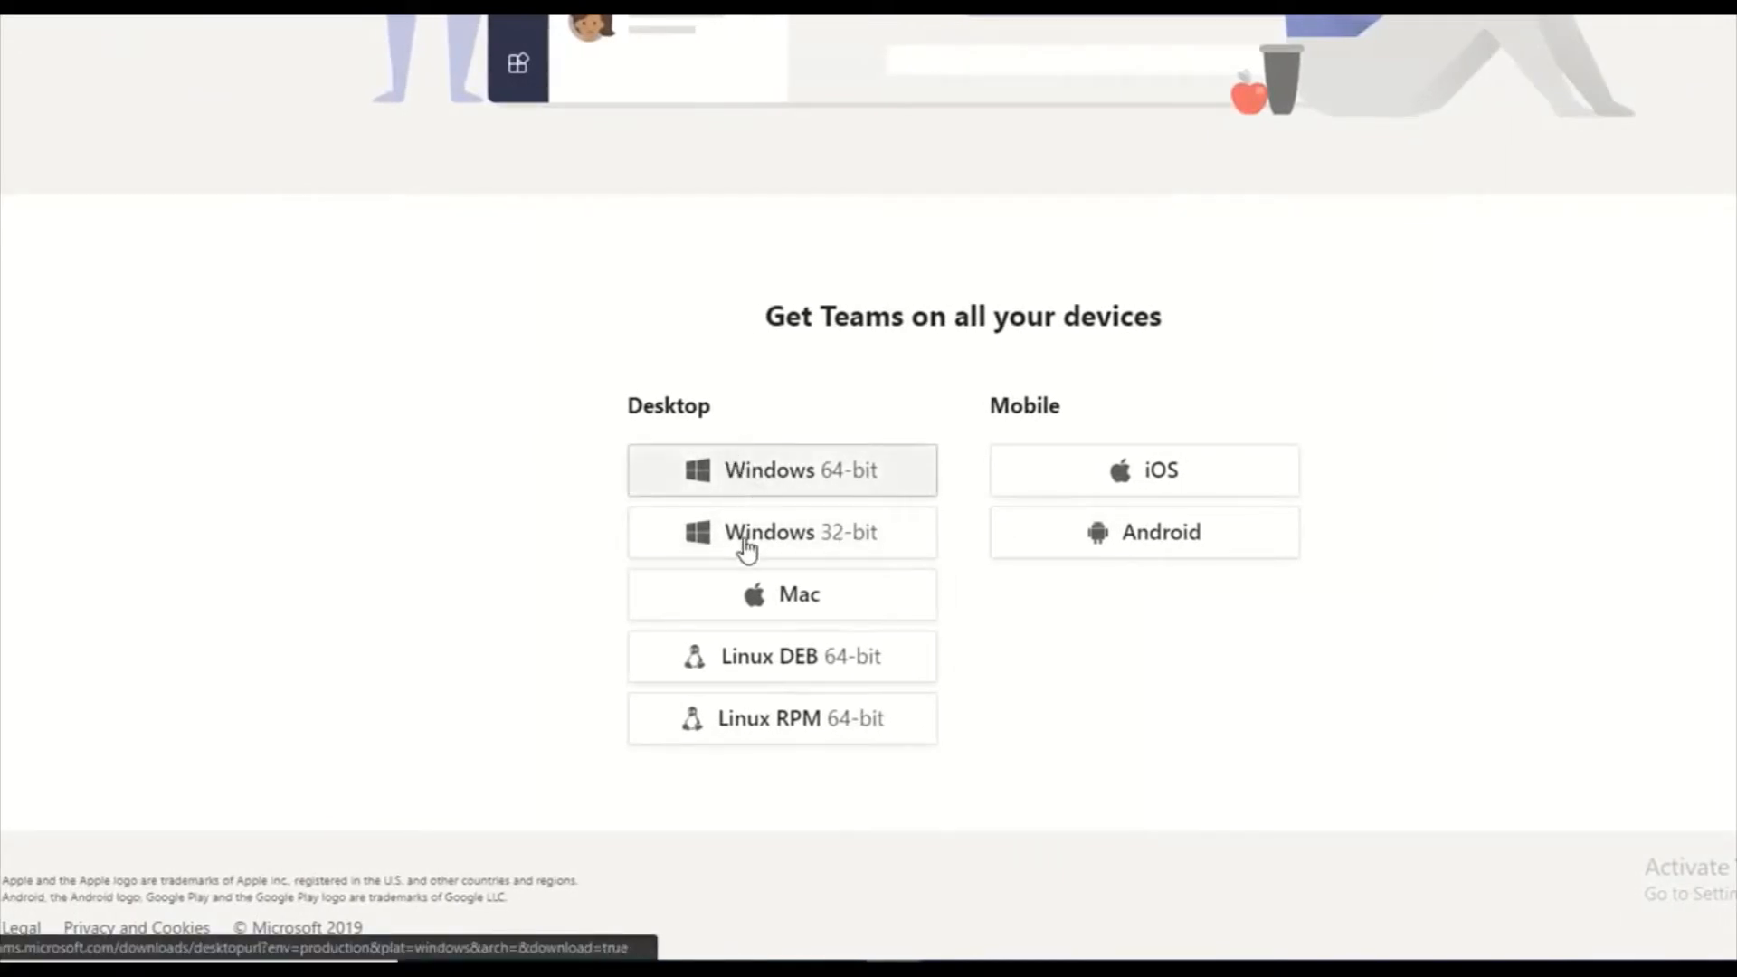
{"action": "mouse_move", "coordinate": [801, 543]}
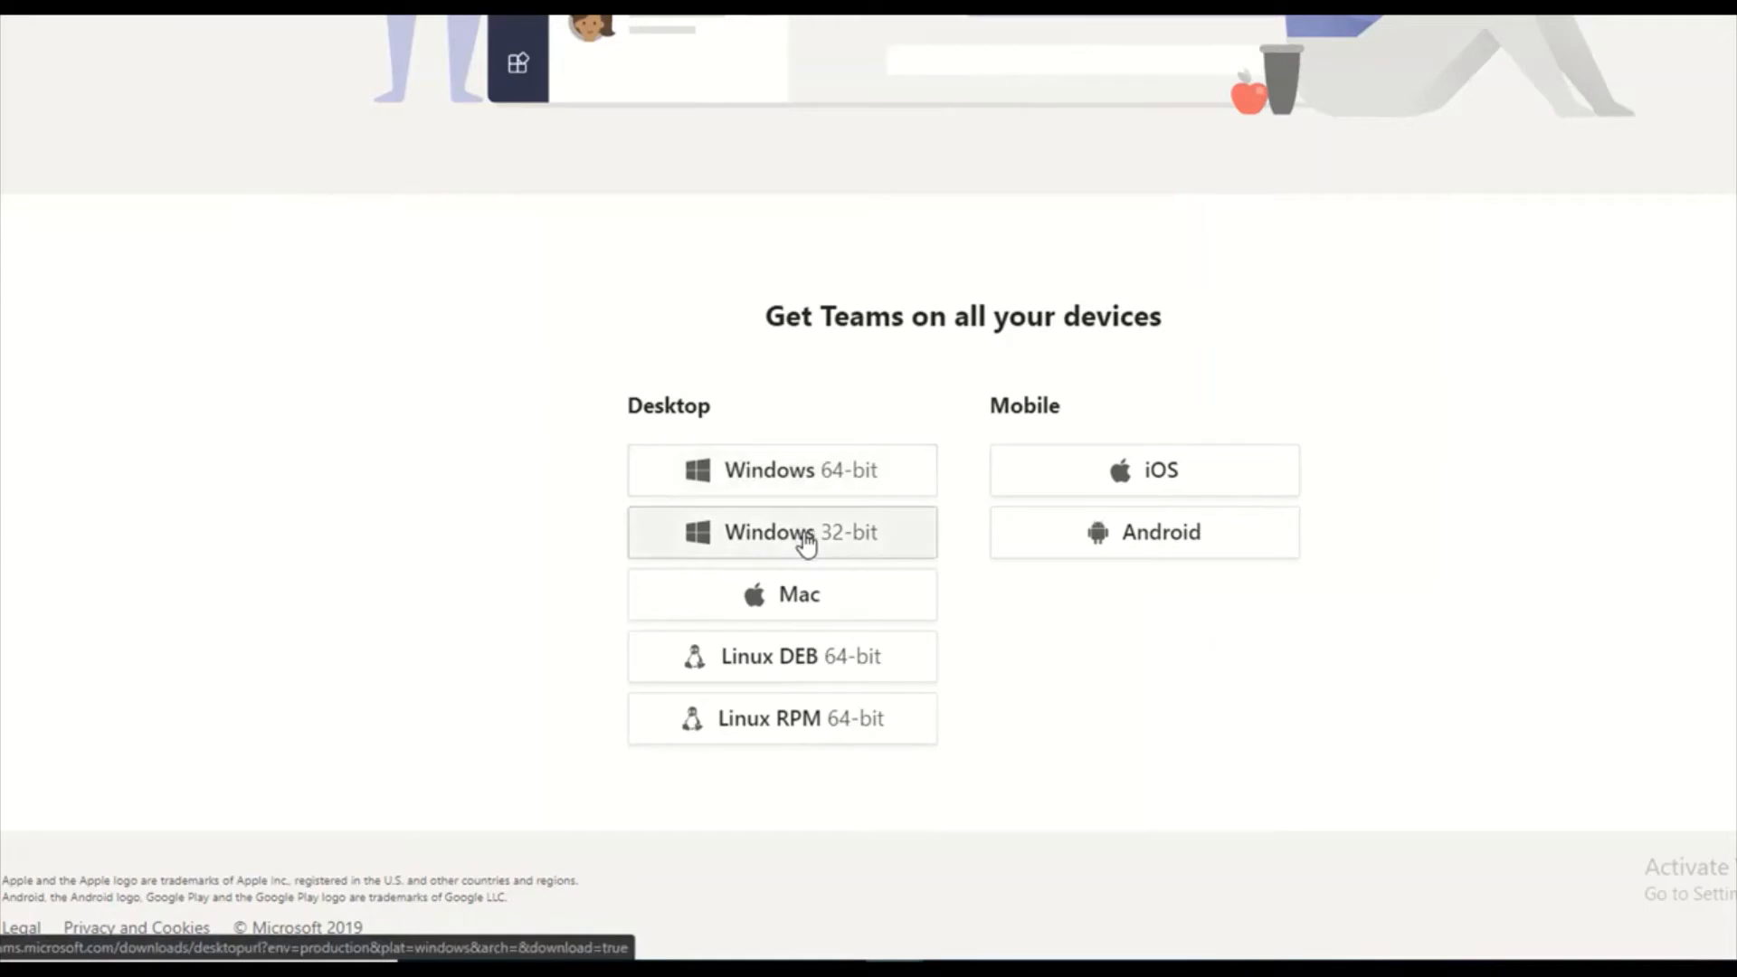
{"action": "mouse_move", "coordinate": [772, 679]}
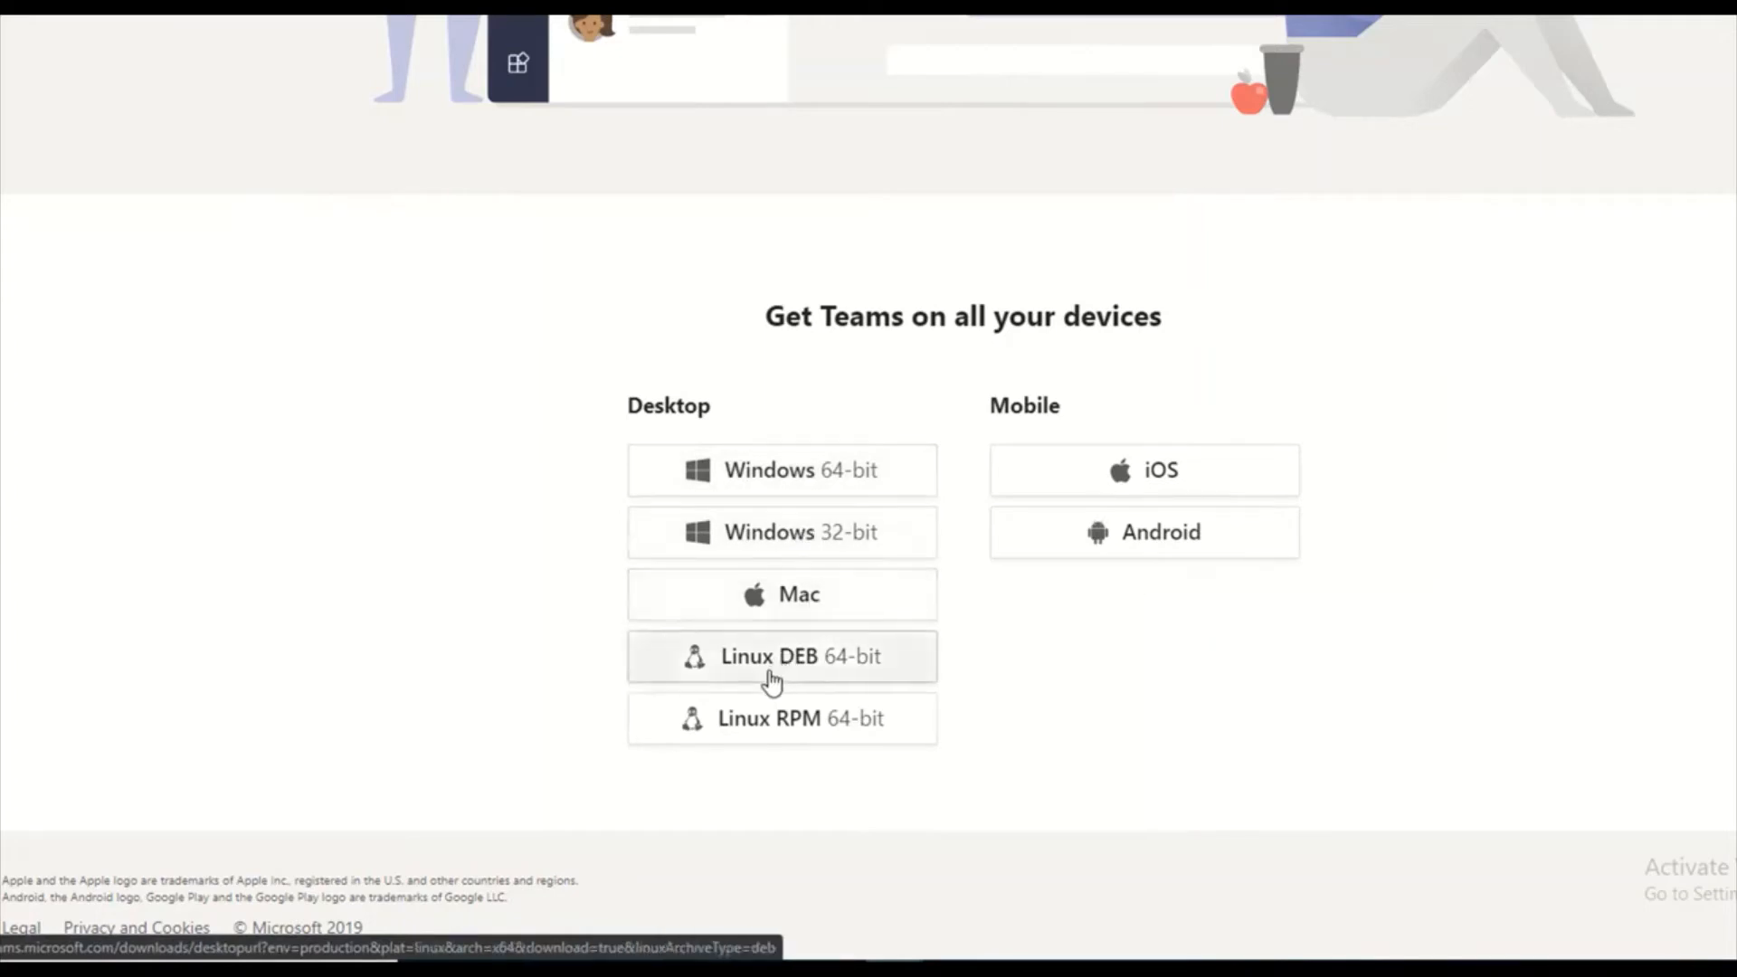
{"action": "mouse_move", "coordinate": [769, 738]}
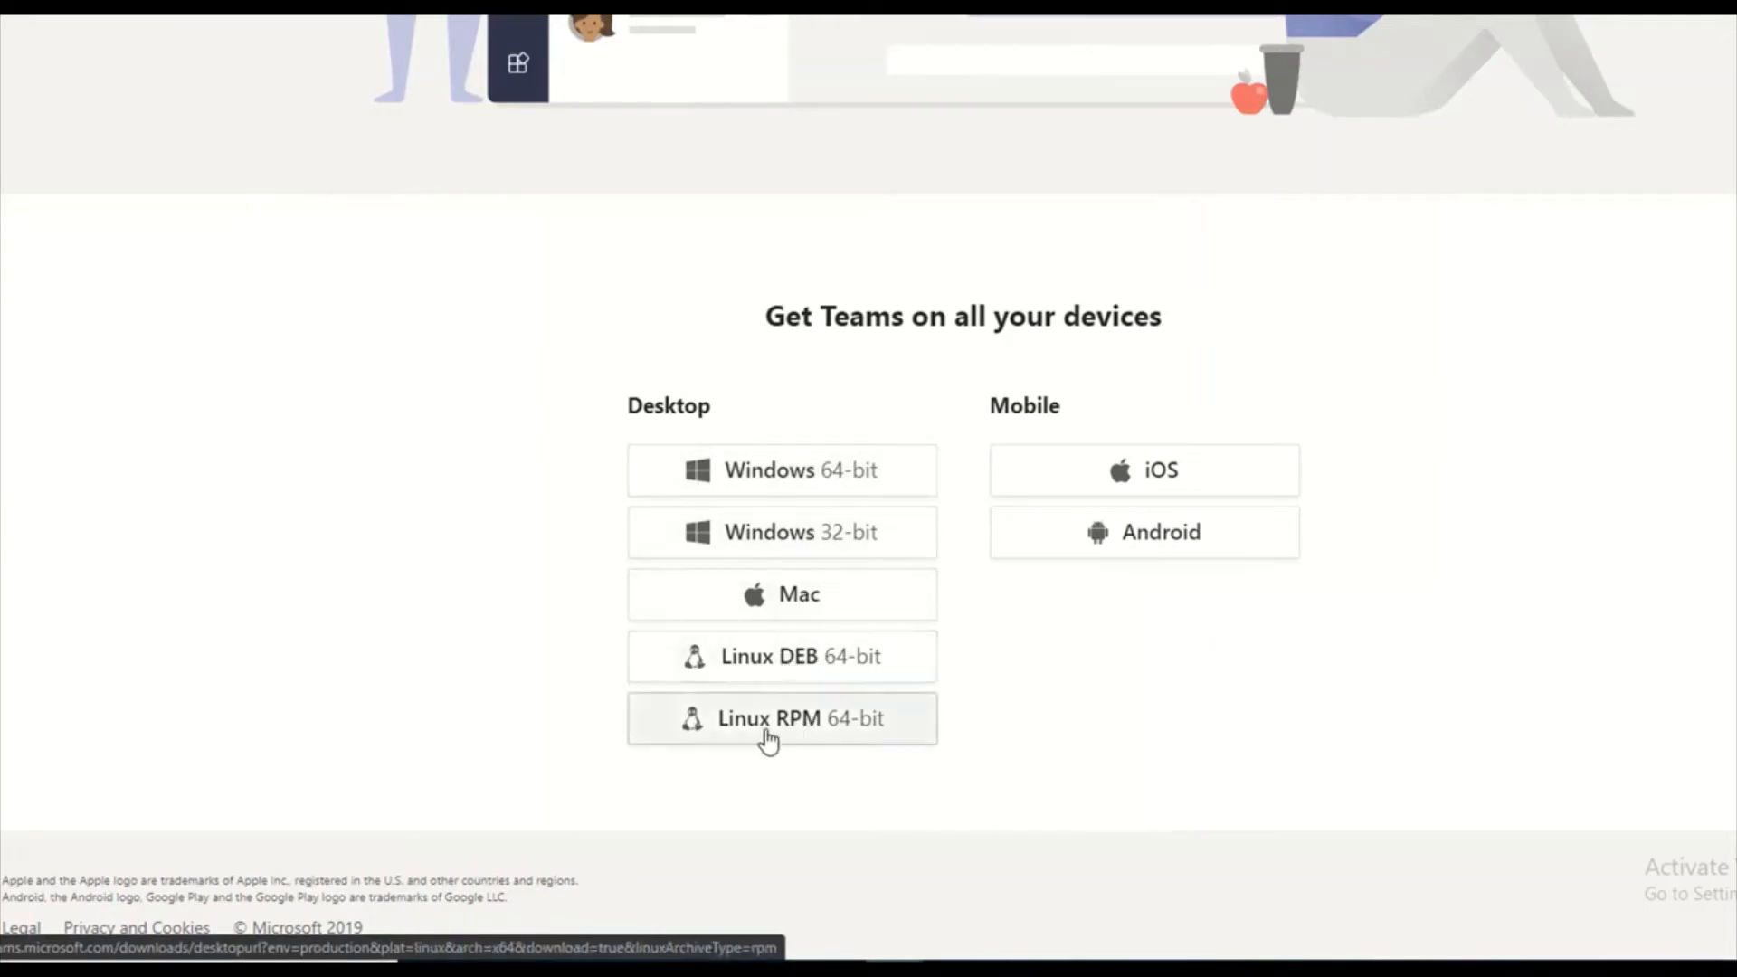
{"action": "mouse_move", "coordinate": [796, 731]}
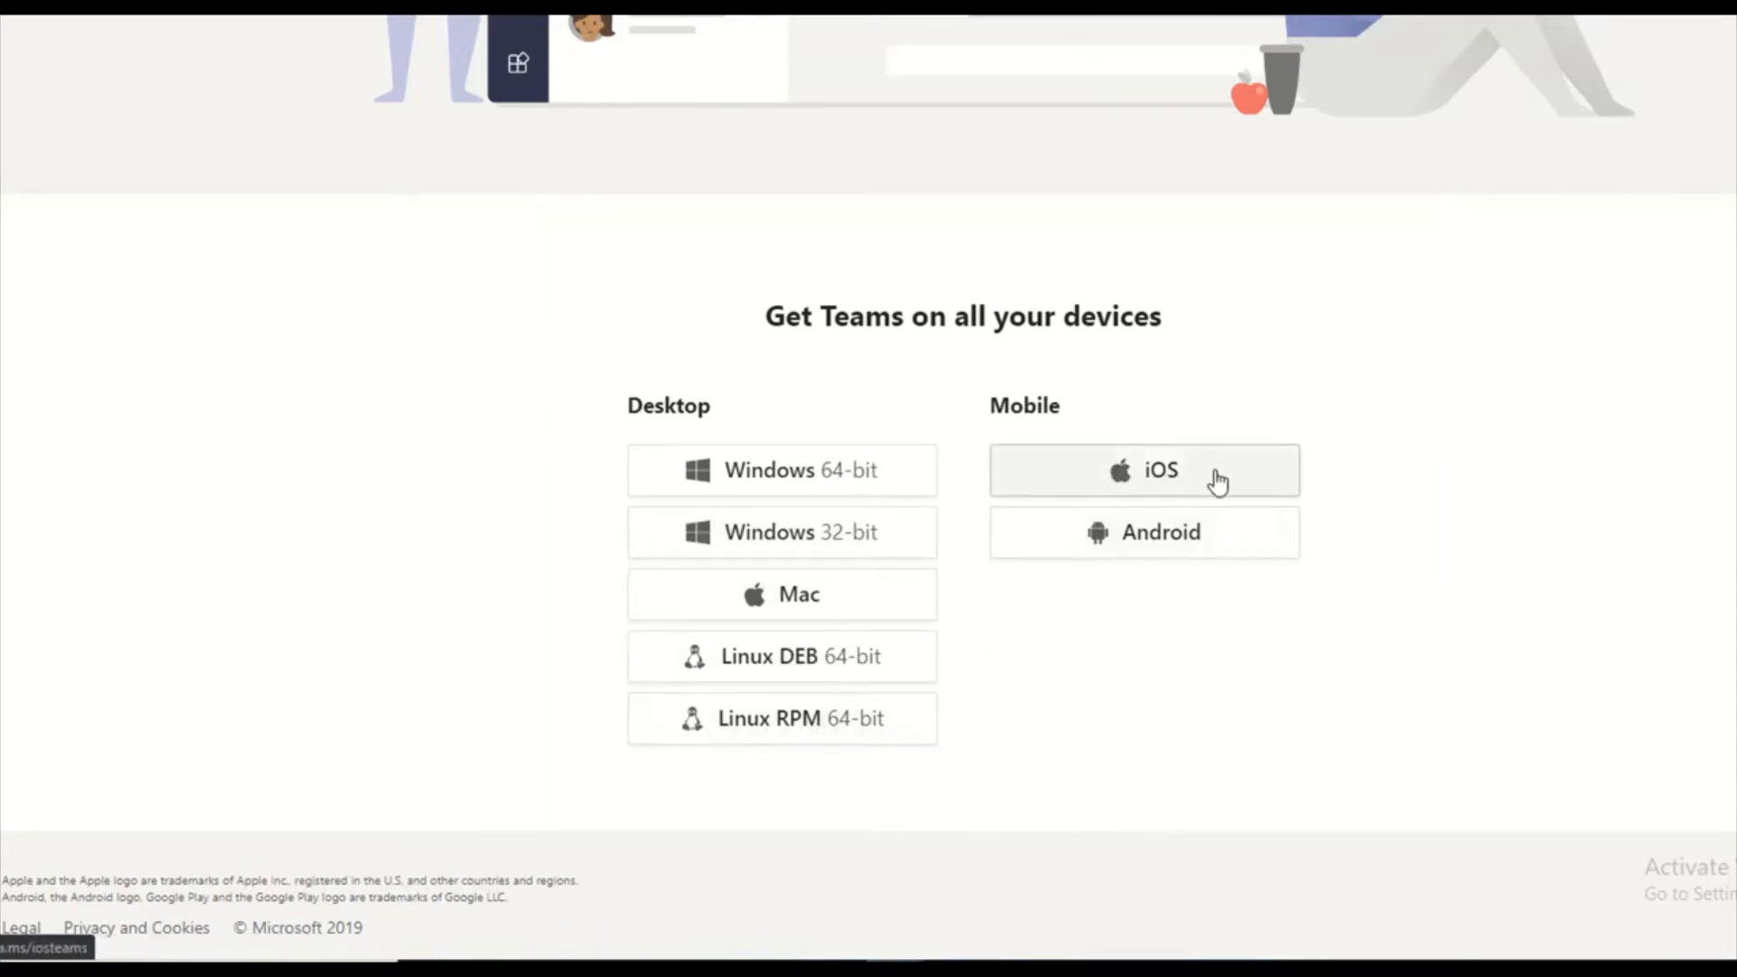
{"action": "mouse_move", "coordinate": [1520, 604]}
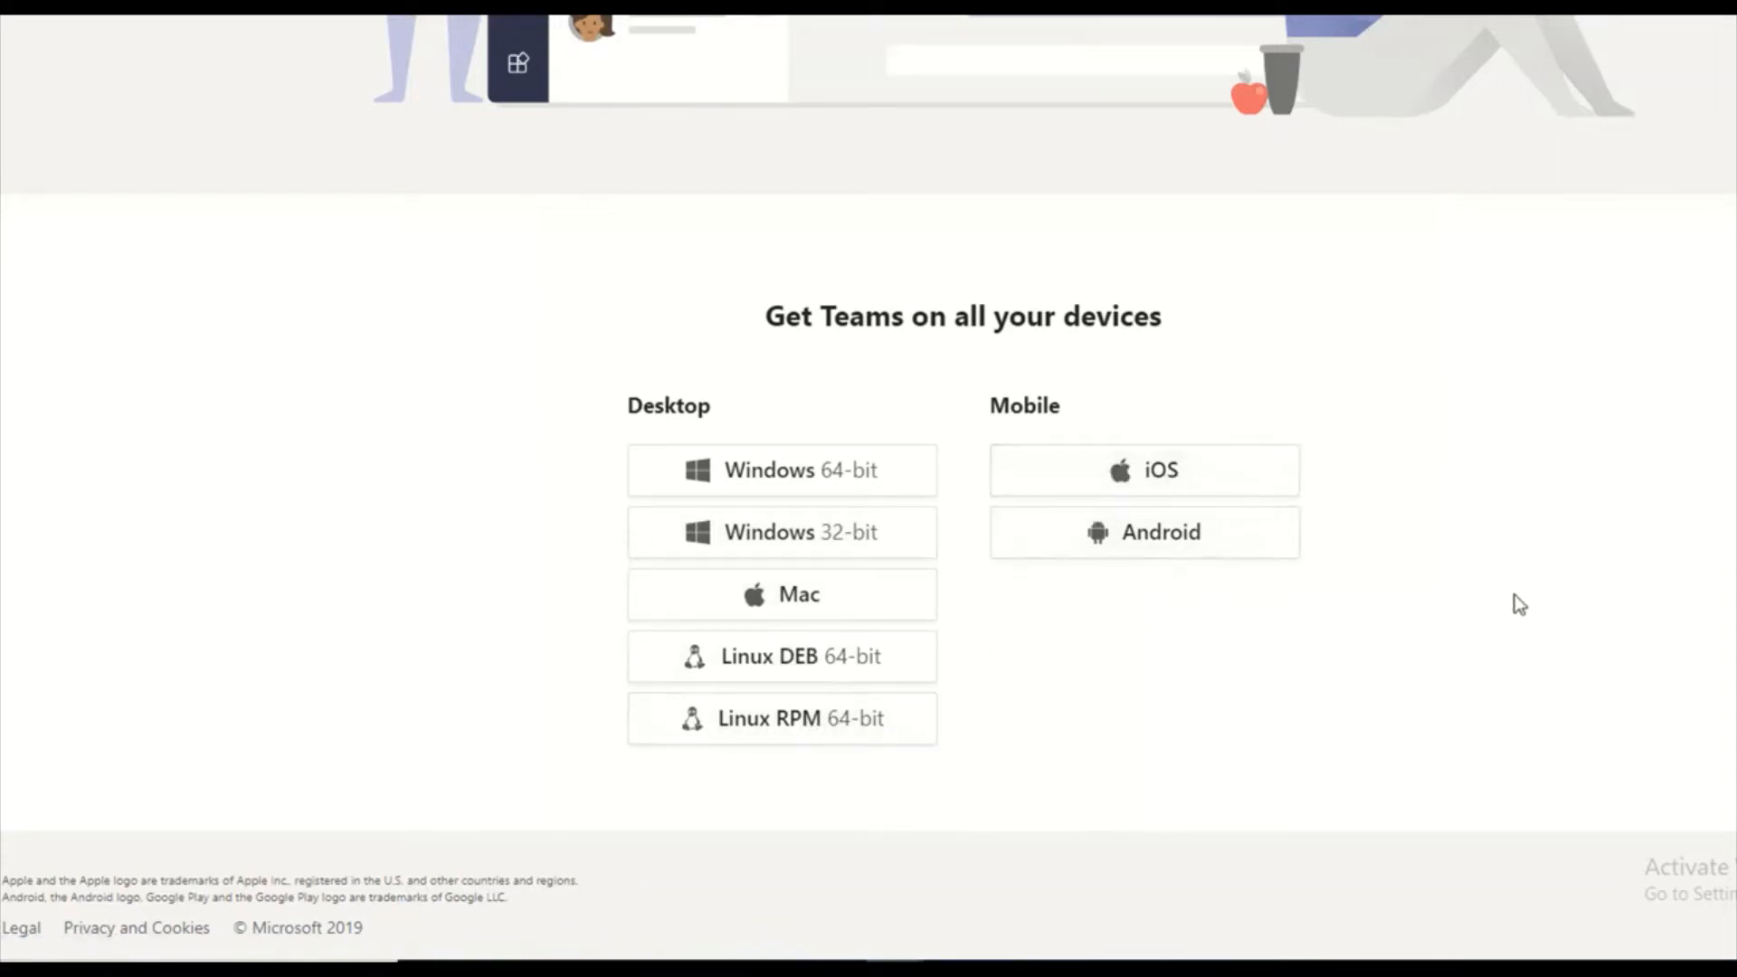
{"action": "mouse_move", "coordinate": [808, 471]}
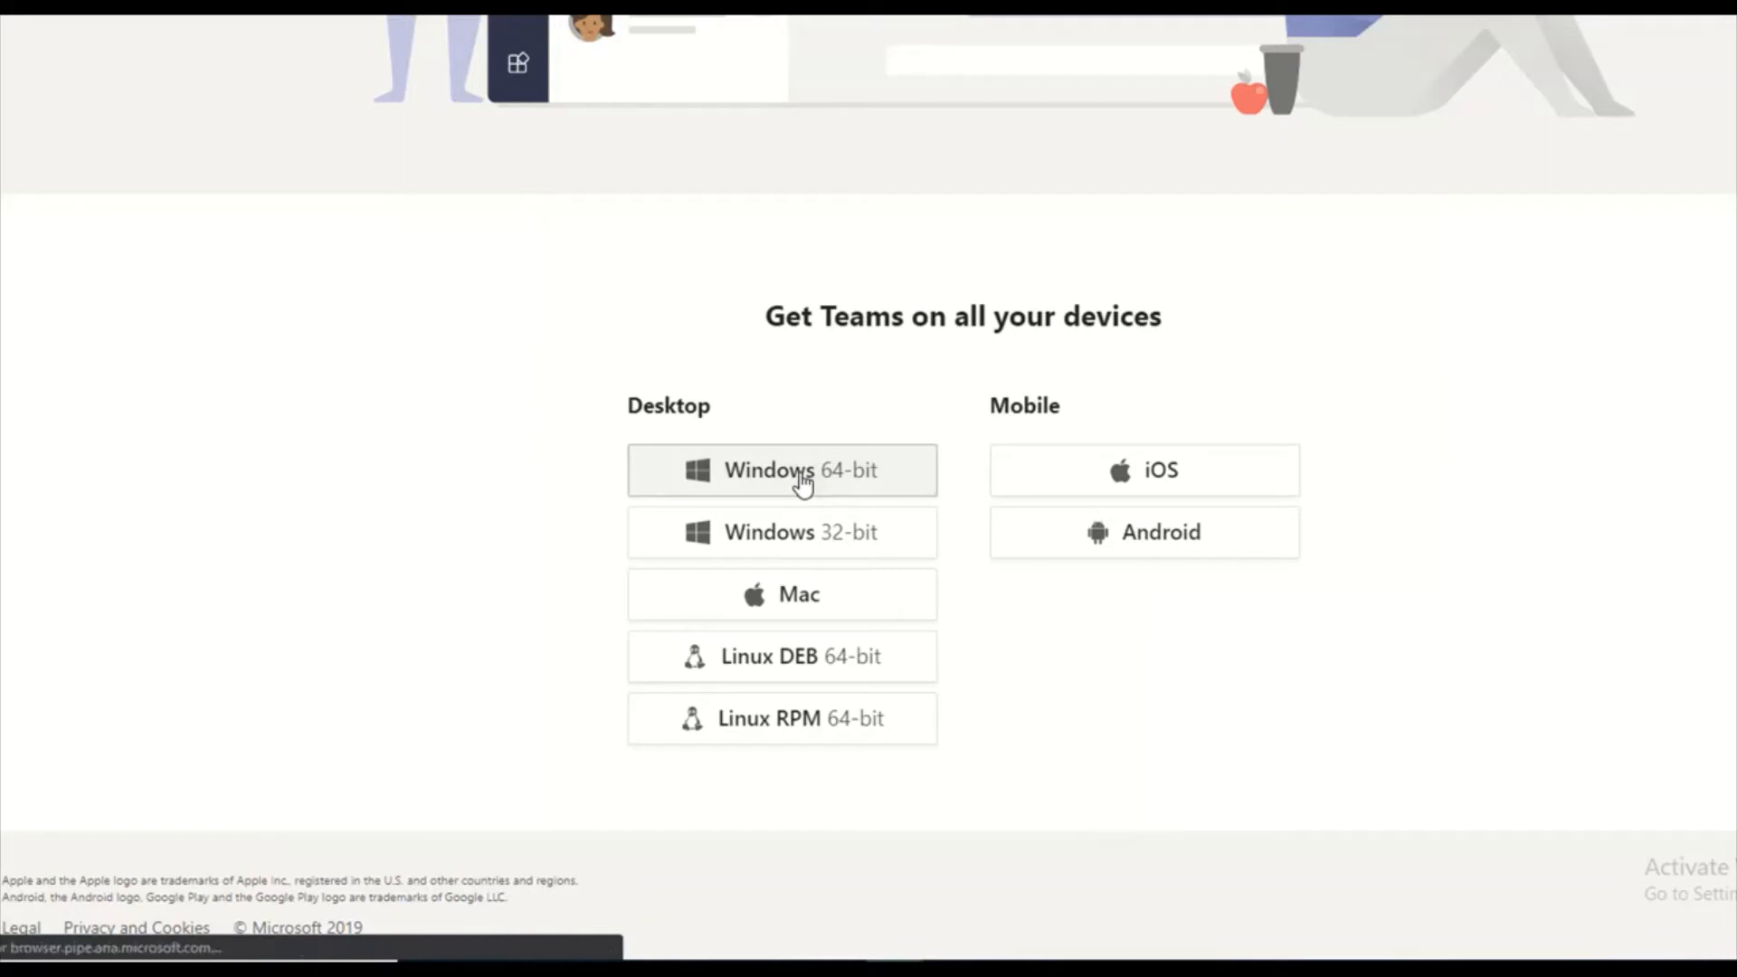
Download the Windows 64-bit installer Teams_windows_x64.exe
{"action": "left_click", "coordinate": [781, 470]}
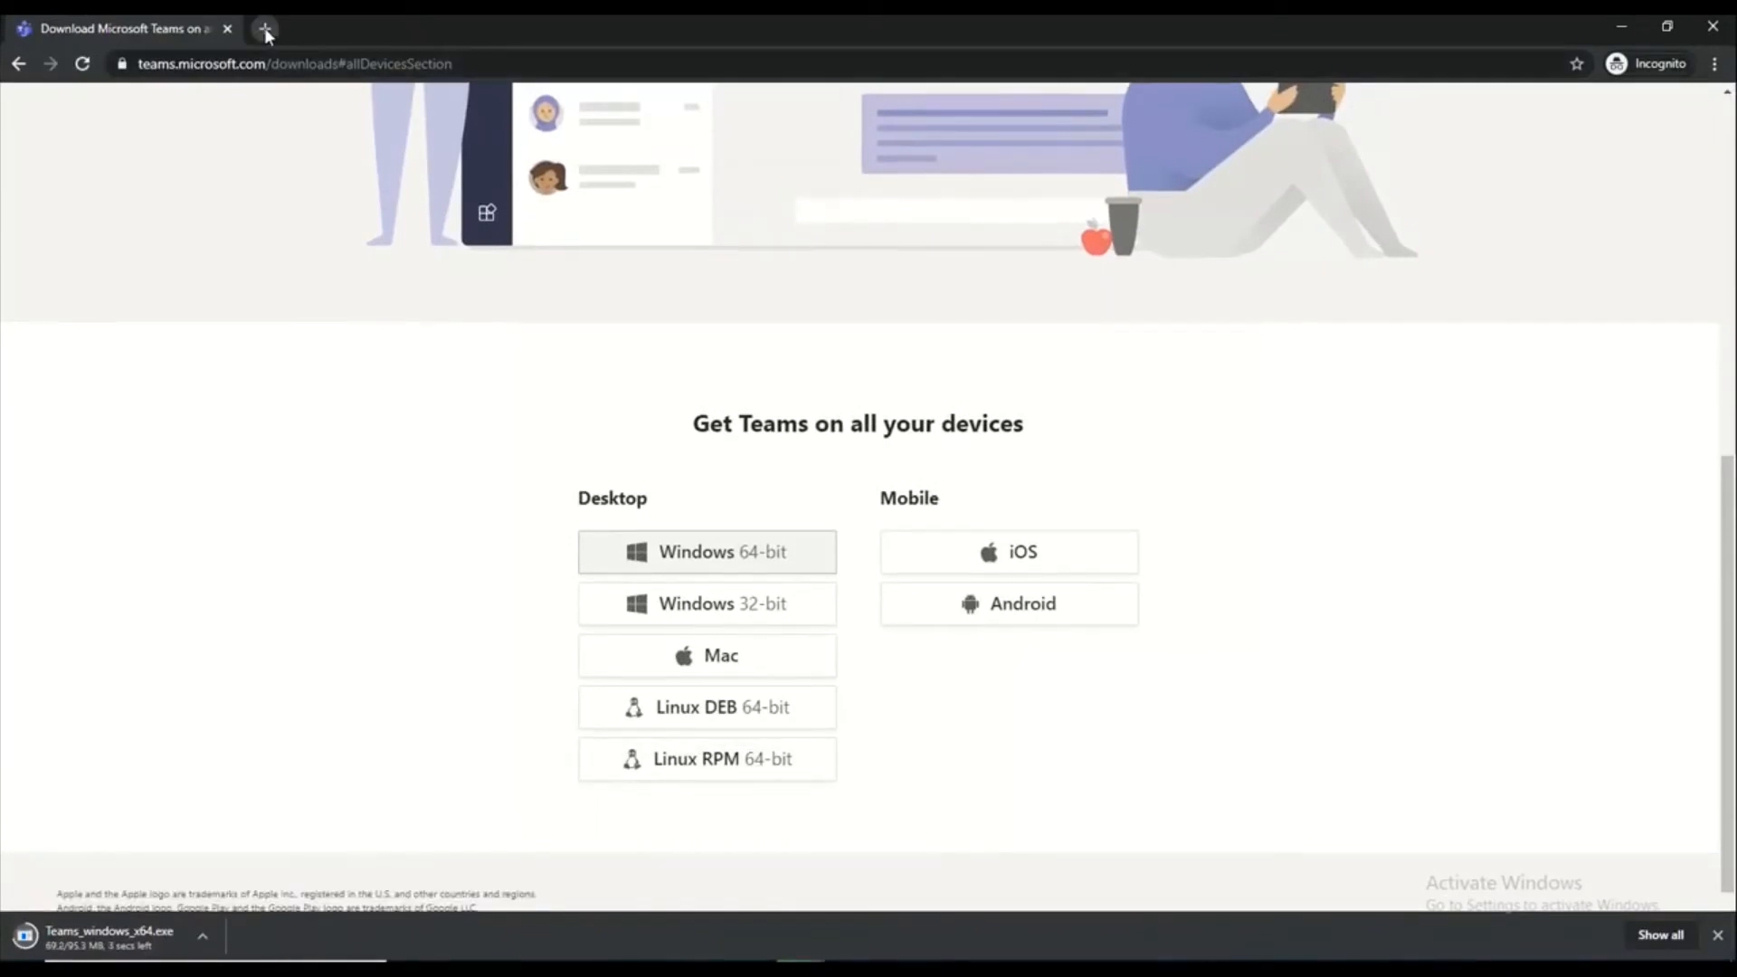
Sign out of the Teams web session from the profile menu on the Calls tab
{"action": "left_click", "coordinate": [264, 27]}
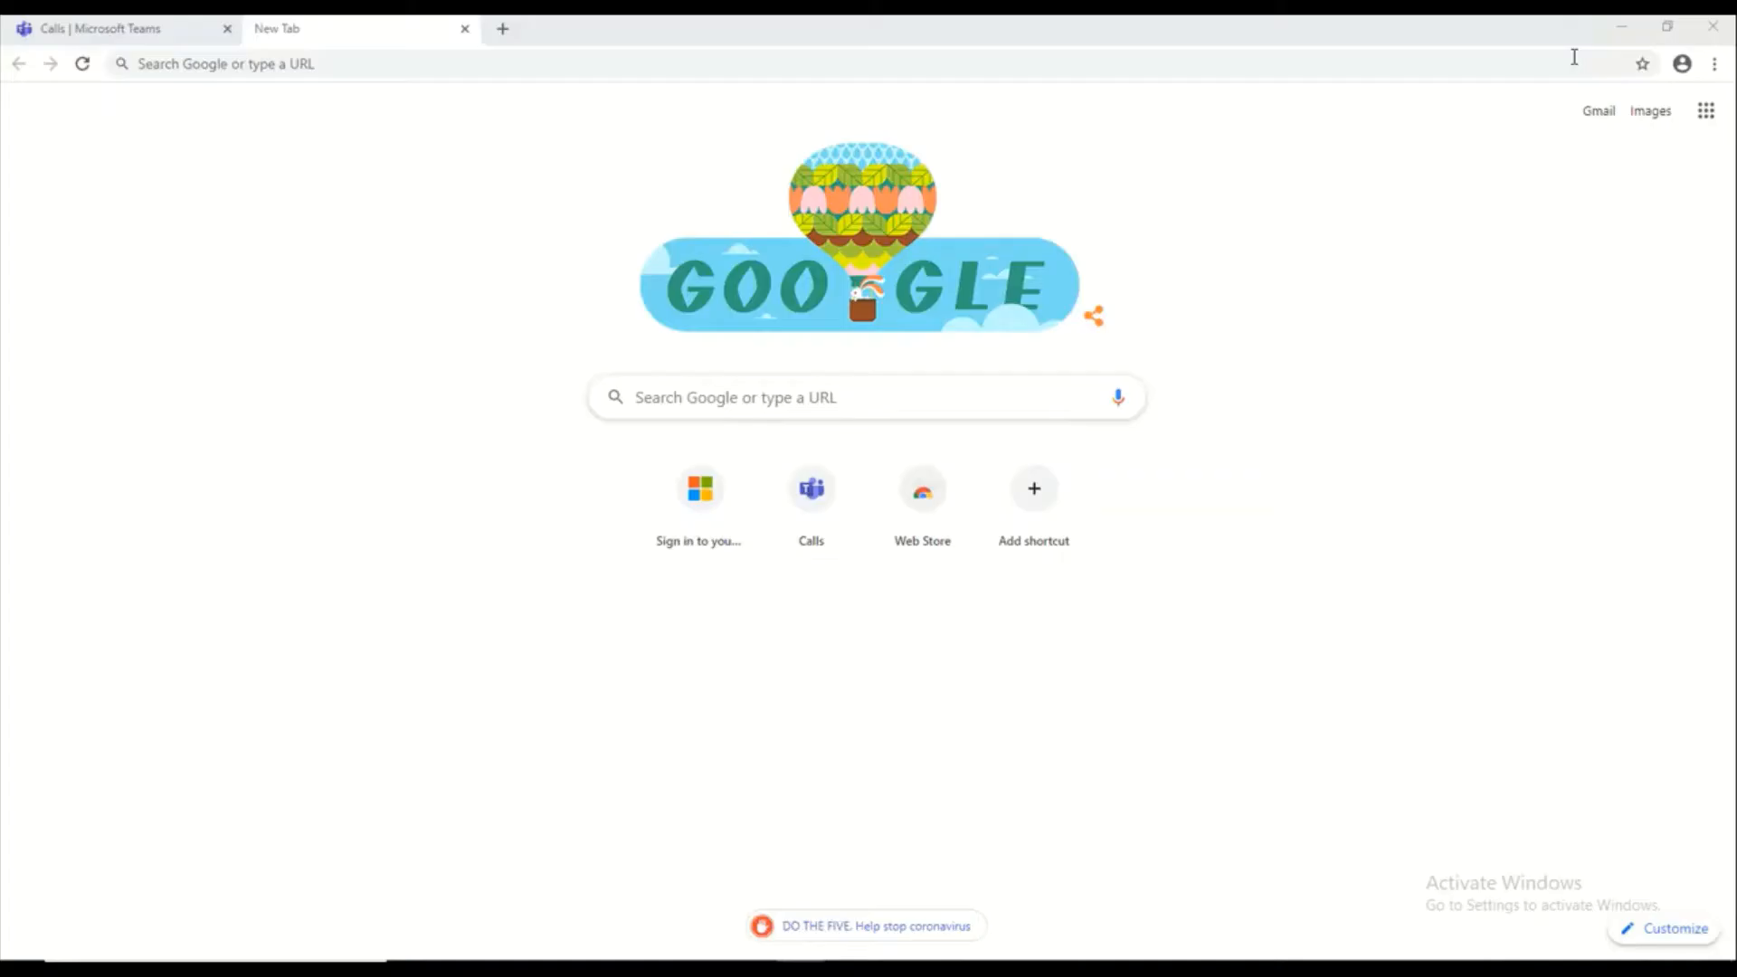
{"action": "left_click", "coordinate": [277, 63]}
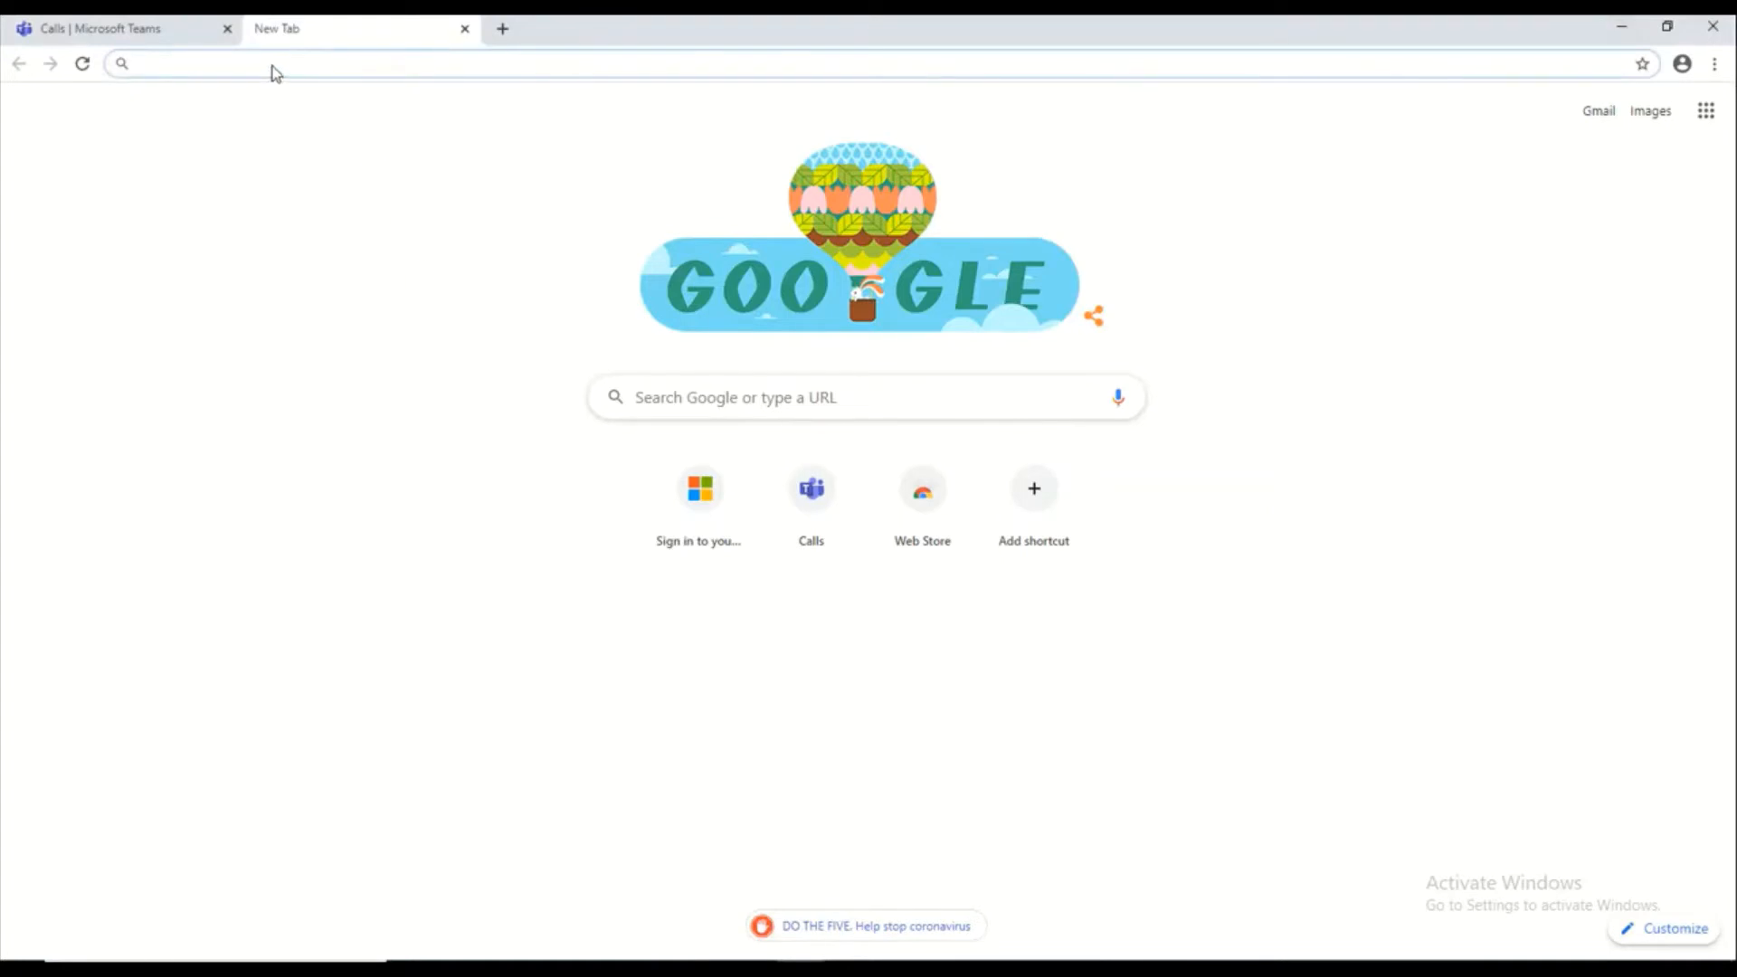
{"action": "mouse_move", "coordinate": [219, 56]}
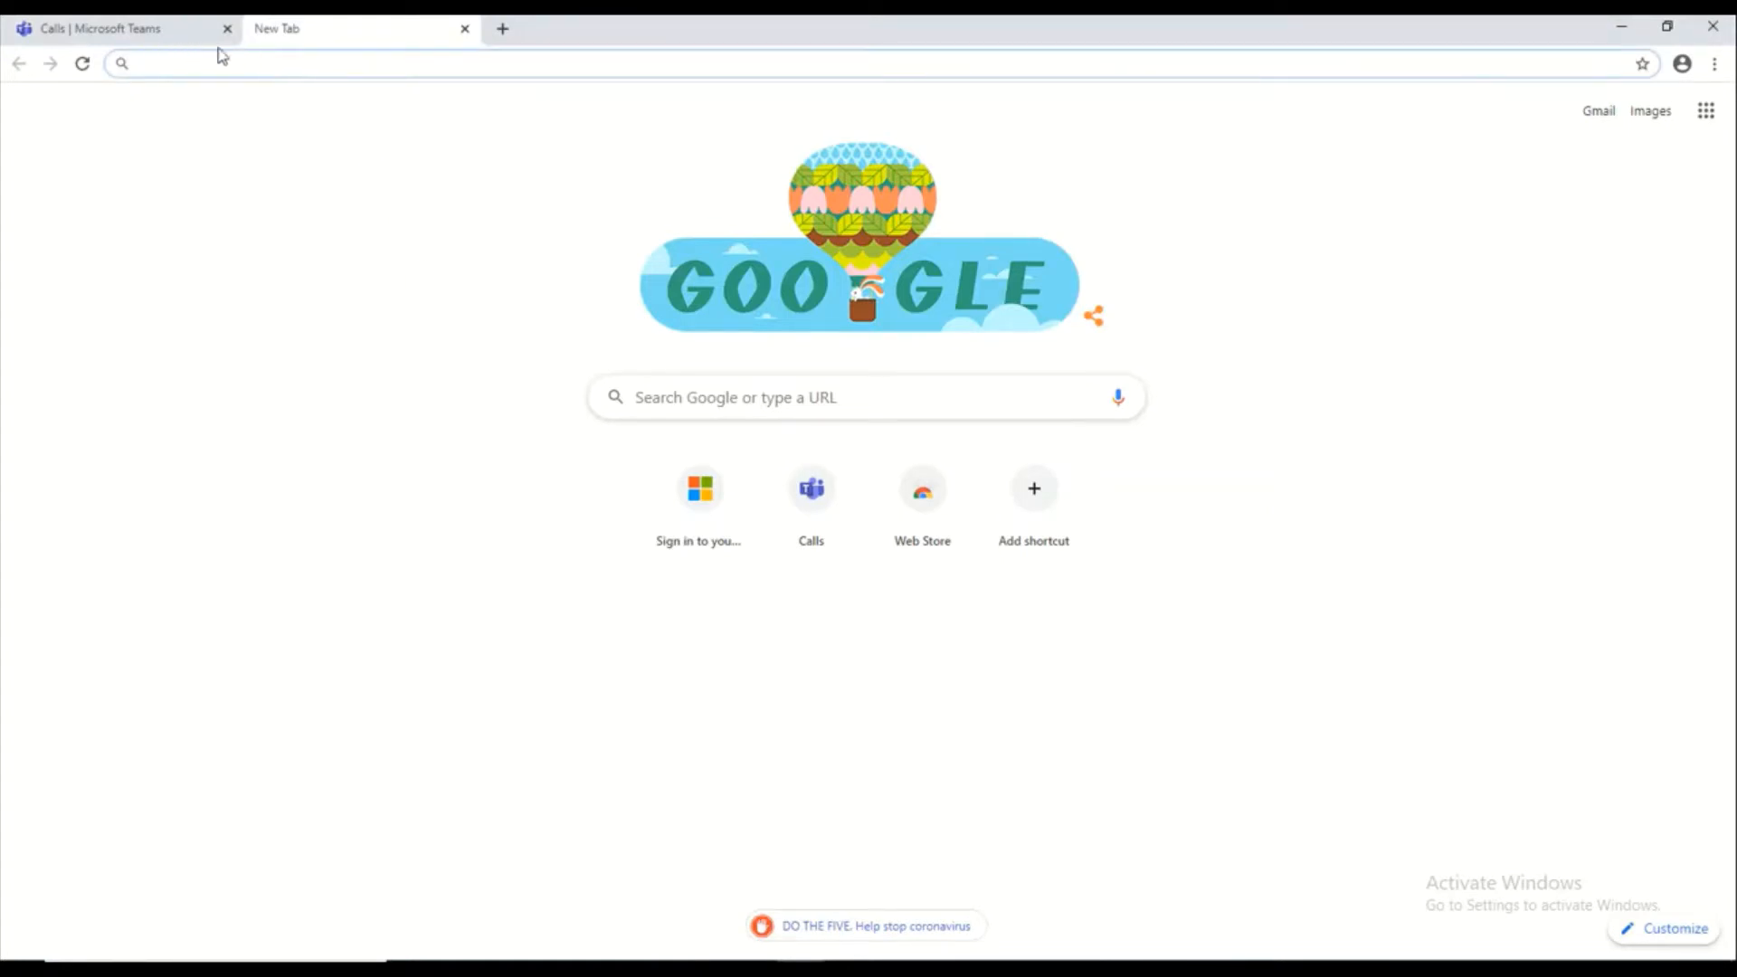
{"action": "left_click", "coordinate": [121, 27]}
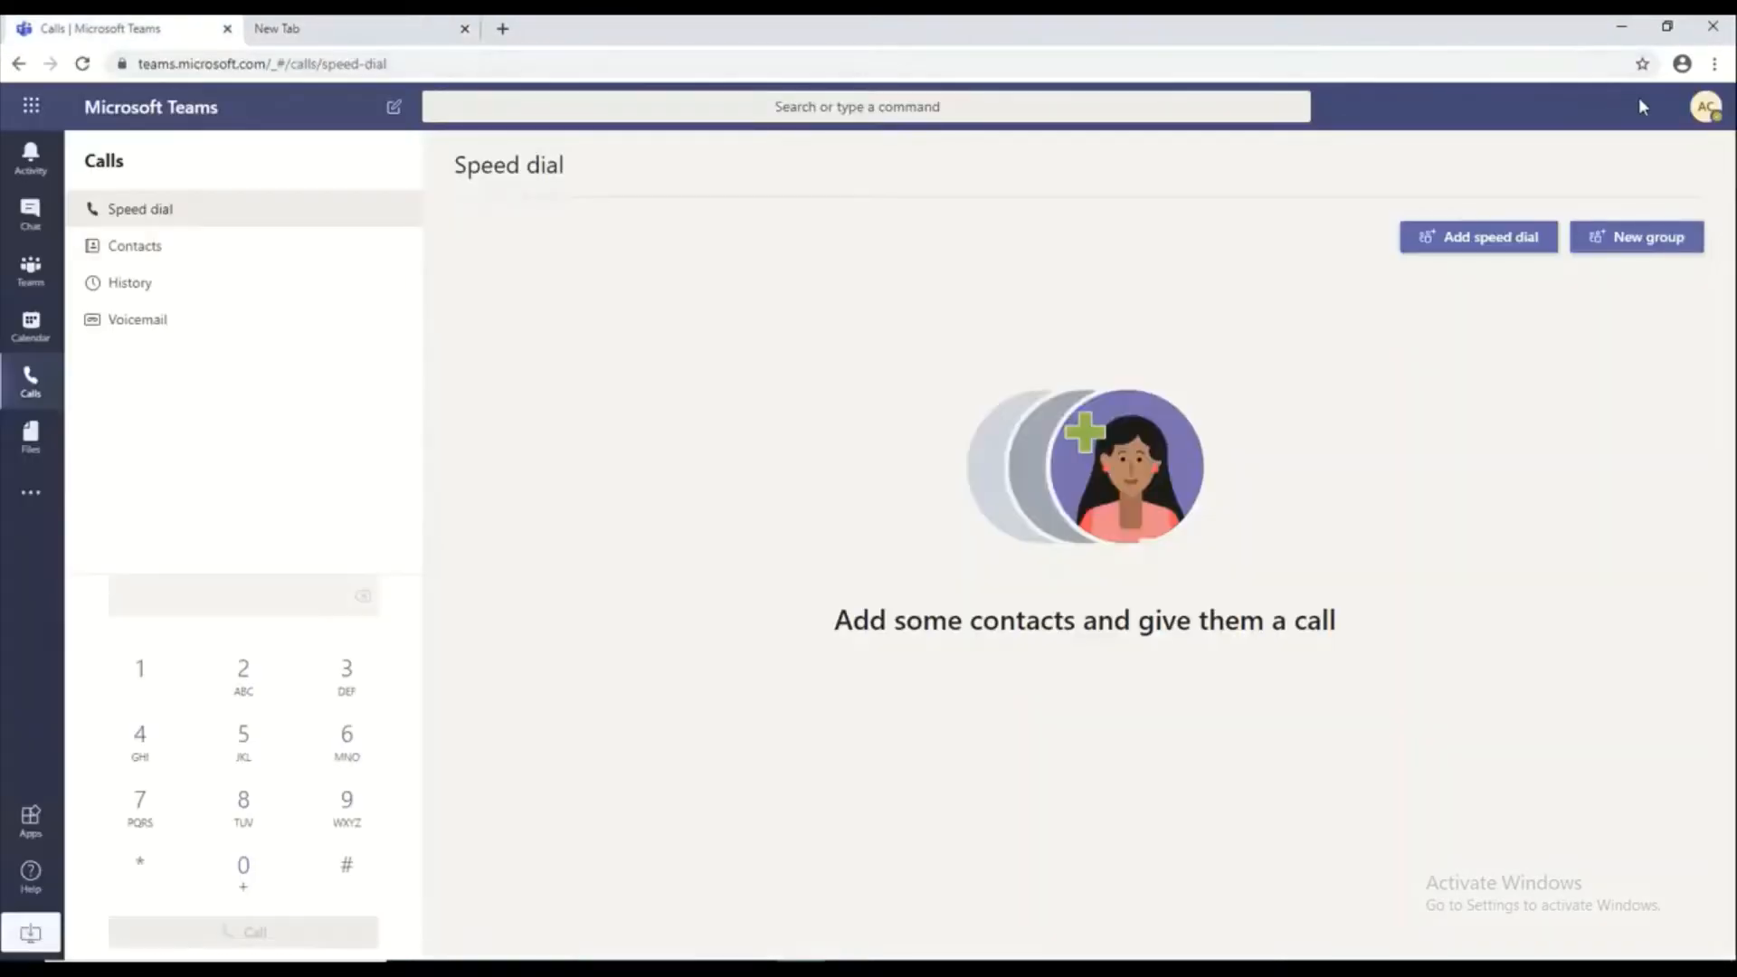
{"action": "left_click", "coordinate": [1704, 107]}
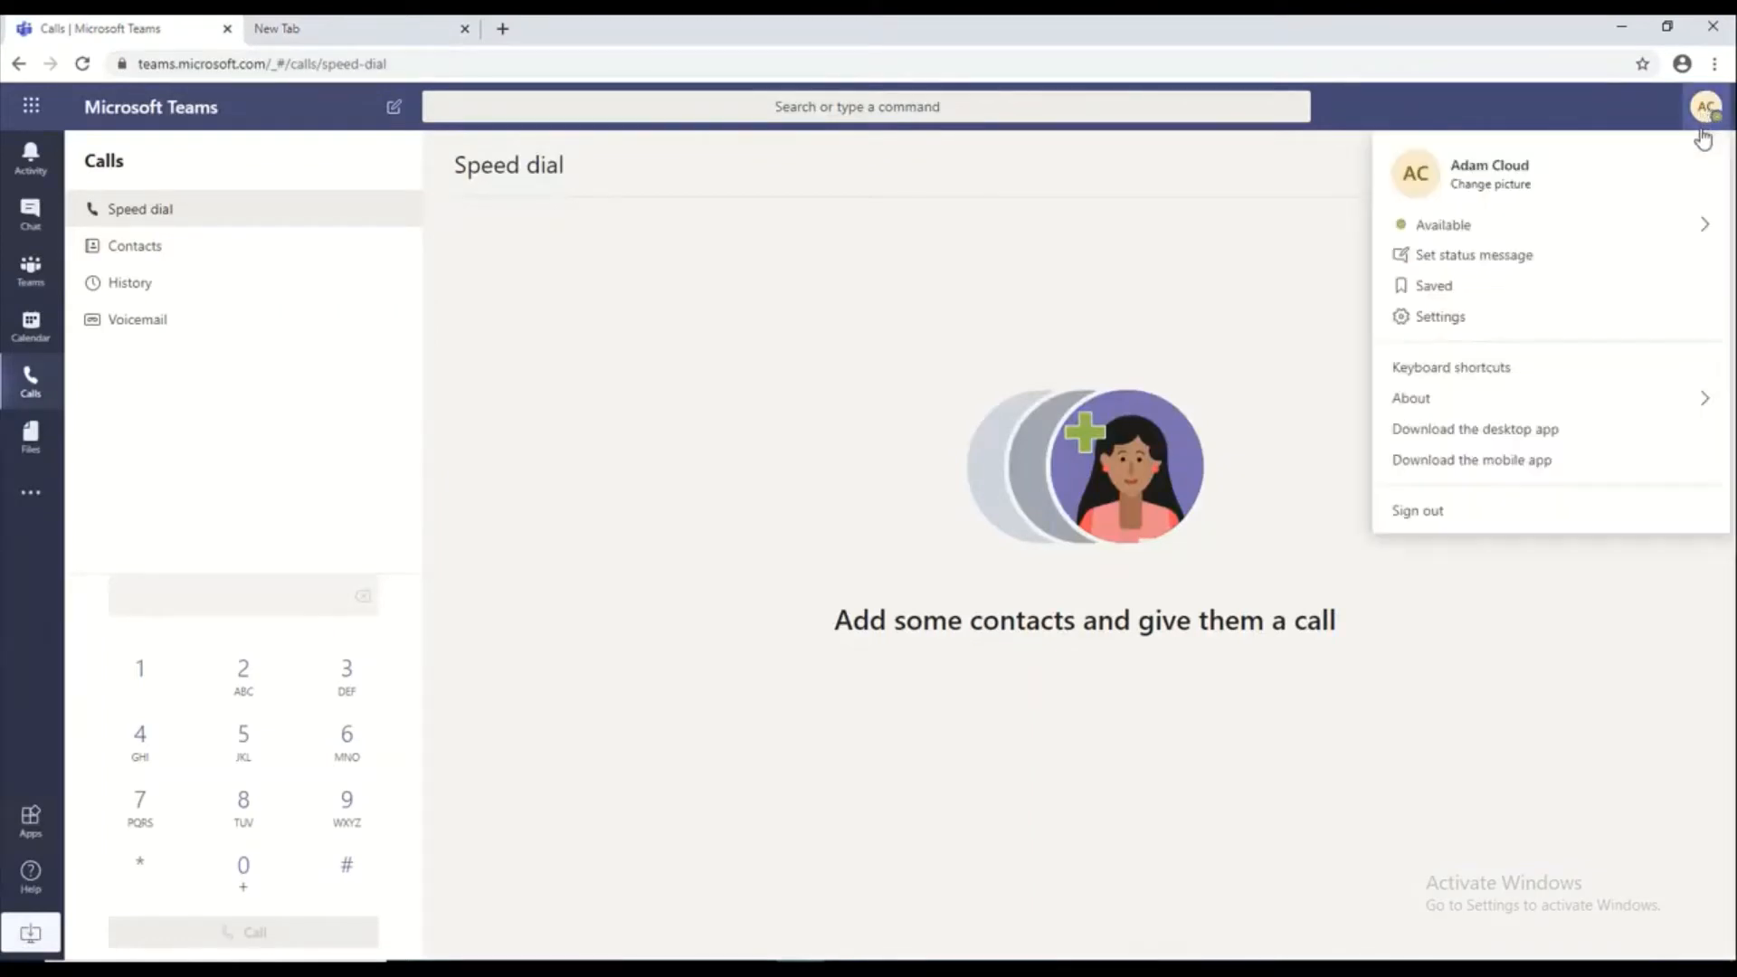
{"action": "mouse_move", "coordinate": [1048, 532]}
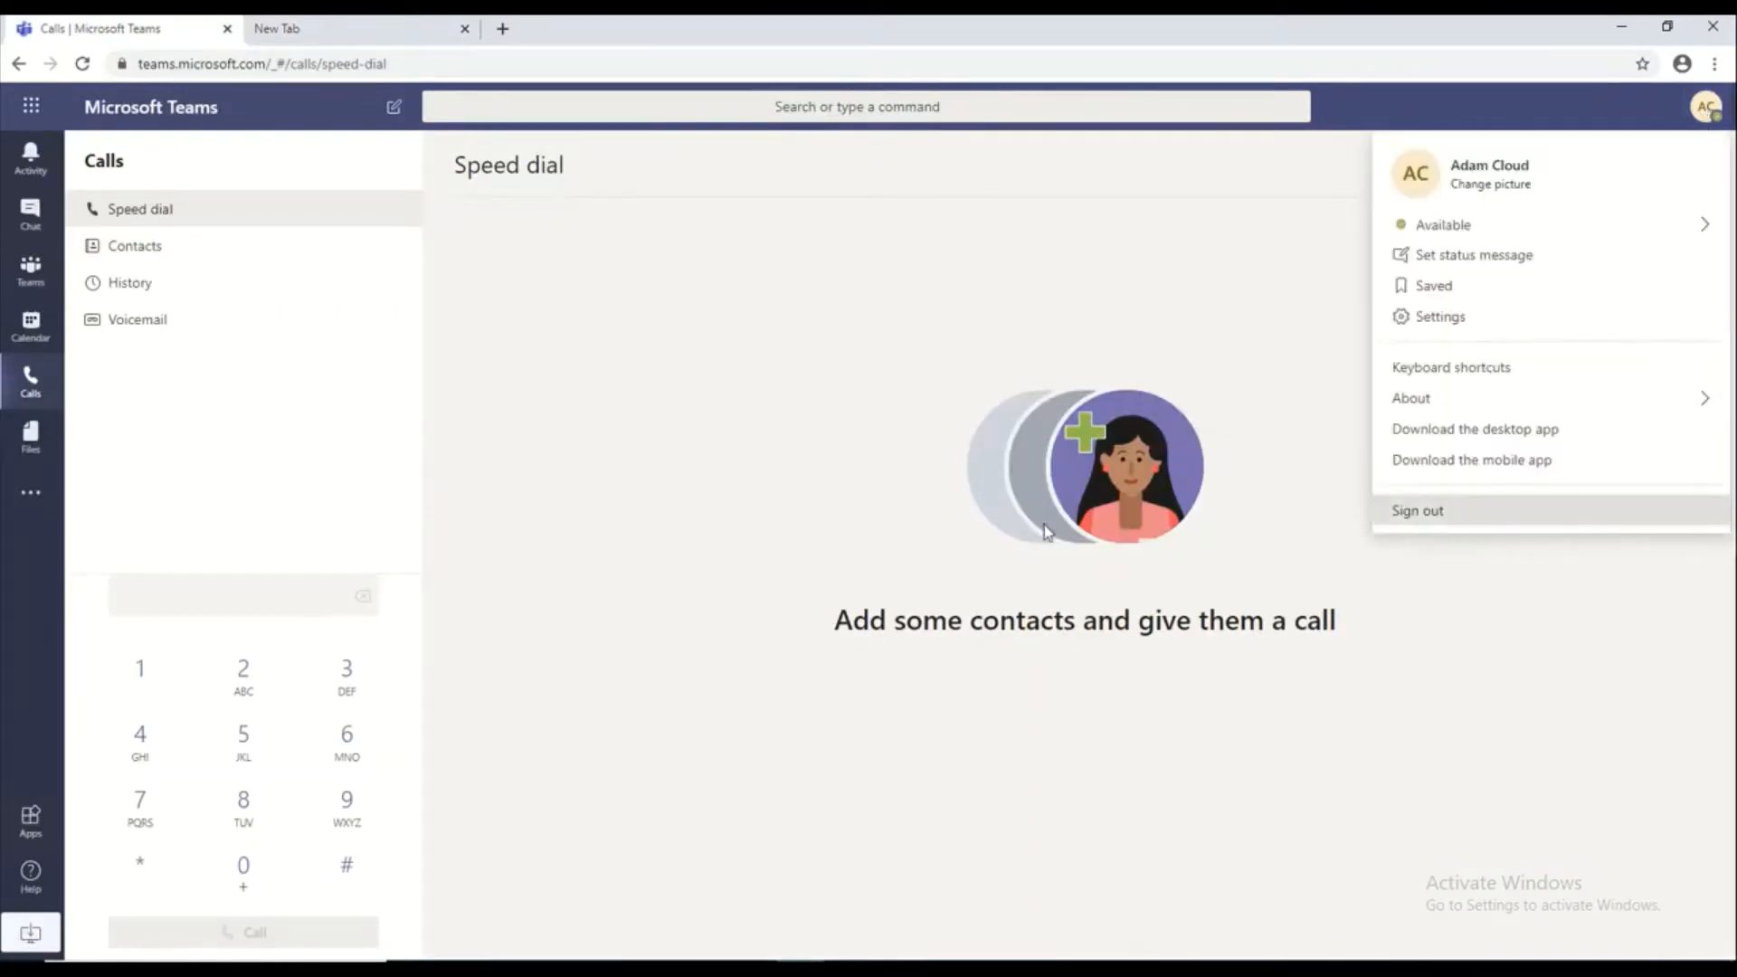
{"action": "left_click", "coordinate": [1417, 510]}
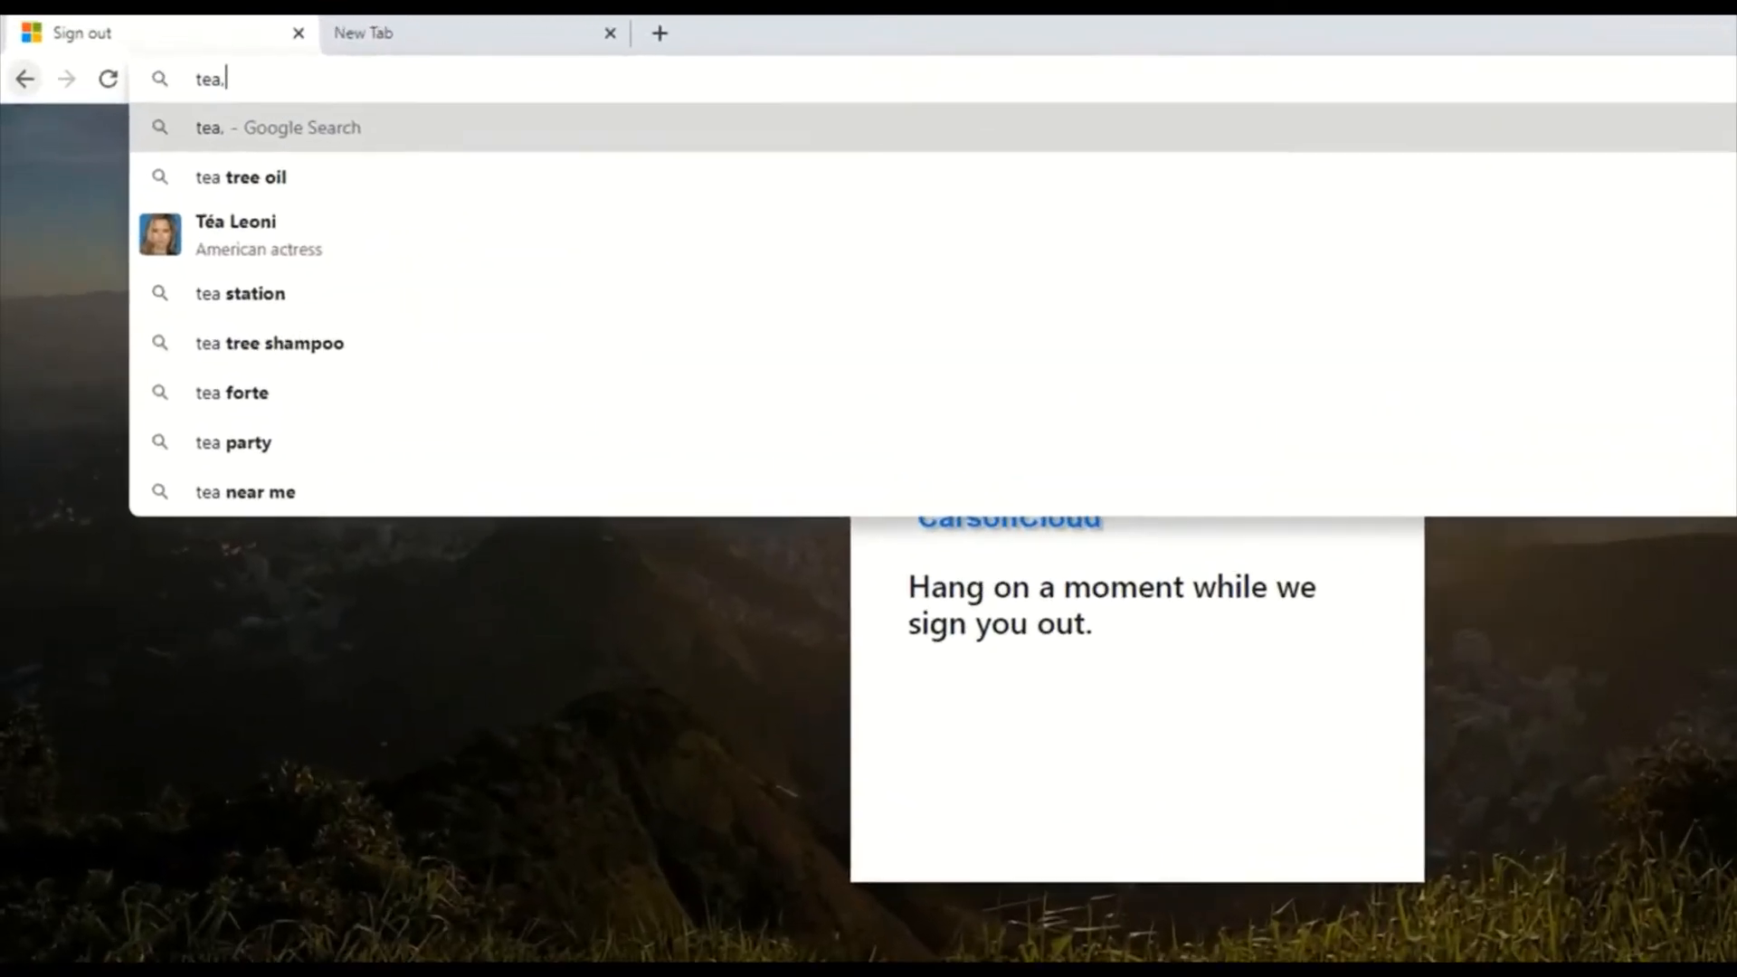
Choose the existing work account on Pick an account and enter its password
{"action": "key", "text": "Backspace"}
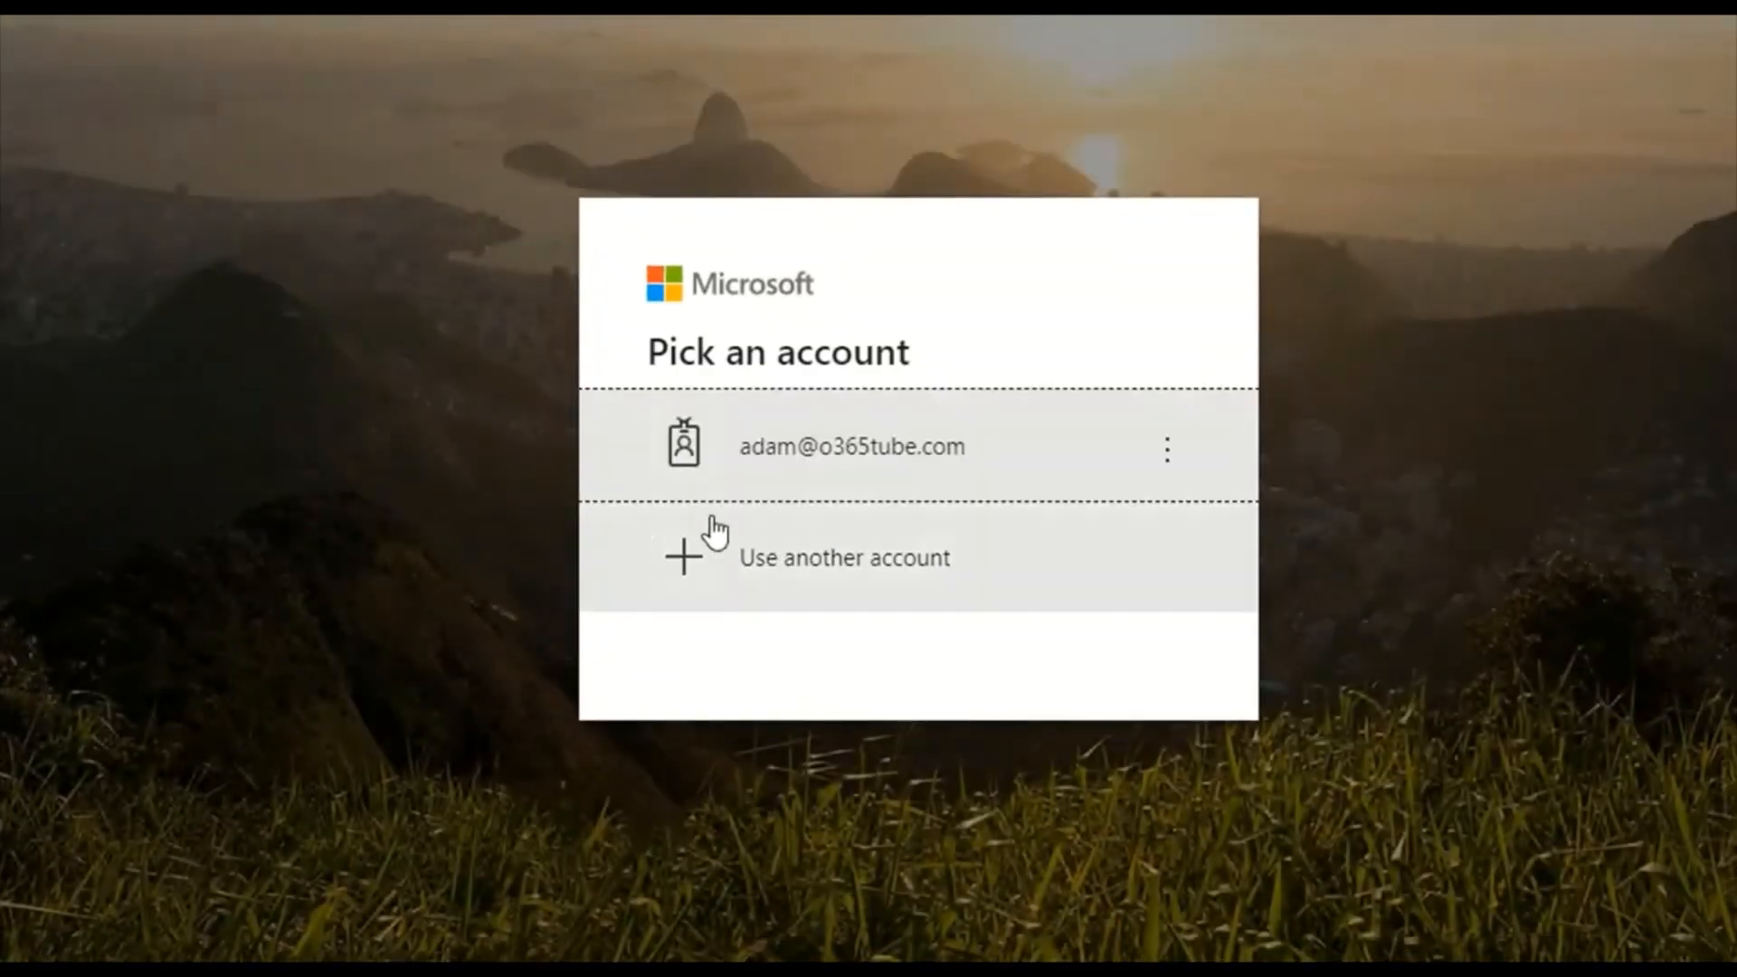
{"action": "mouse_move", "coordinate": [626, 532]}
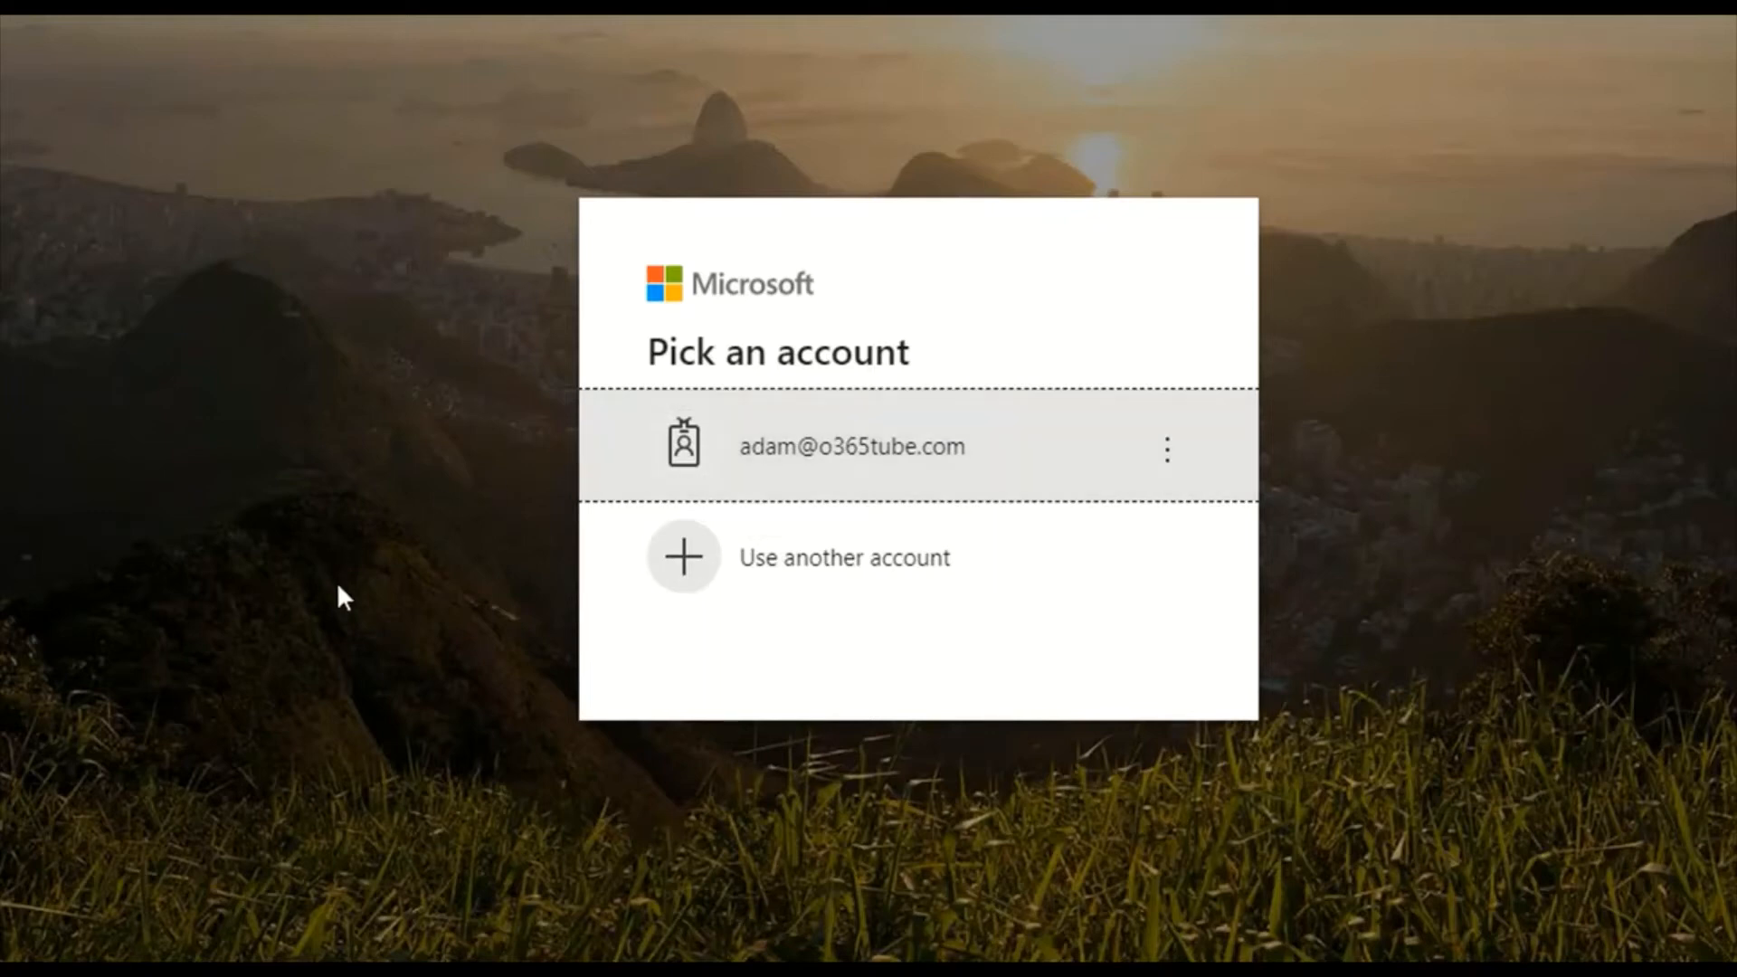
{"action": "mouse_move", "coordinate": [457, 538]}
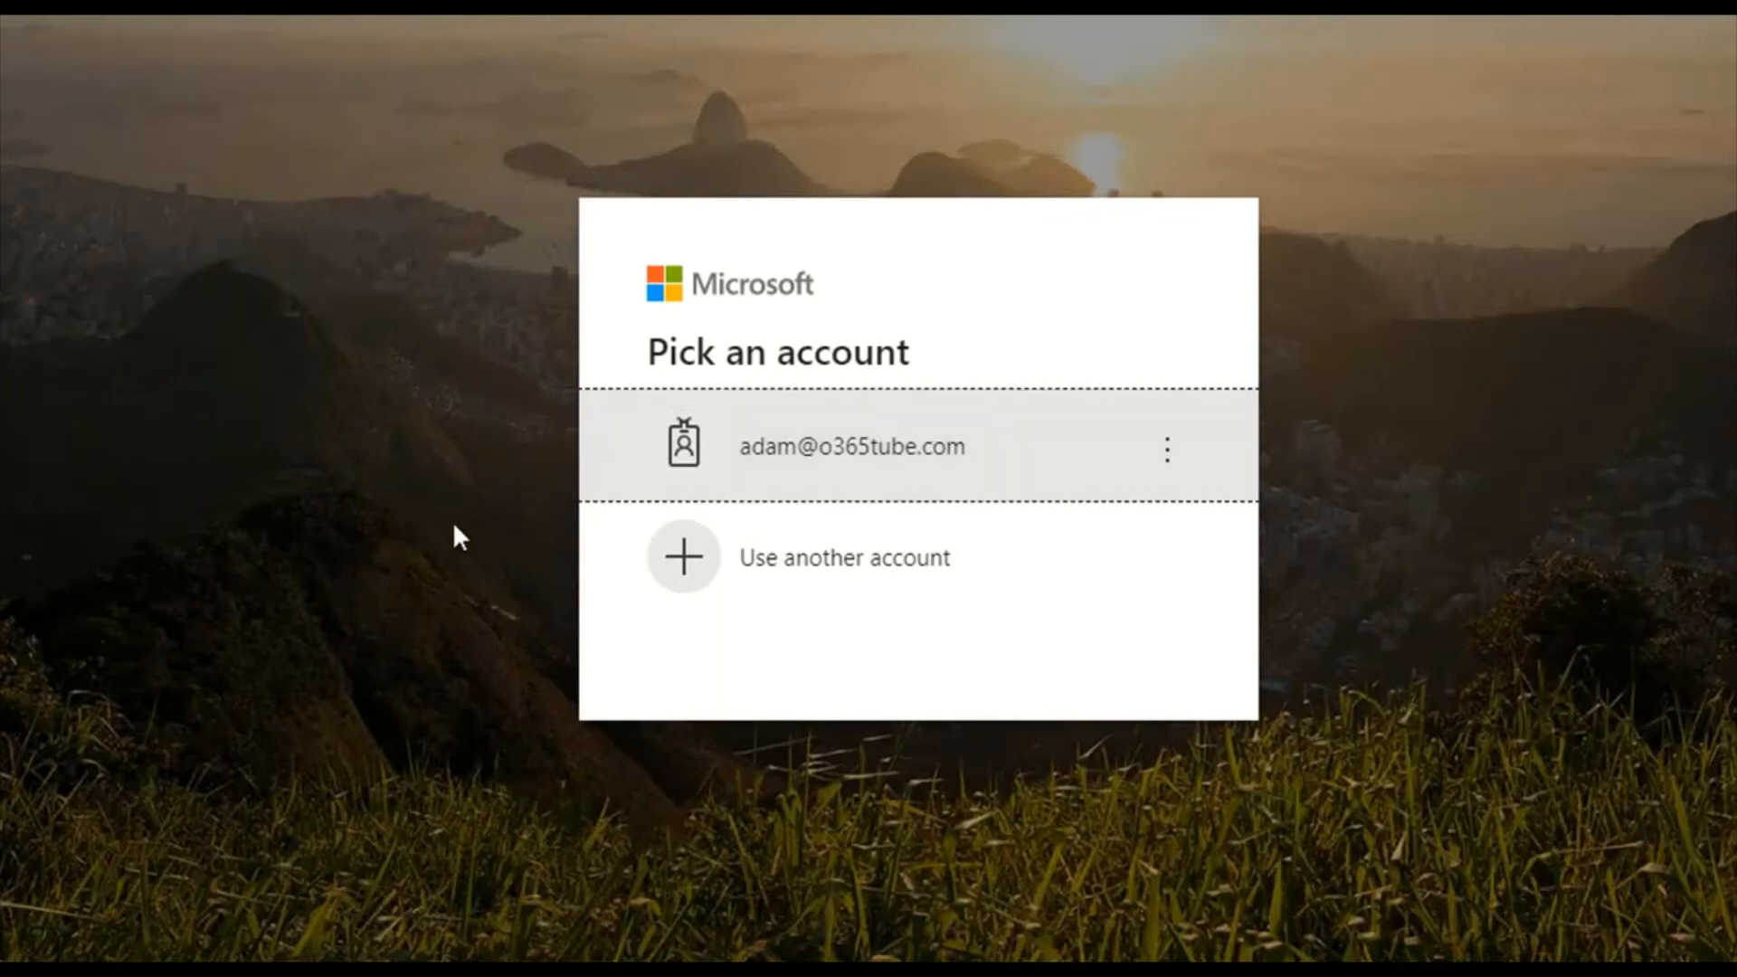
{"action": "mouse_move", "coordinate": [698, 559]}
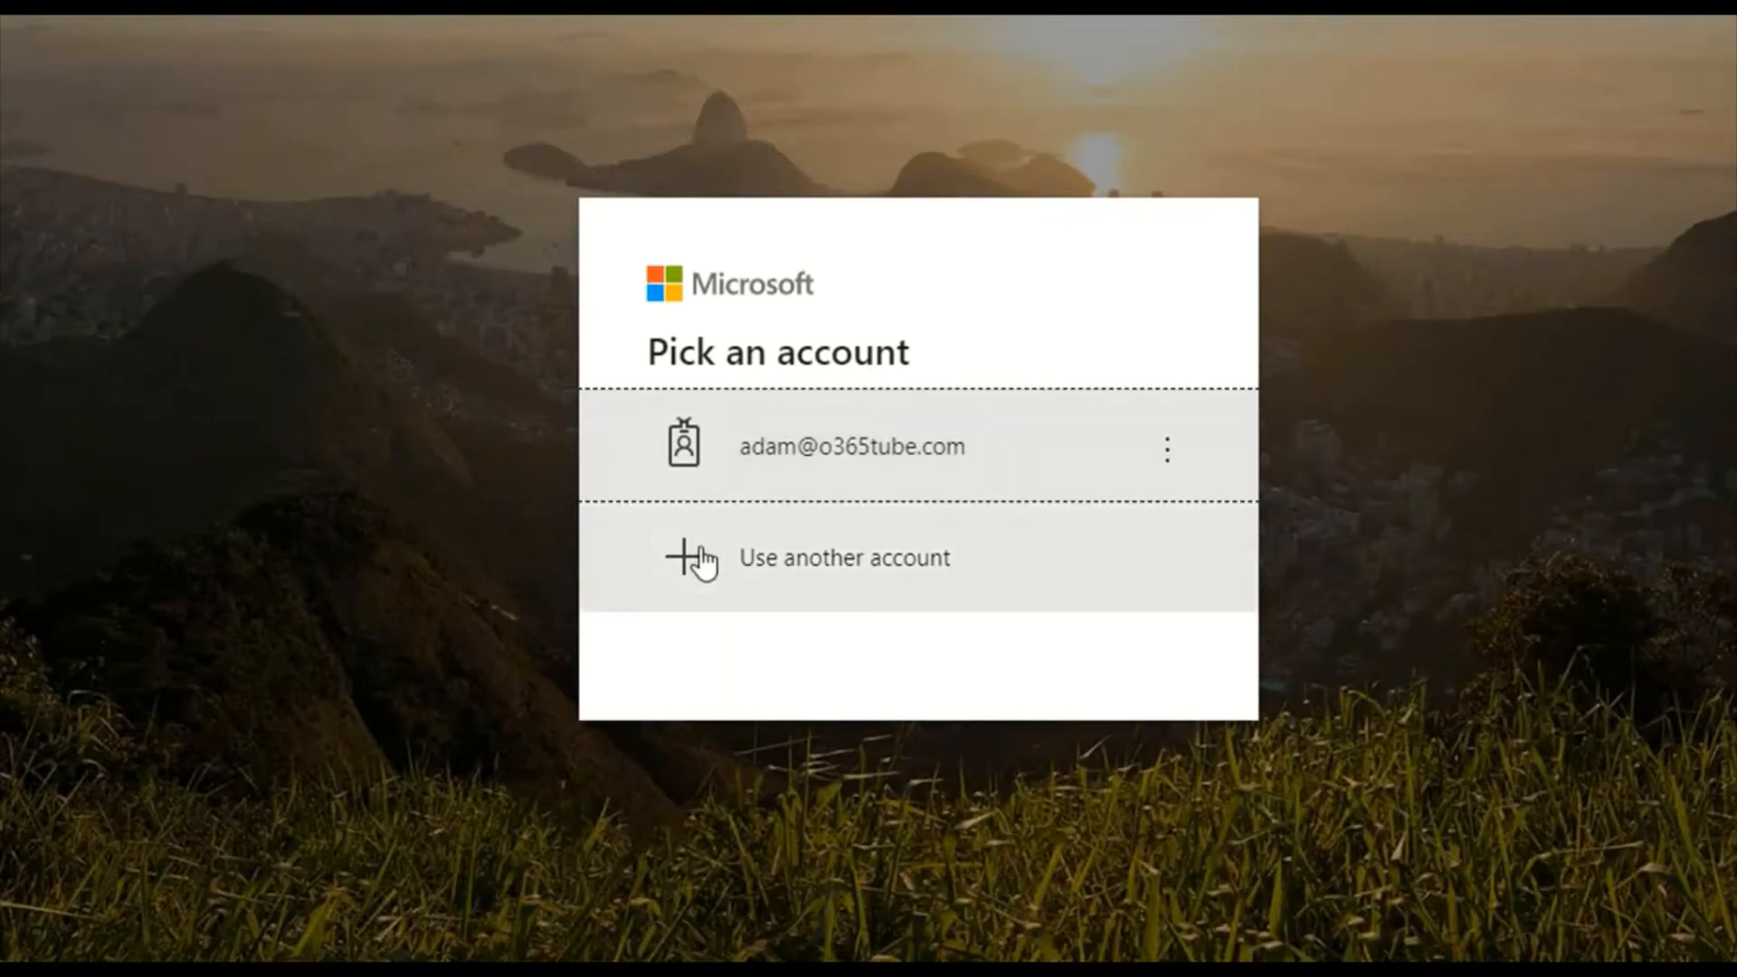
{"action": "mouse_move", "coordinate": [773, 534]}
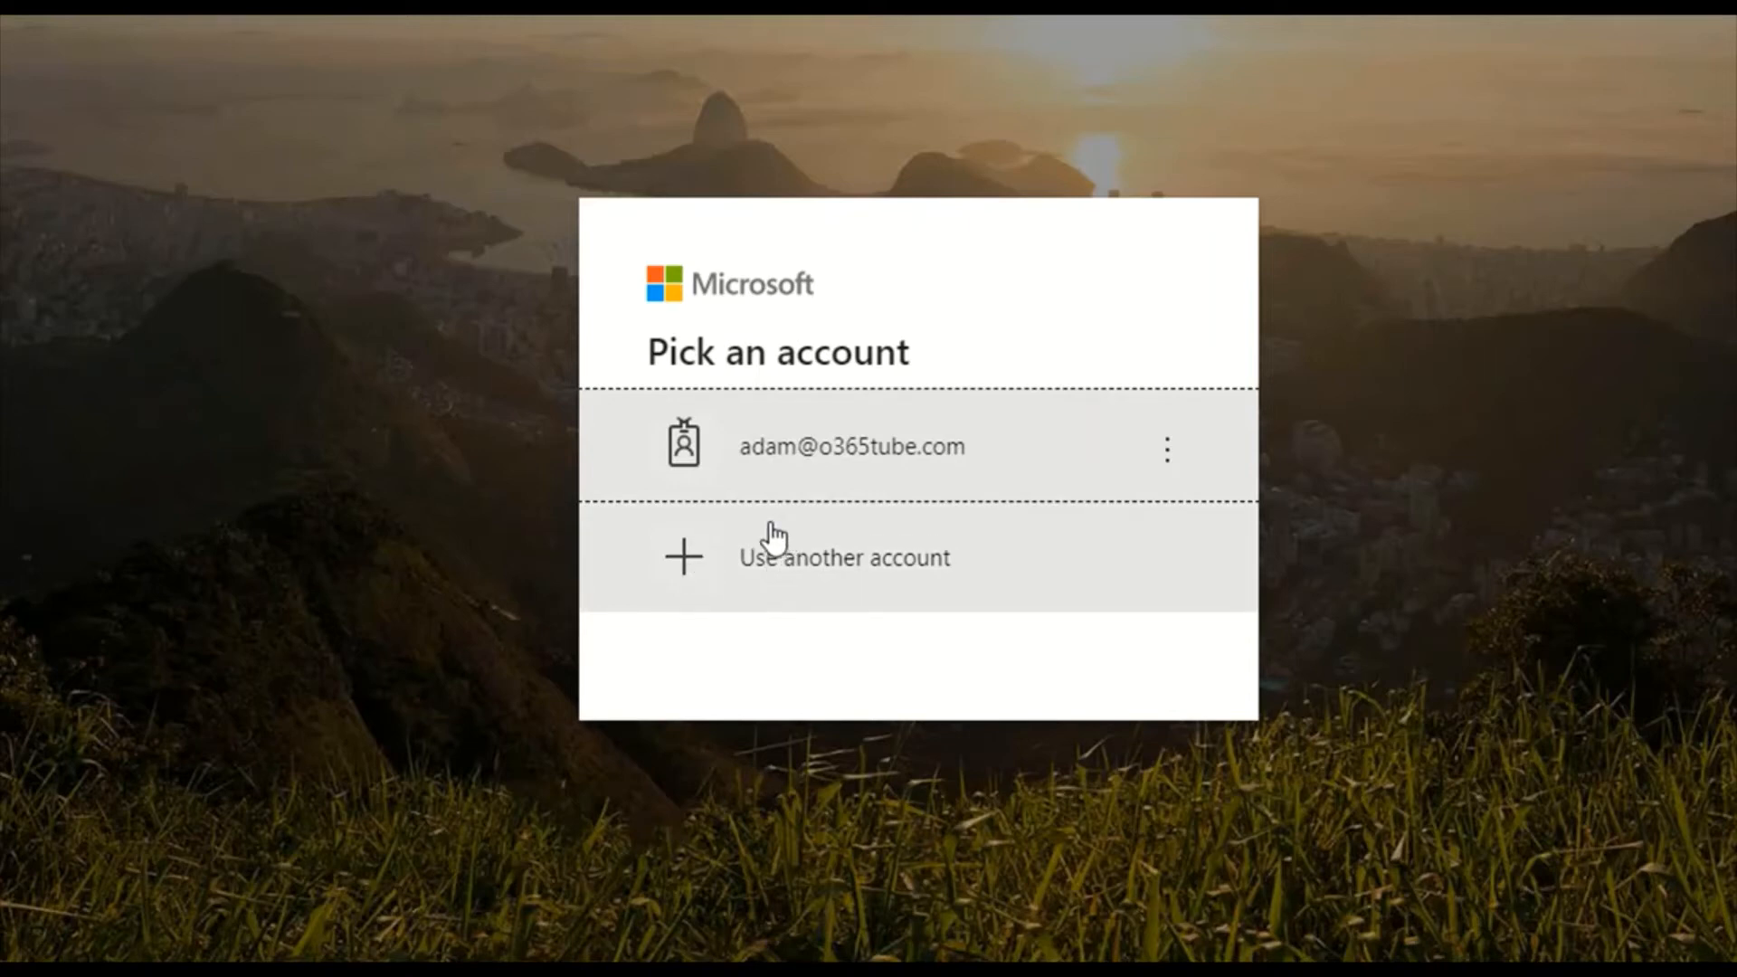
{"action": "mouse_move", "coordinate": [834, 553]}
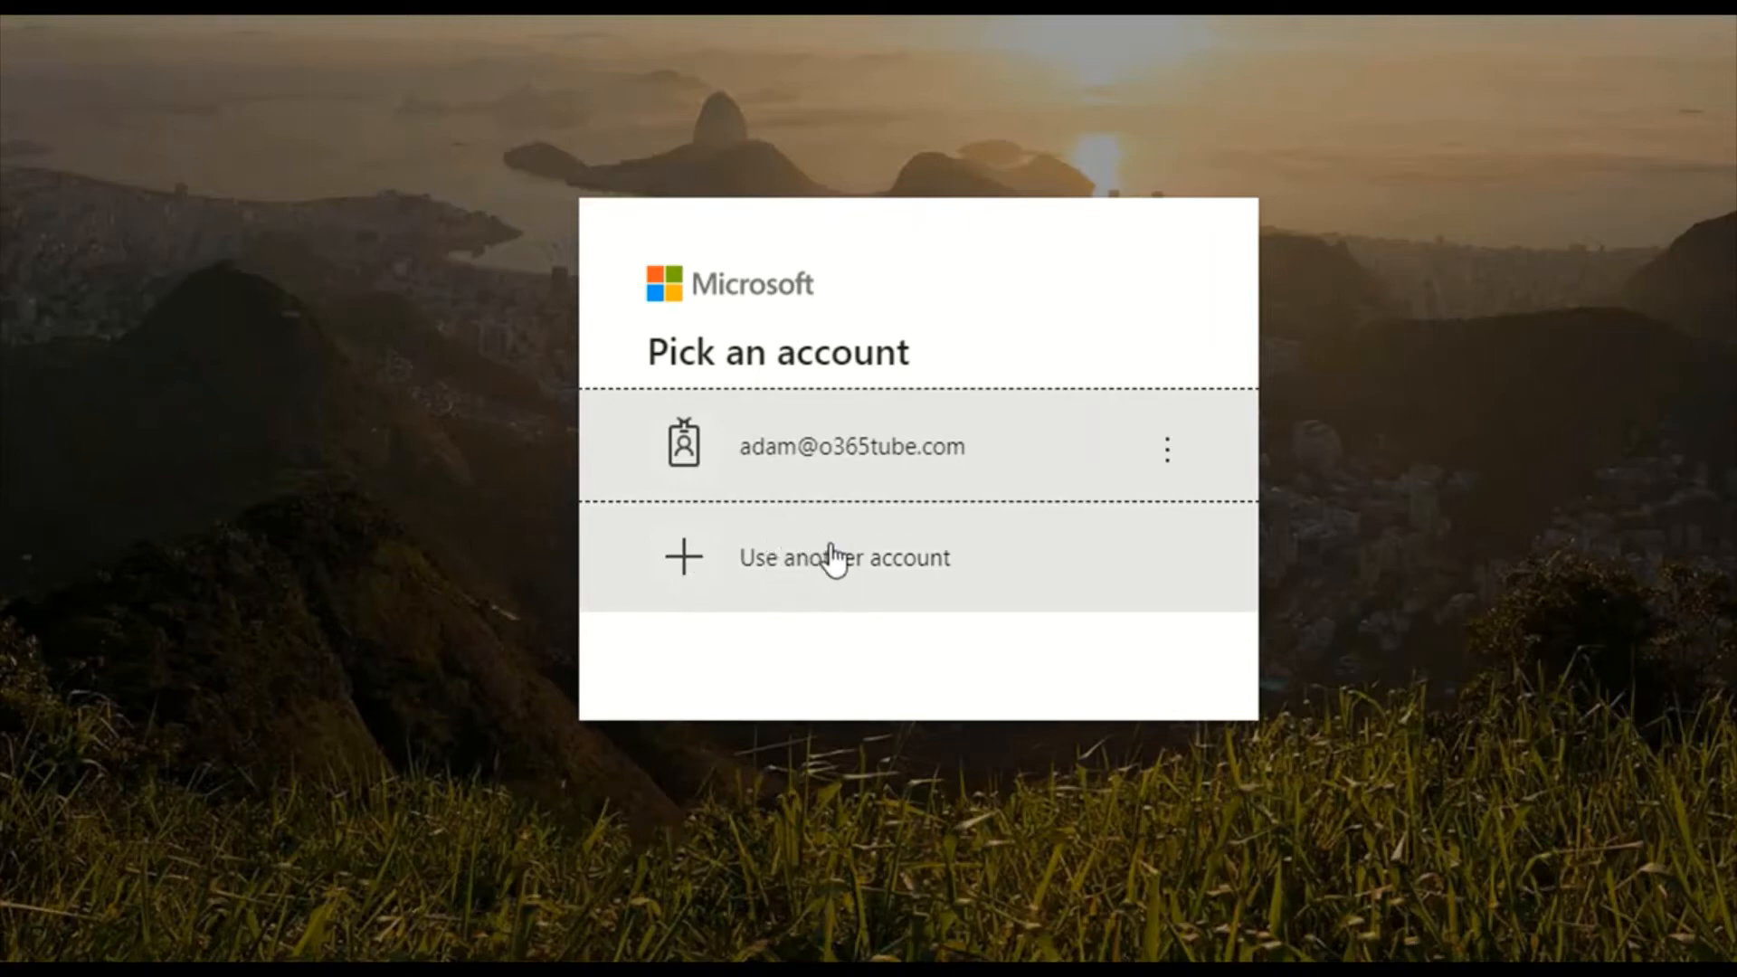
{"action": "mouse_move", "coordinate": [768, 481]}
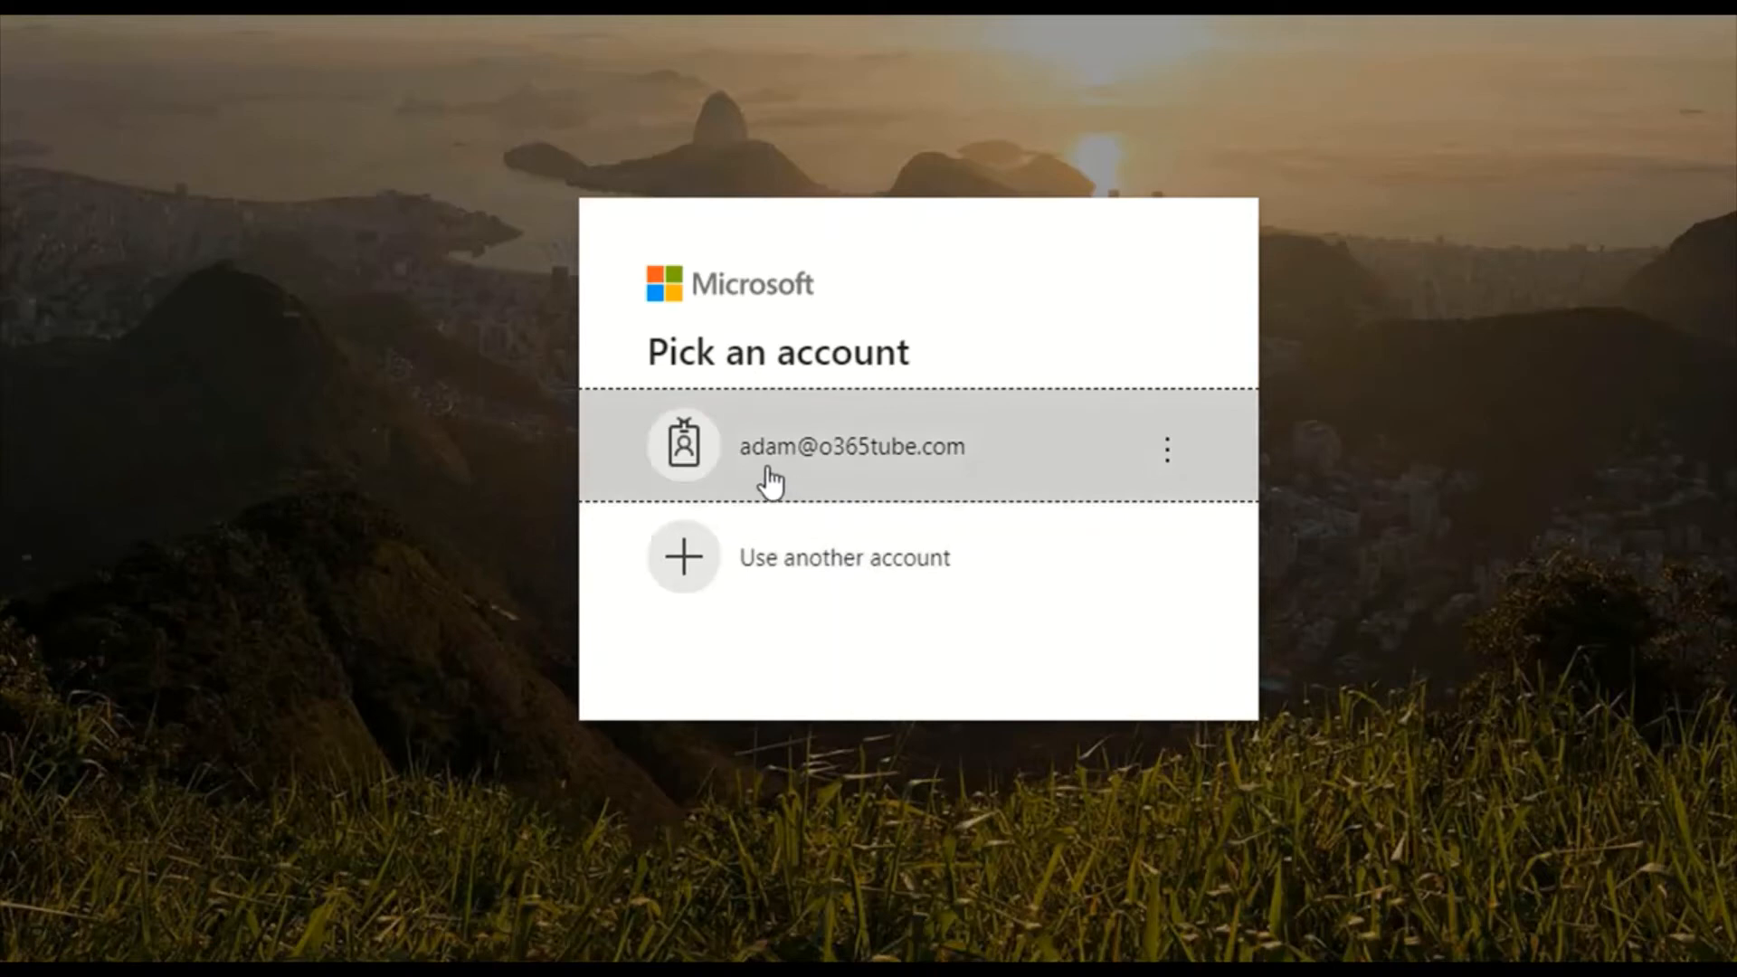
{"action": "mouse_move", "coordinate": [908, 463]}
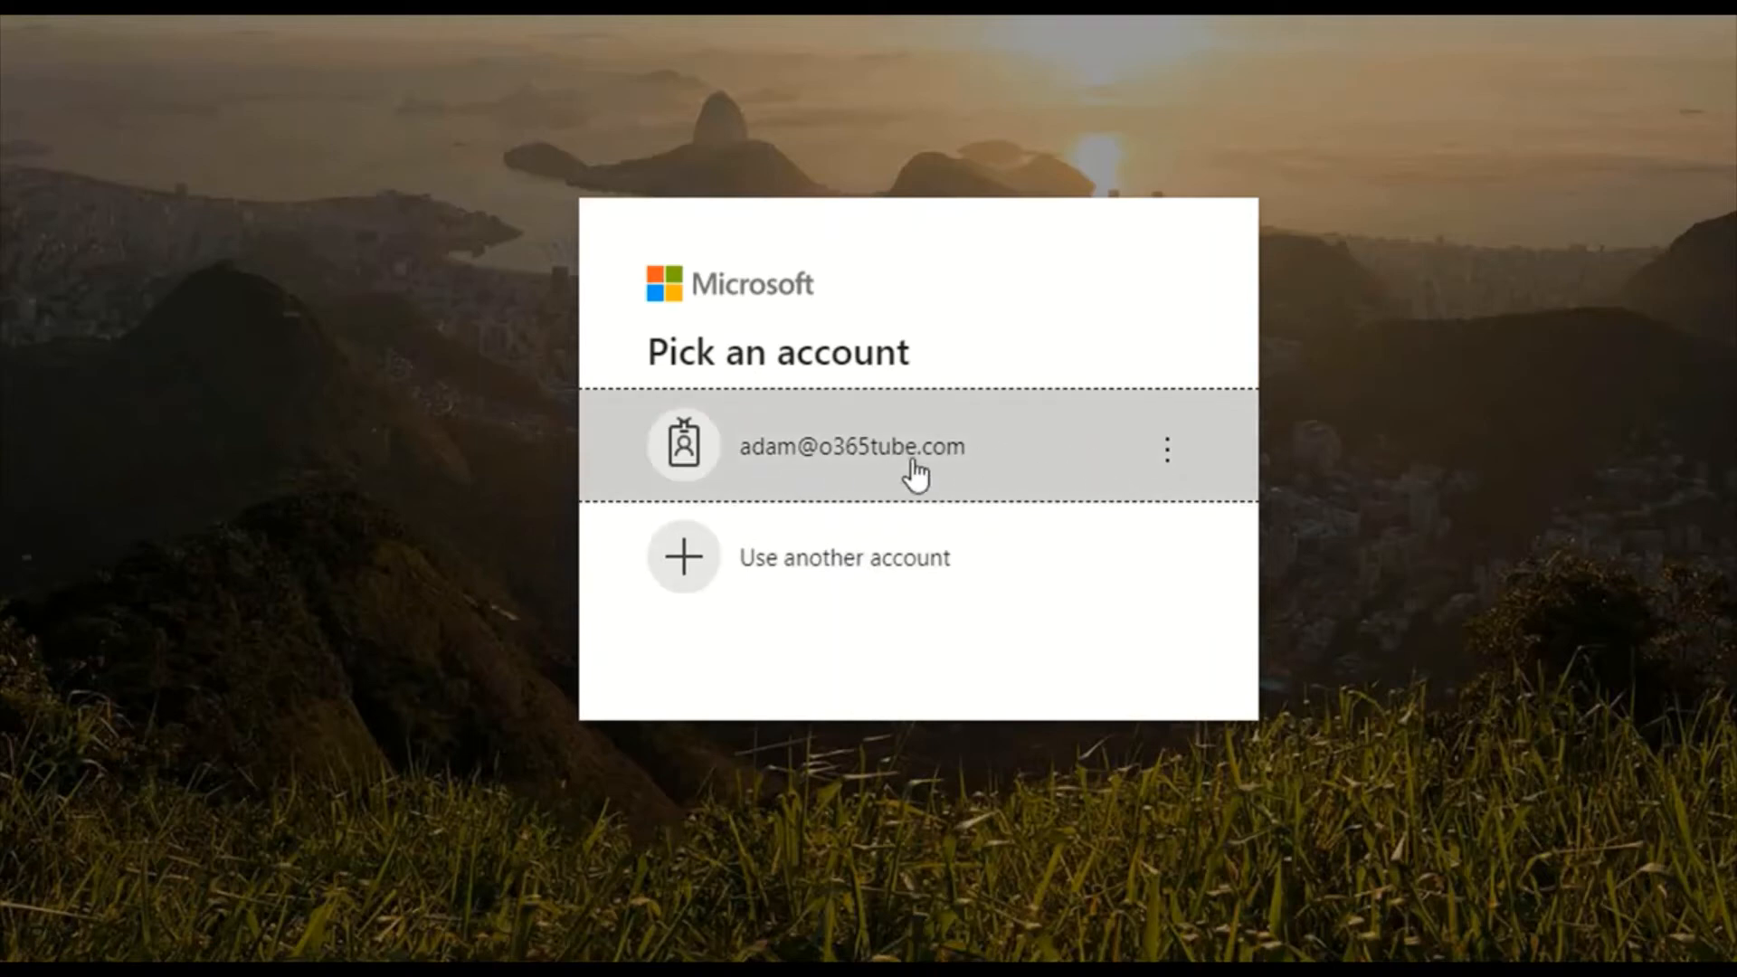
{"action": "left_click", "coordinate": [852, 447]}
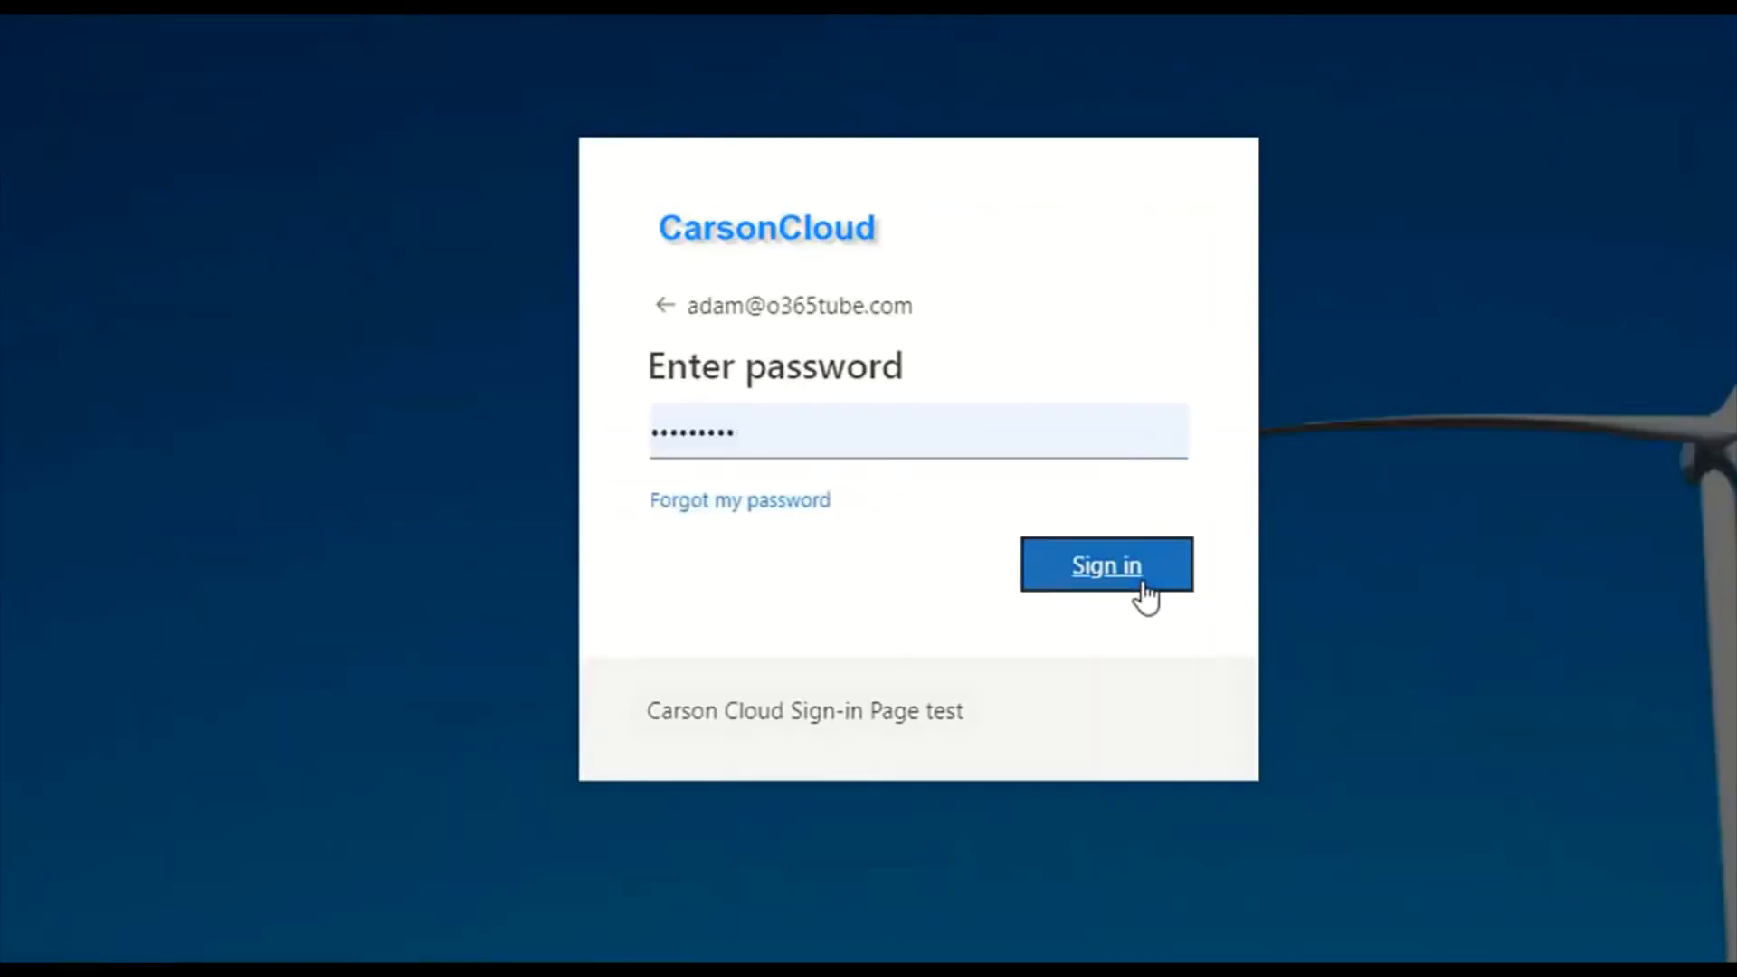
Submit the password and accept Yes on the Stay signed in? prompt
{"action": "left_click", "coordinate": [1103, 565]}
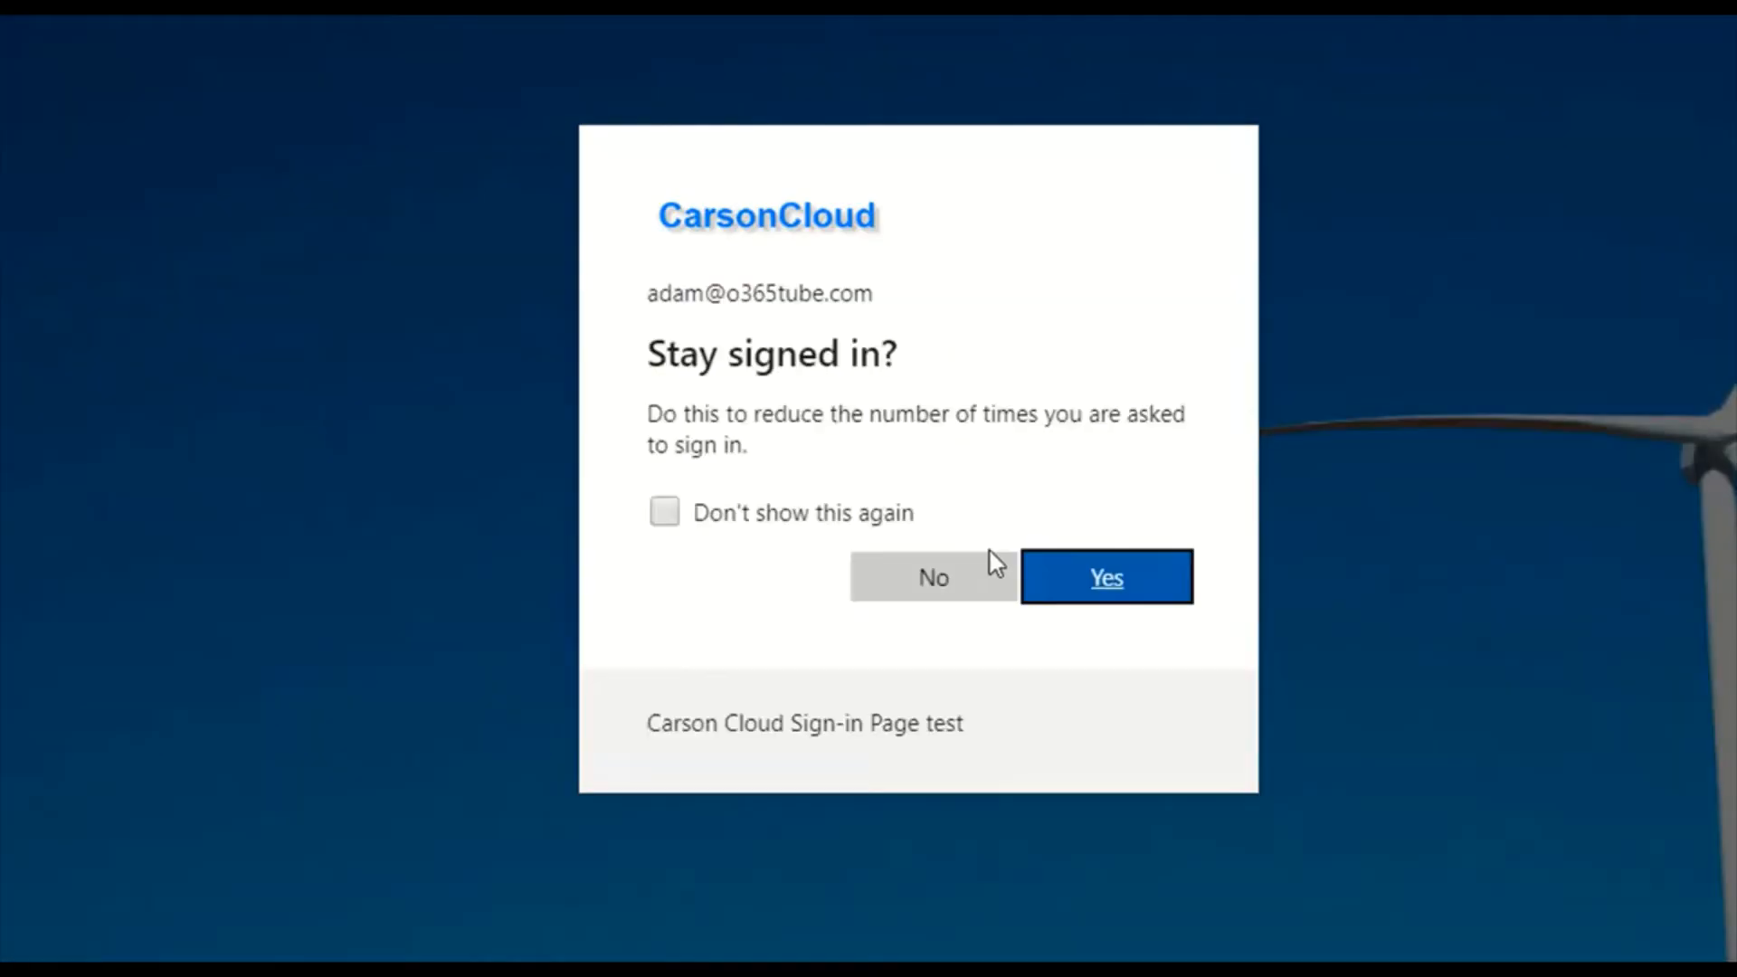
{"action": "mouse_move", "coordinate": [946, 573]}
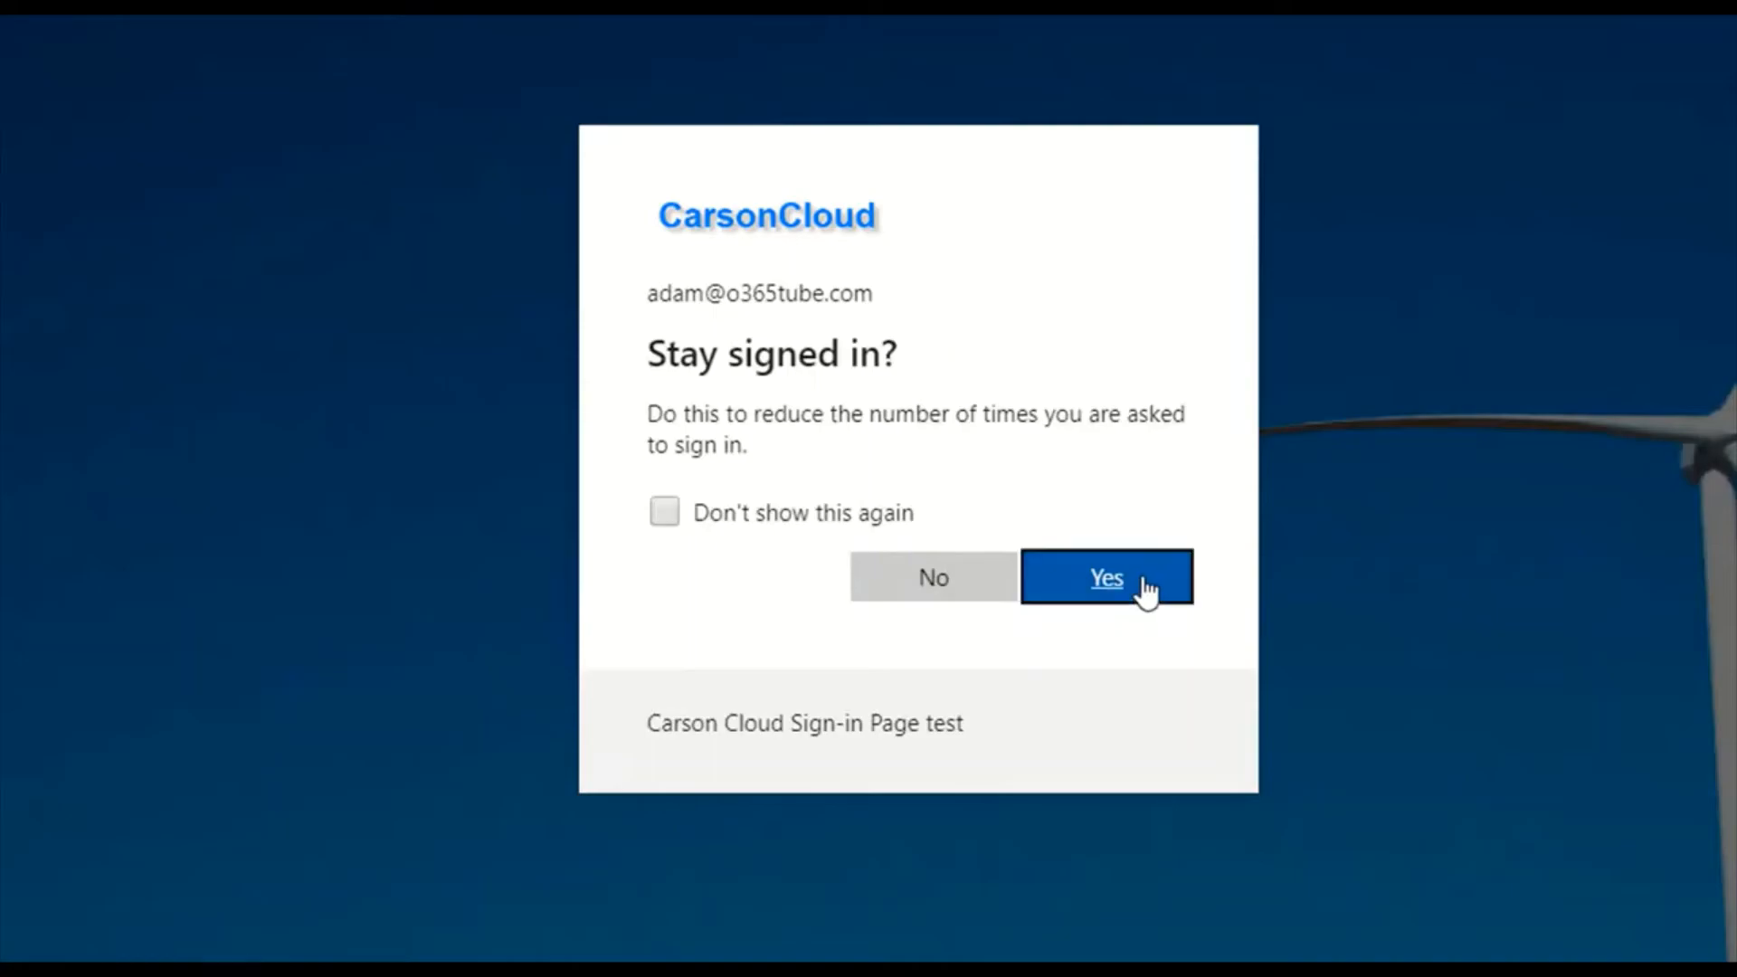
{"action": "left_click", "coordinate": [1104, 577]}
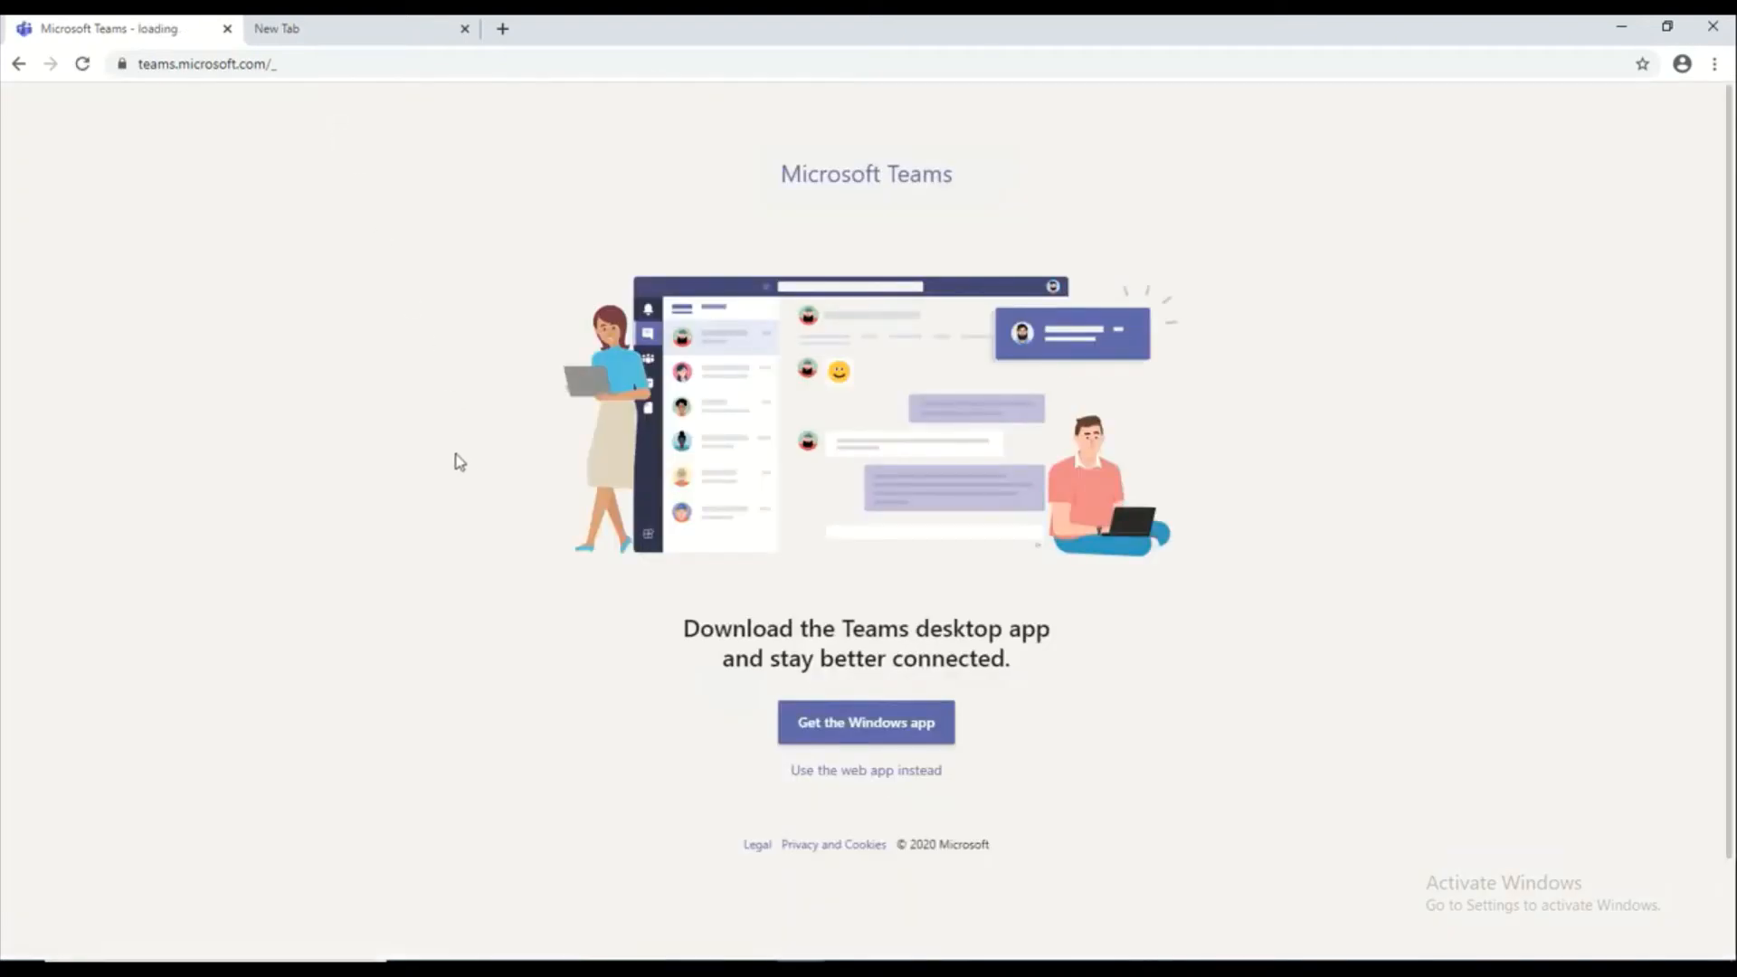
{"action": "mouse_move", "coordinate": [822, 773]}
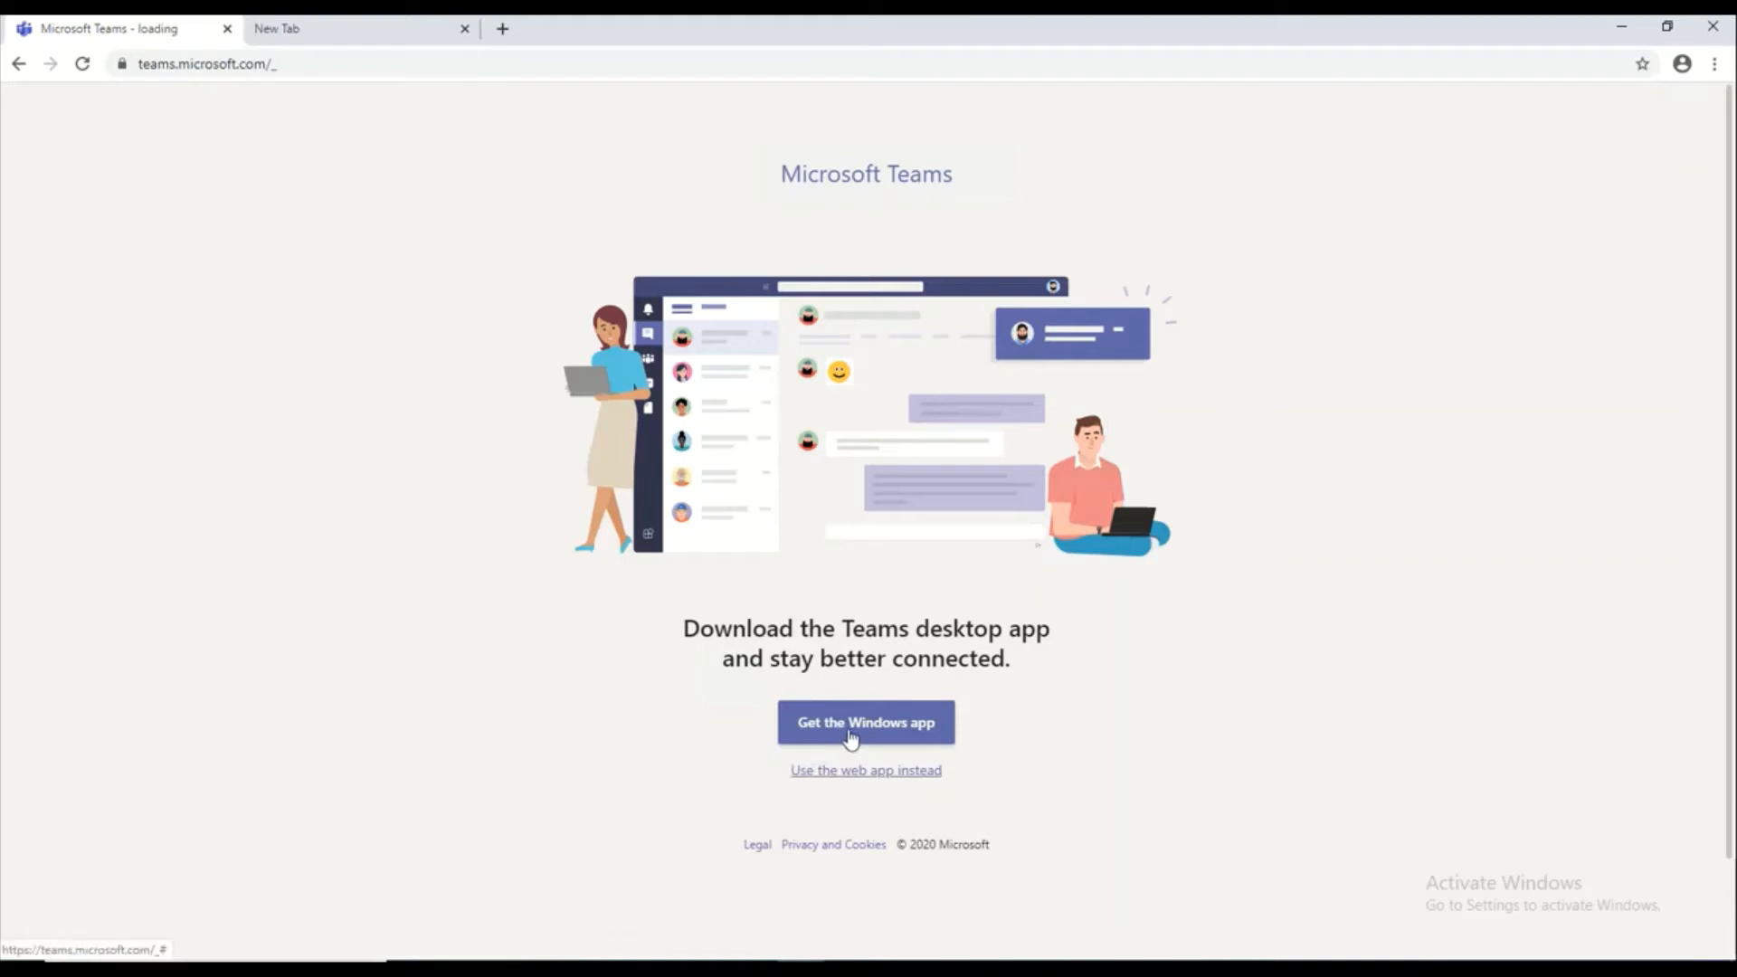
Start the 'Get the Windows app' download from the Teams welcome page
{"action": "left_click", "coordinate": [865, 722]}
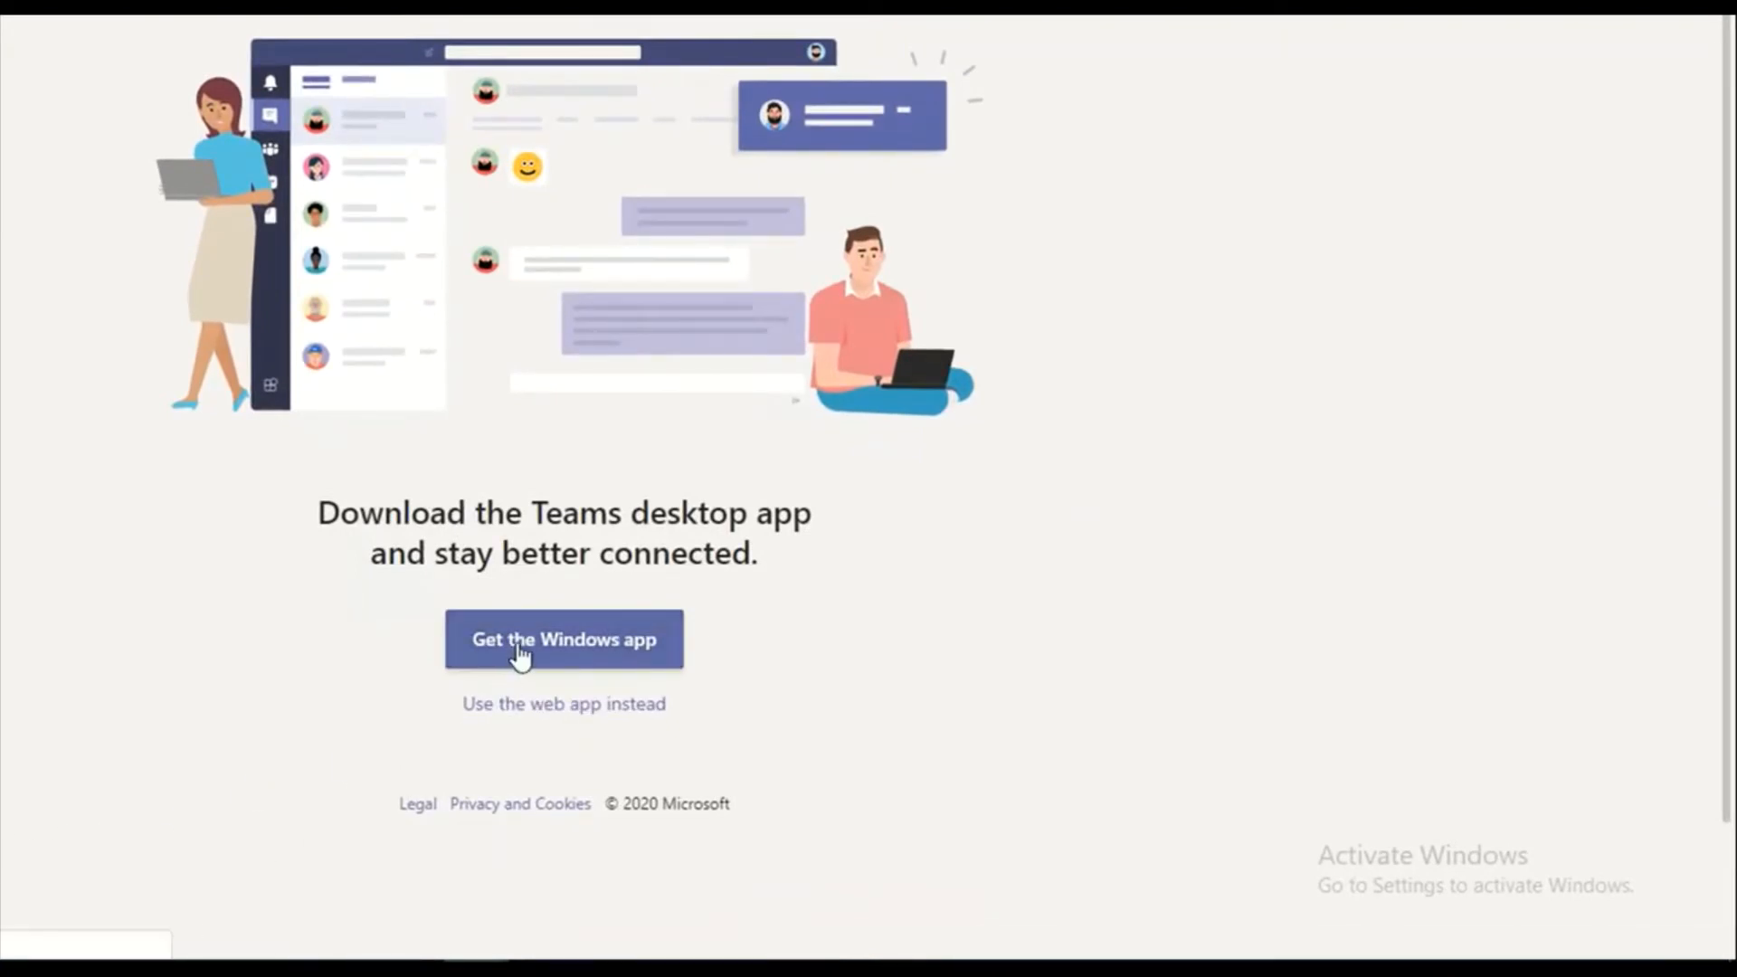
{"action": "mouse_move", "coordinate": [508, 686]}
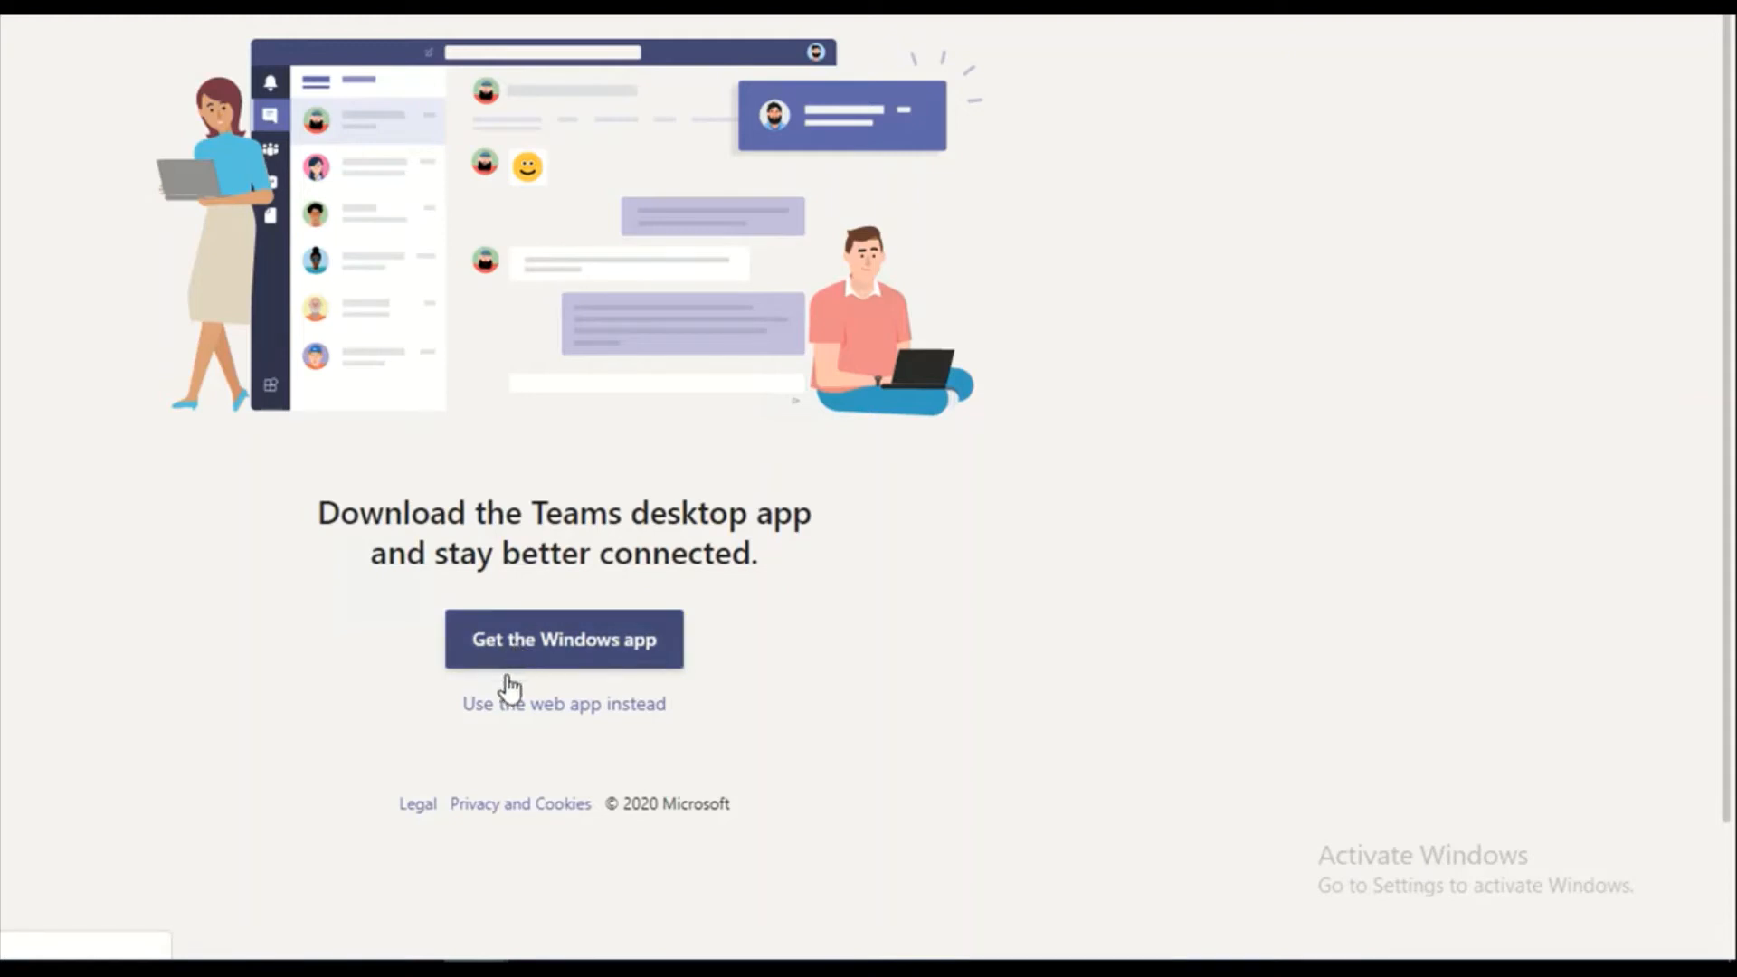
{"action": "mouse_move", "coordinate": [521, 720]}
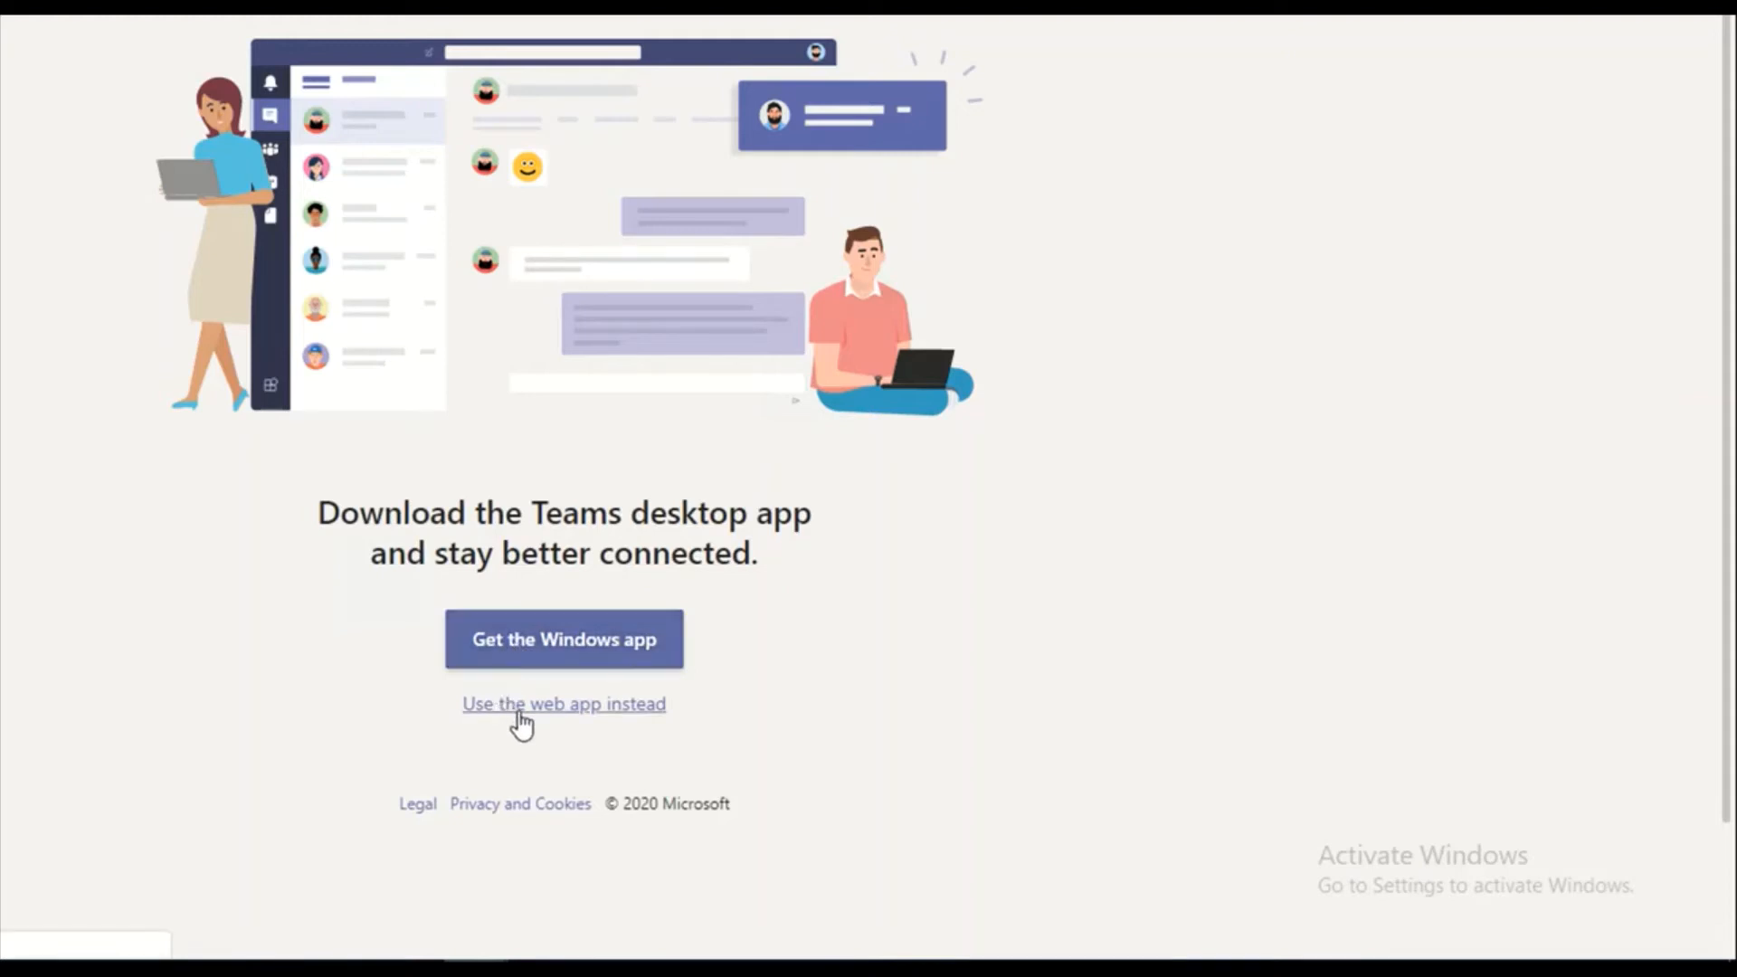
Continue with 'Use the web app instead' to reach the TEST team's General channel
{"action": "left_click", "coordinate": [563, 703]}
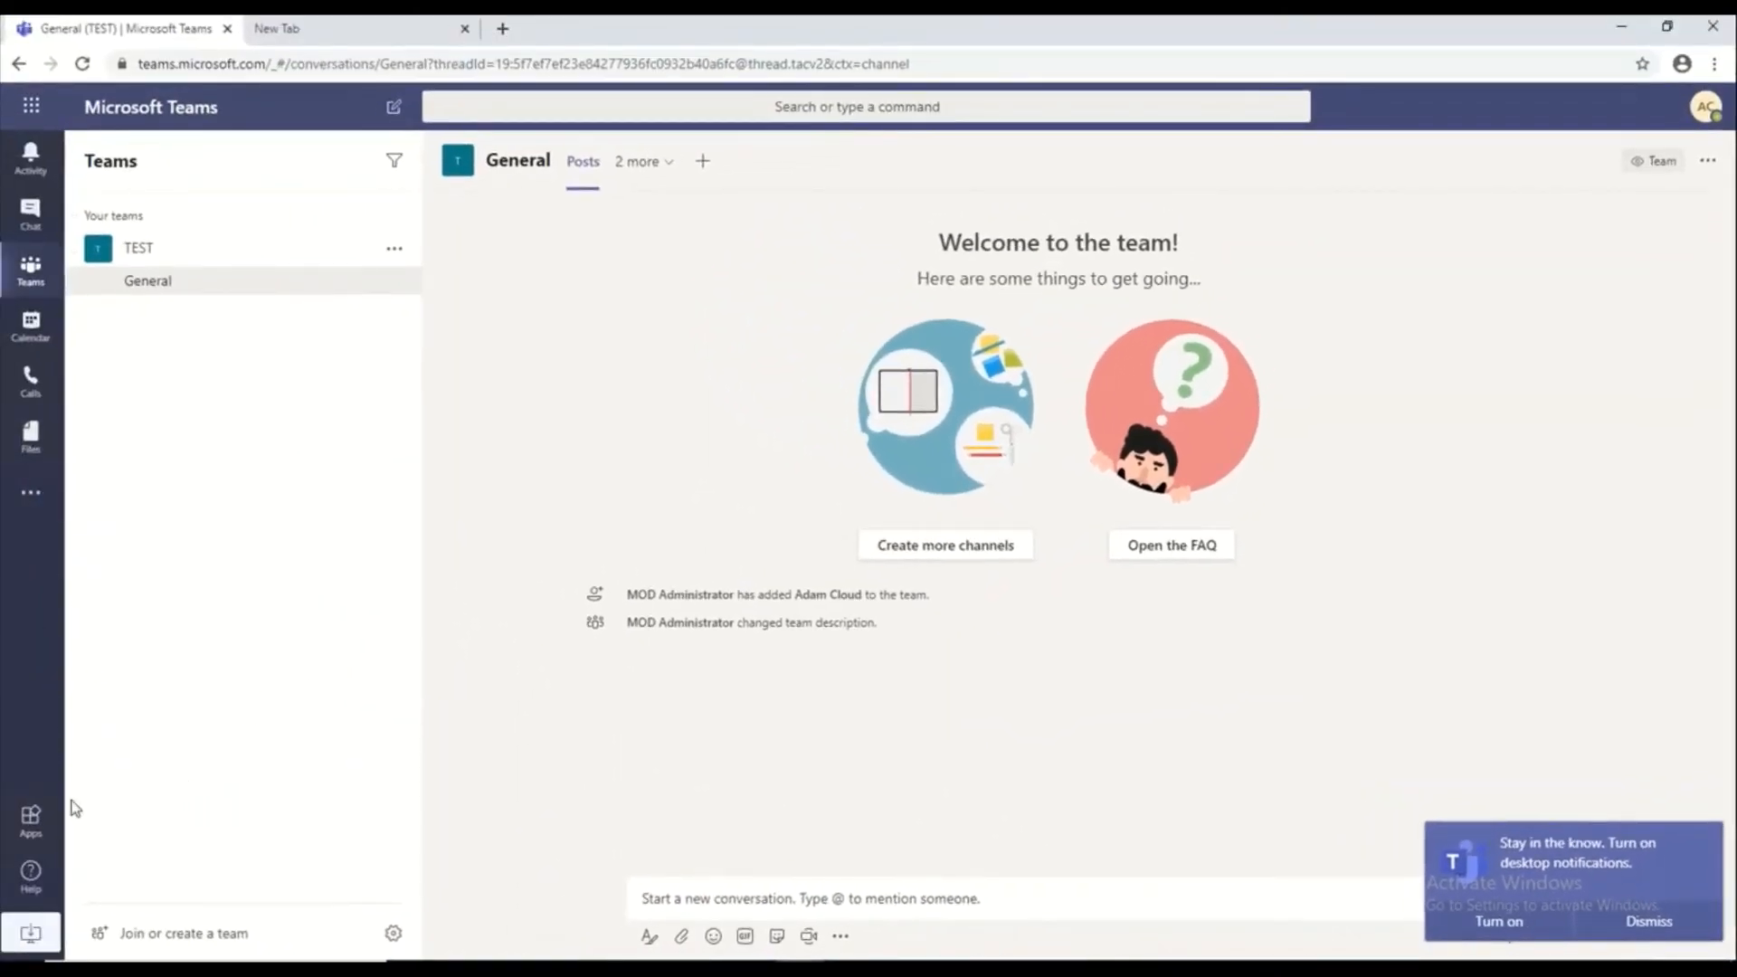
{"action": "mouse_move", "coordinate": [33, 725]}
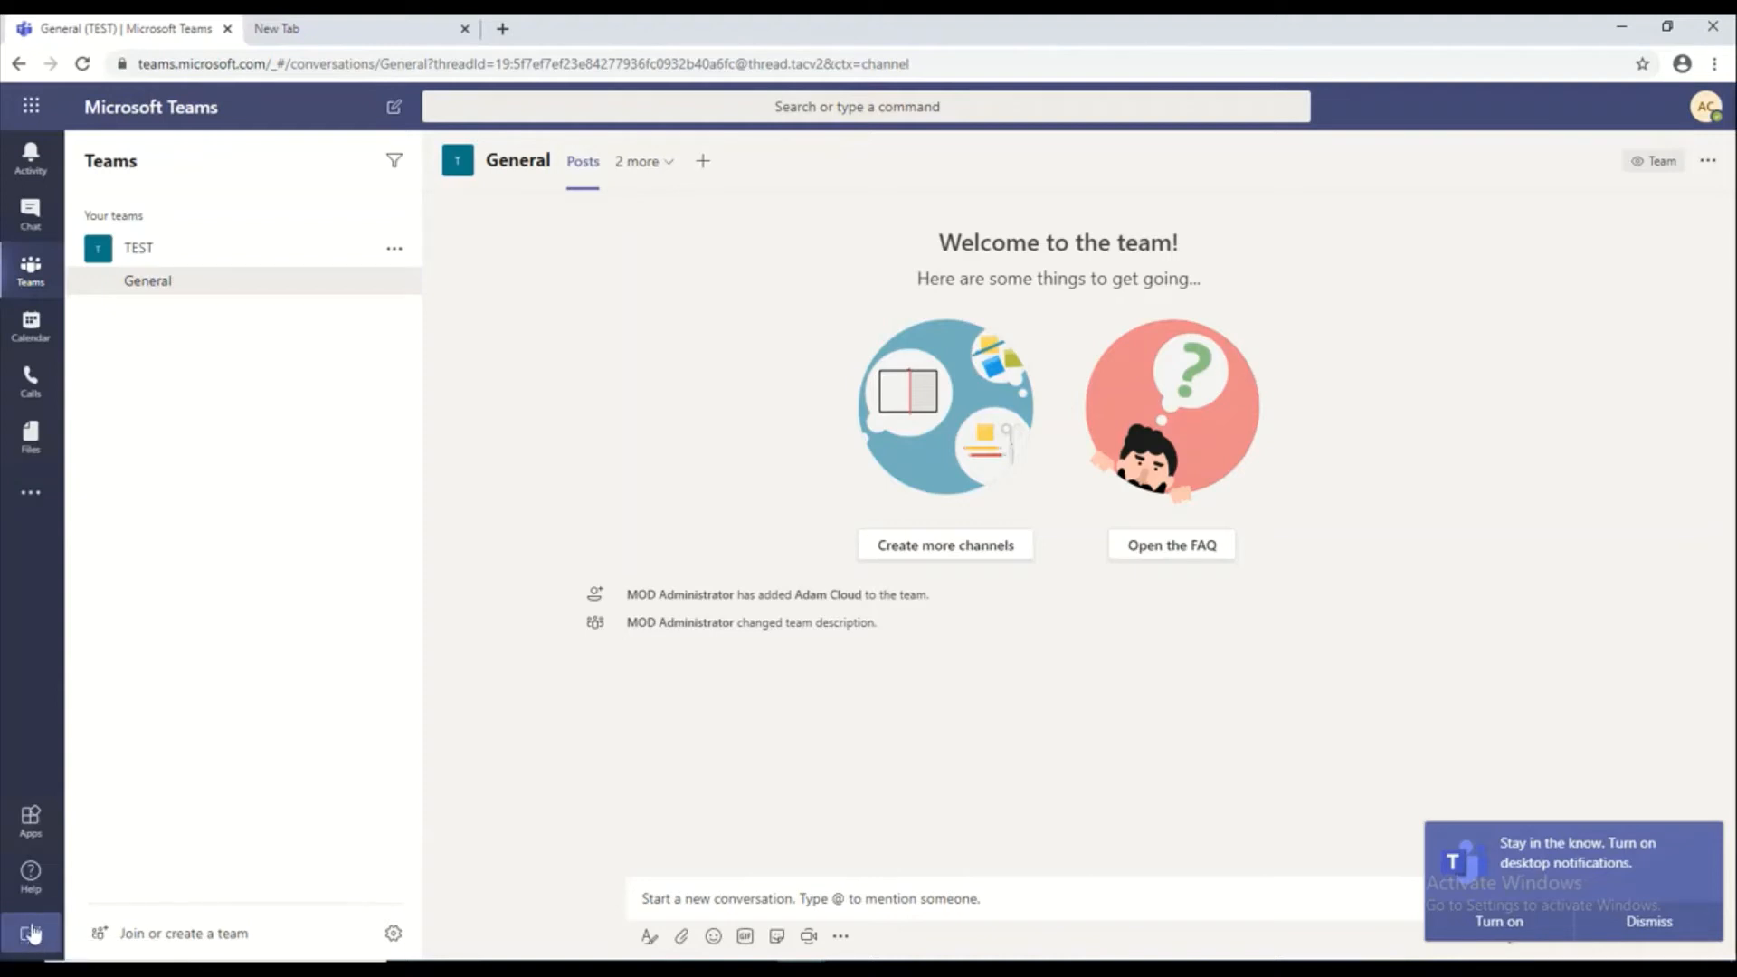
{"action": "mouse_move", "coordinate": [31, 932]}
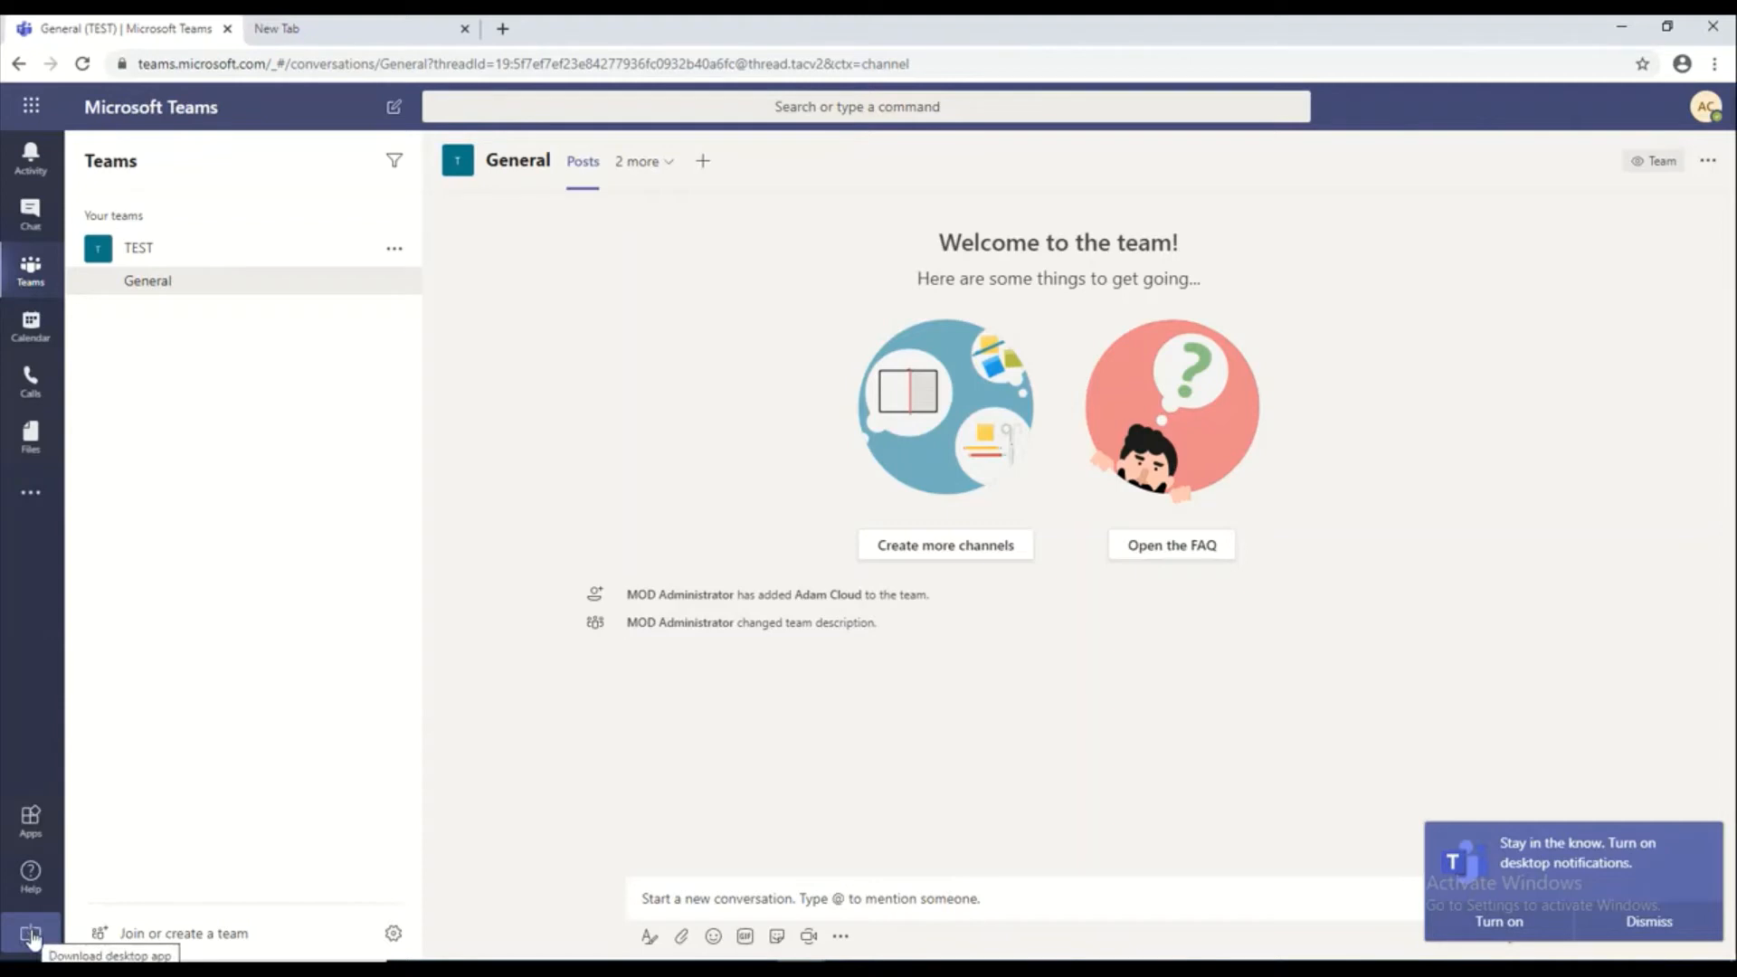
{"action": "mouse_move", "coordinate": [1583, 81]}
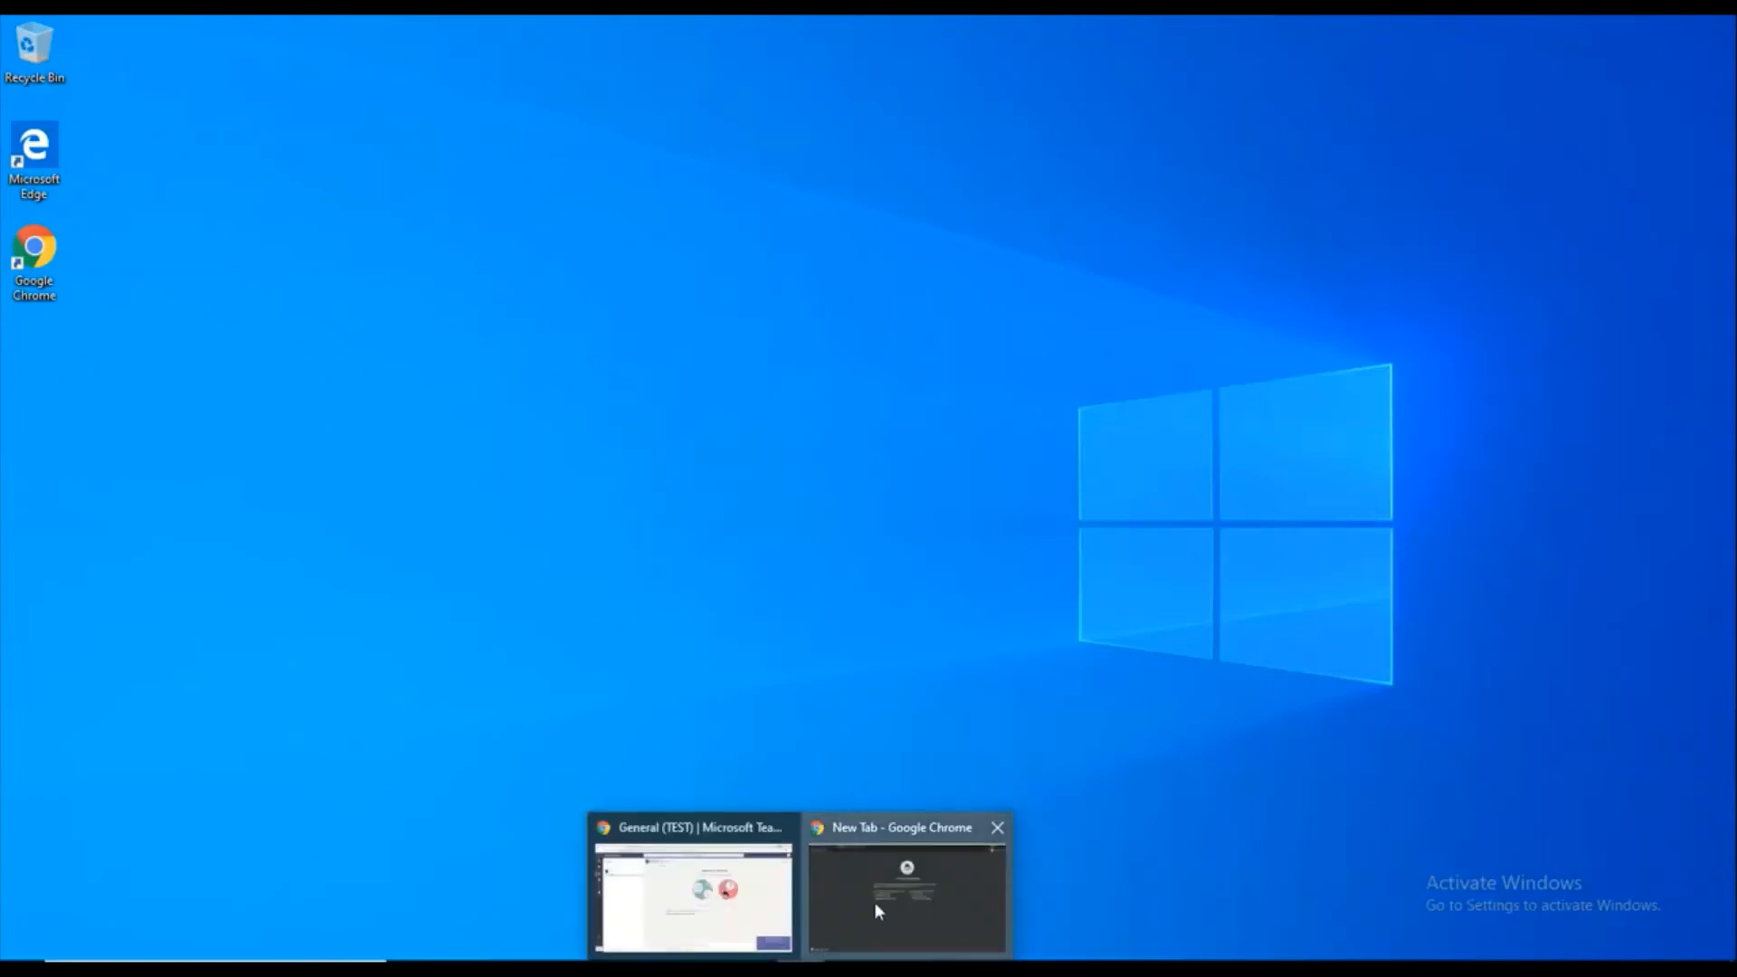
Run the downloaded Teams_windows_x64.exe from Chrome's download list to launch Teams
{"action": "left_click", "coordinate": [904, 891]}
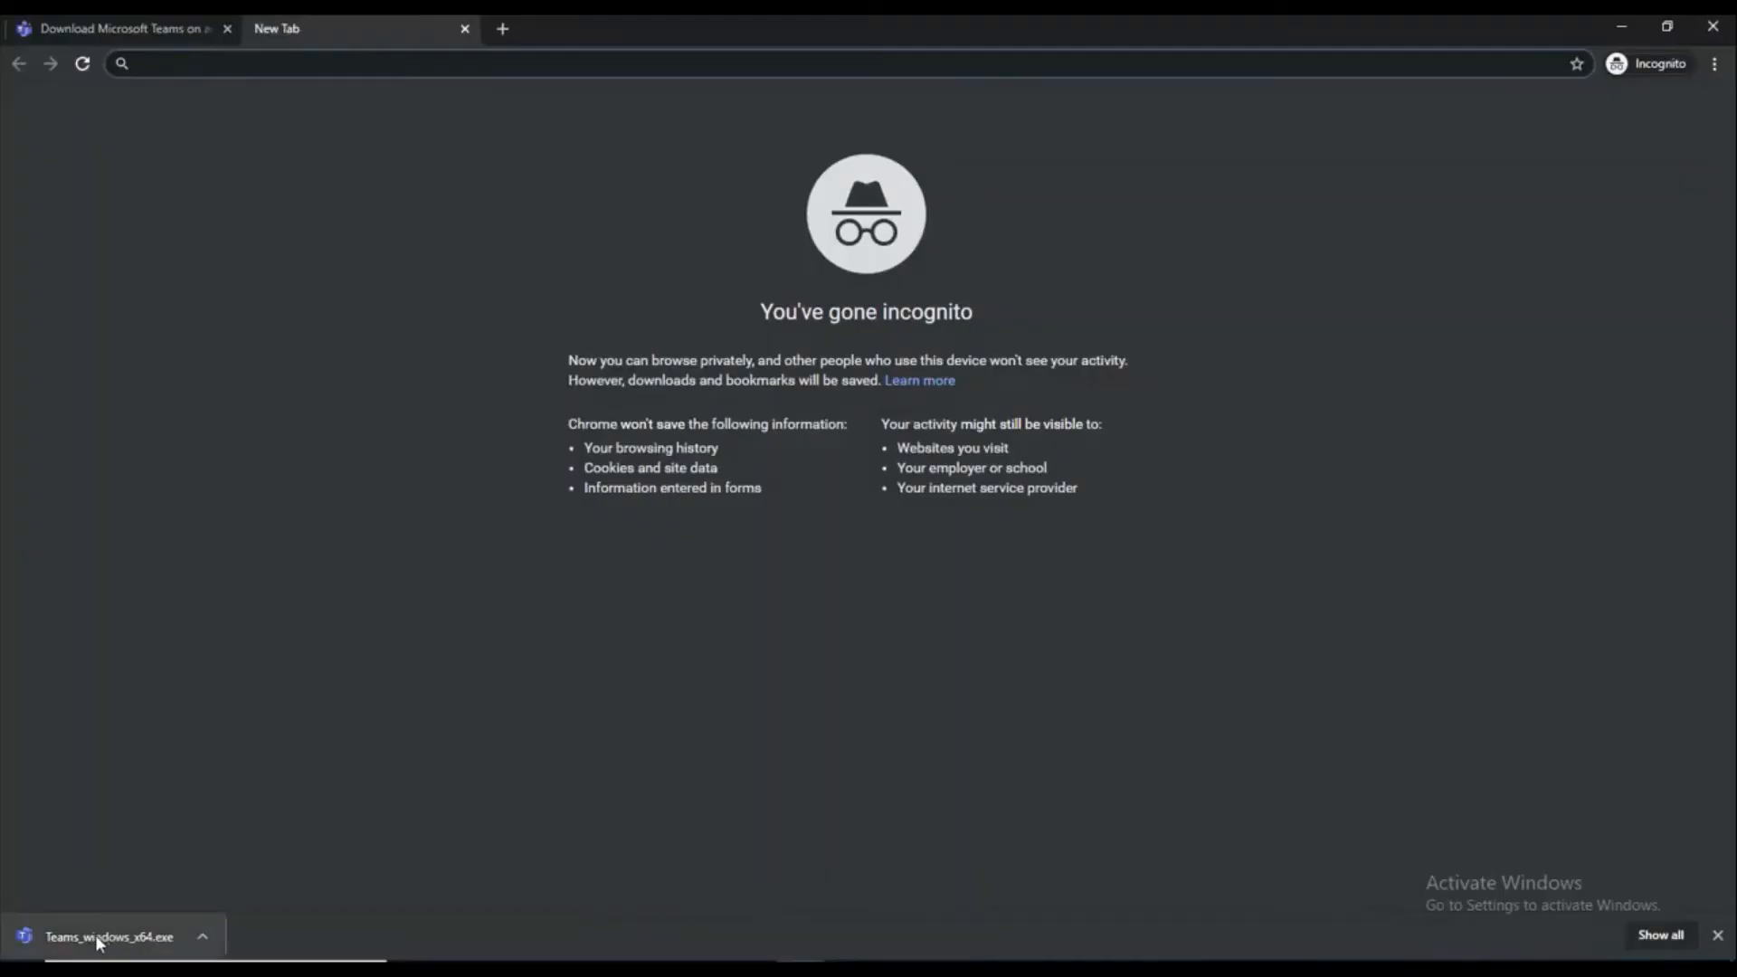
{"action": "left_click", "coordinate": [109, 935]}
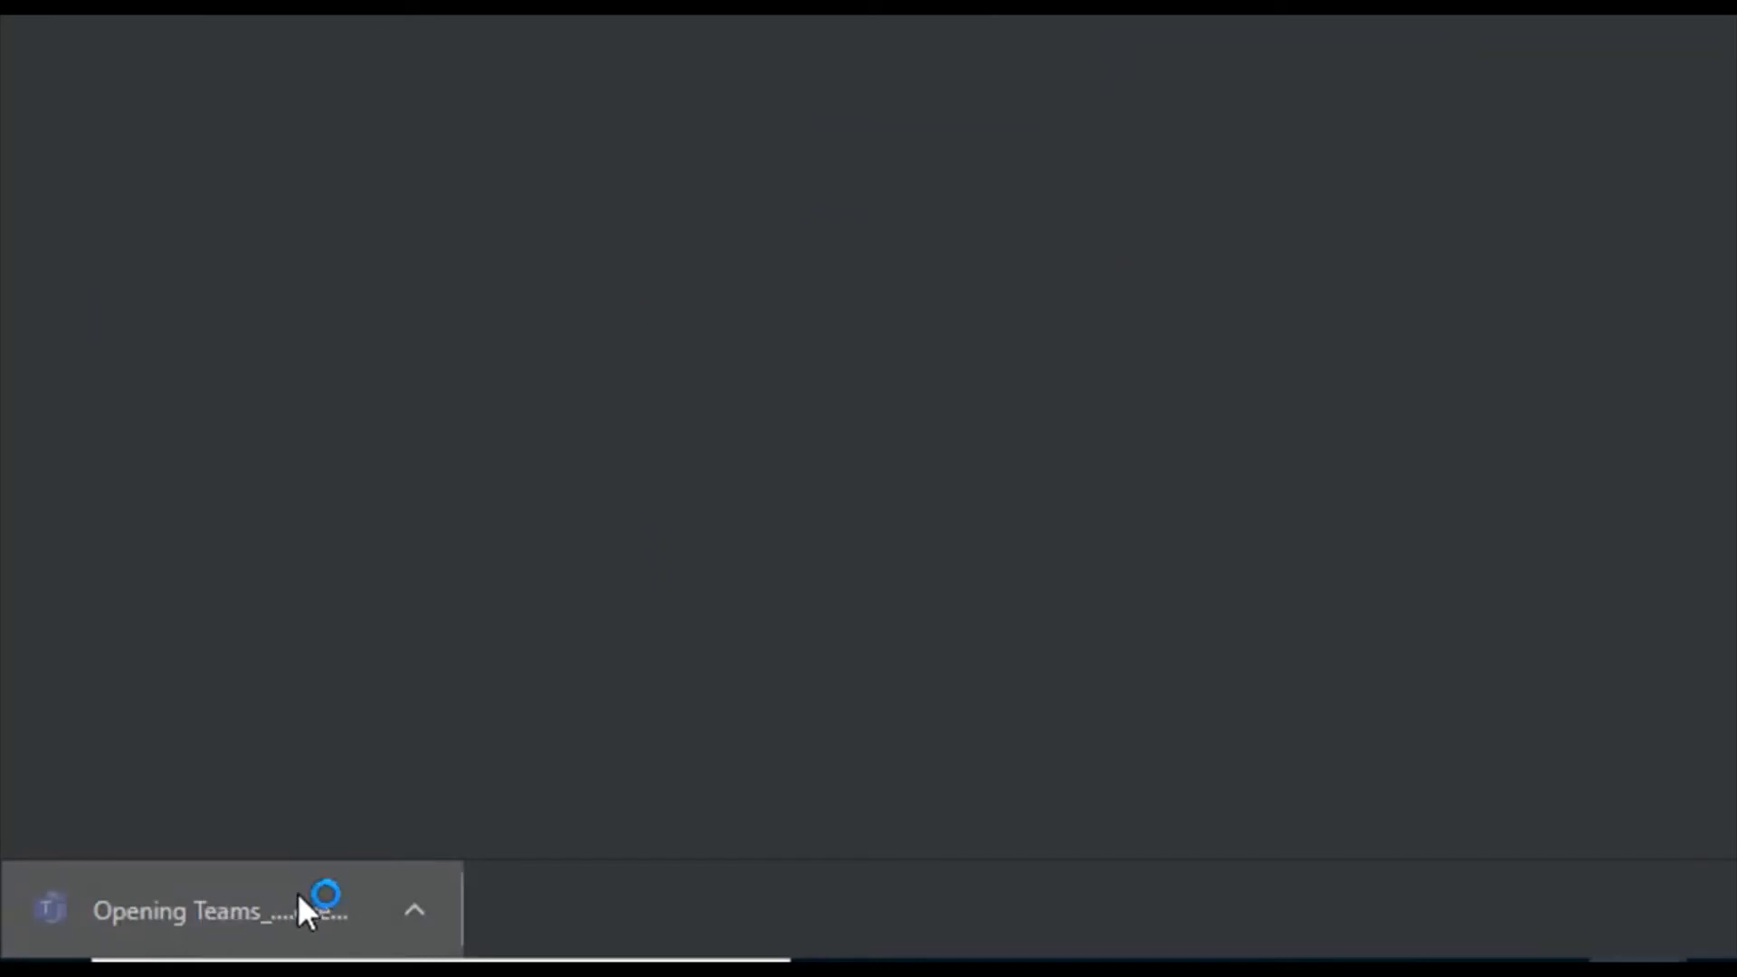
{"action": "mouse_move", "coordinate": [1540, 121]}
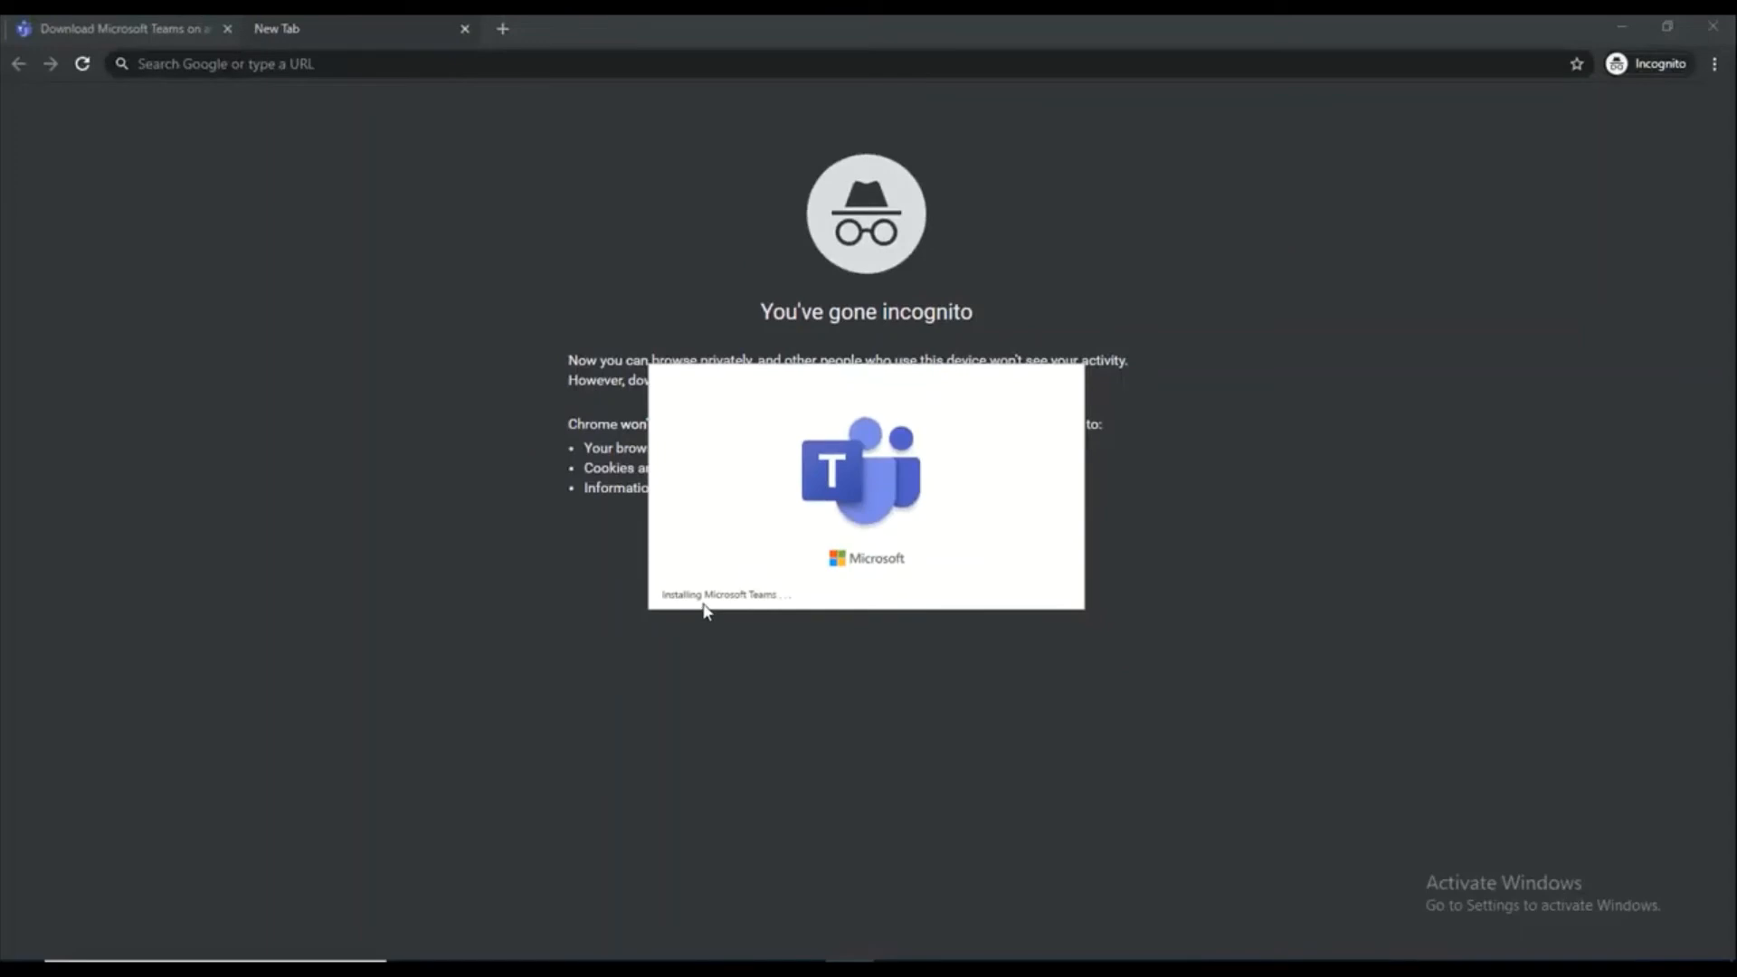
{"action": "mouse_move", "coordinate": [770, 604]}
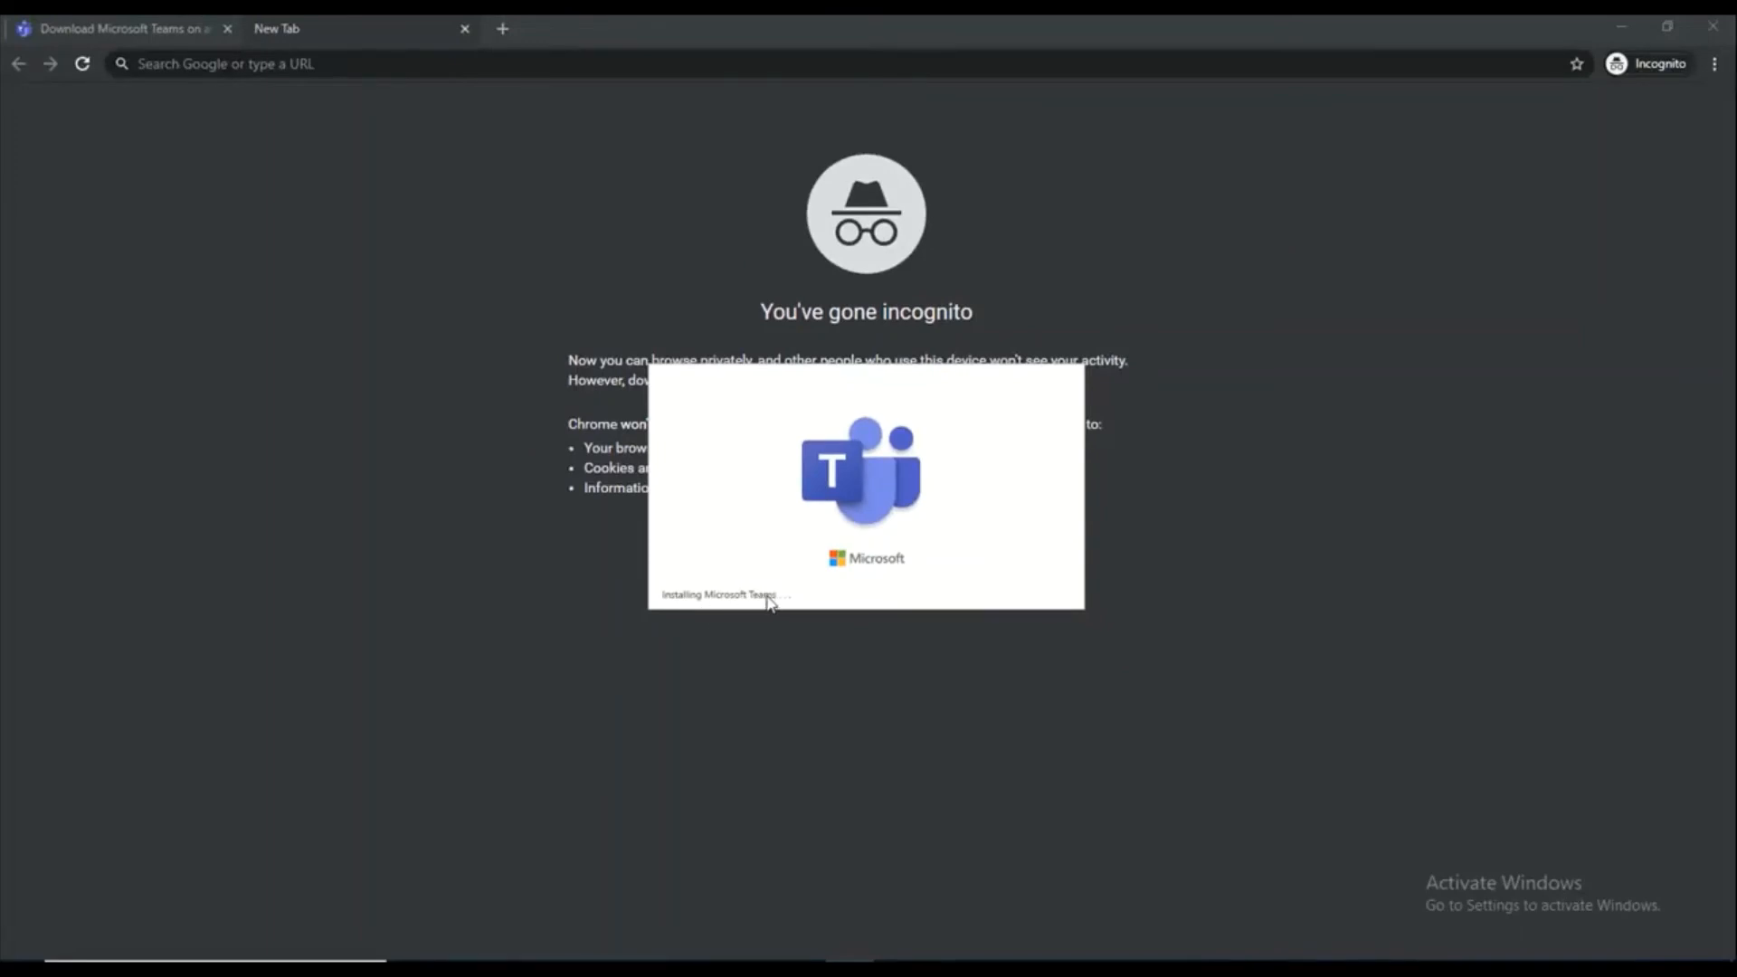
{"action": "mouse_move", "coordinate": [753, 588]}
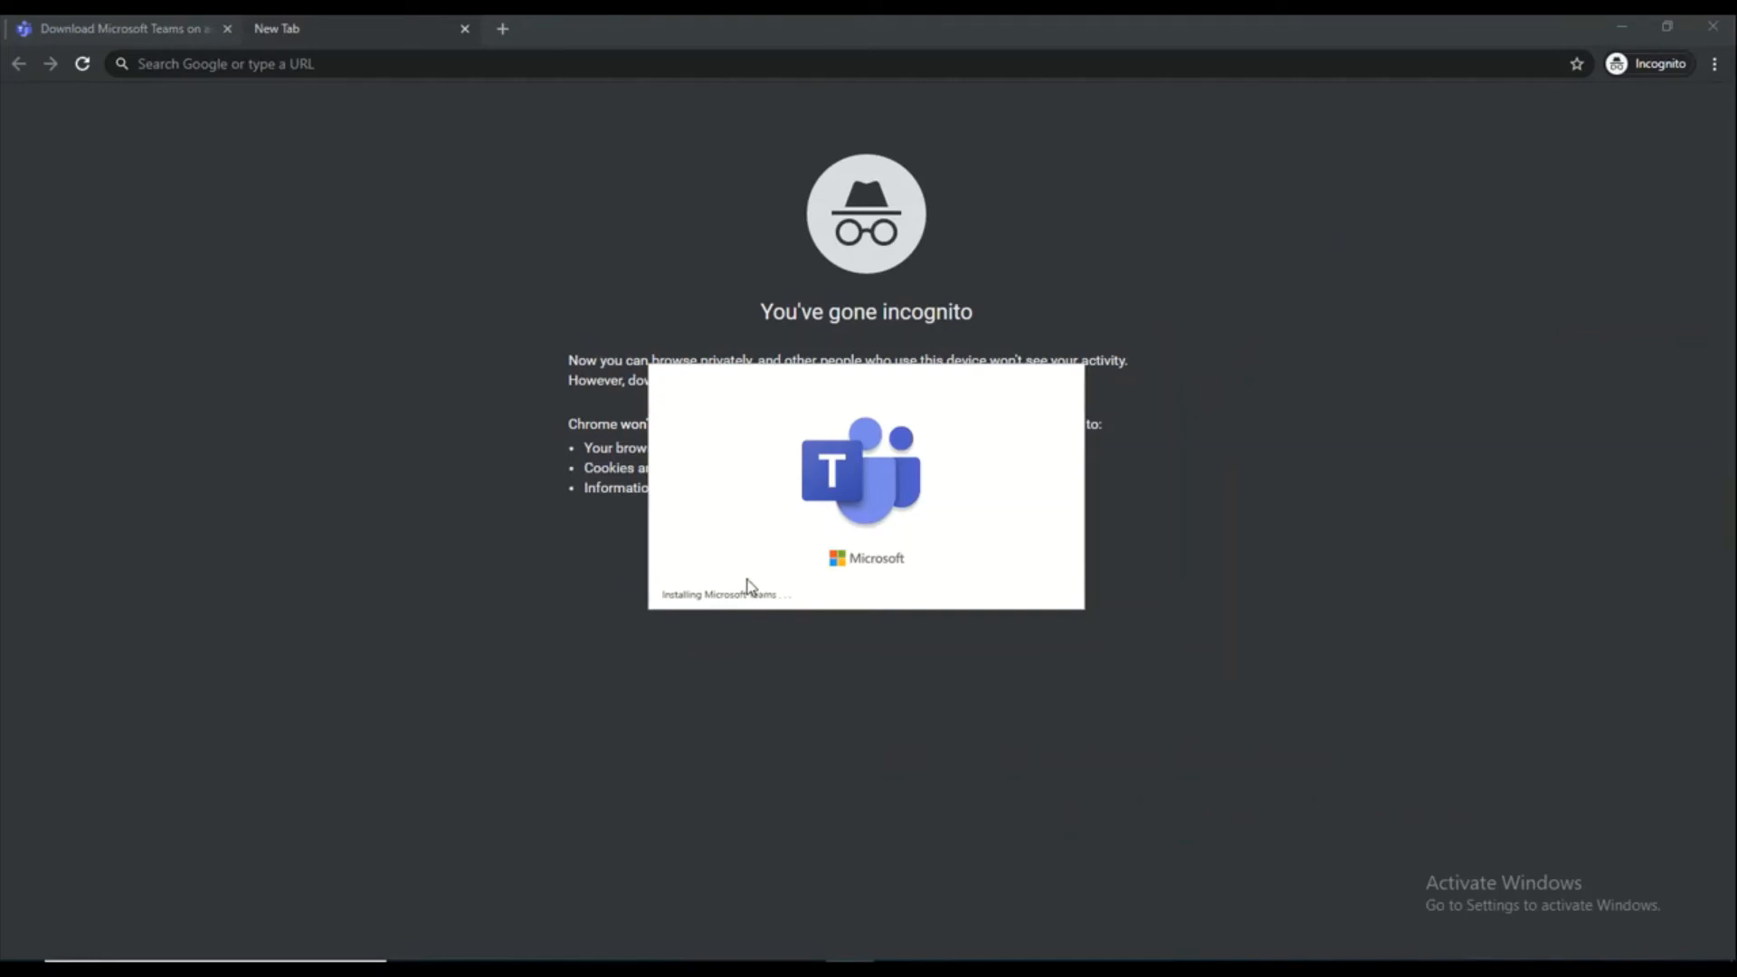
{"action": "mouse_move", "coordinate": [918, 614]}
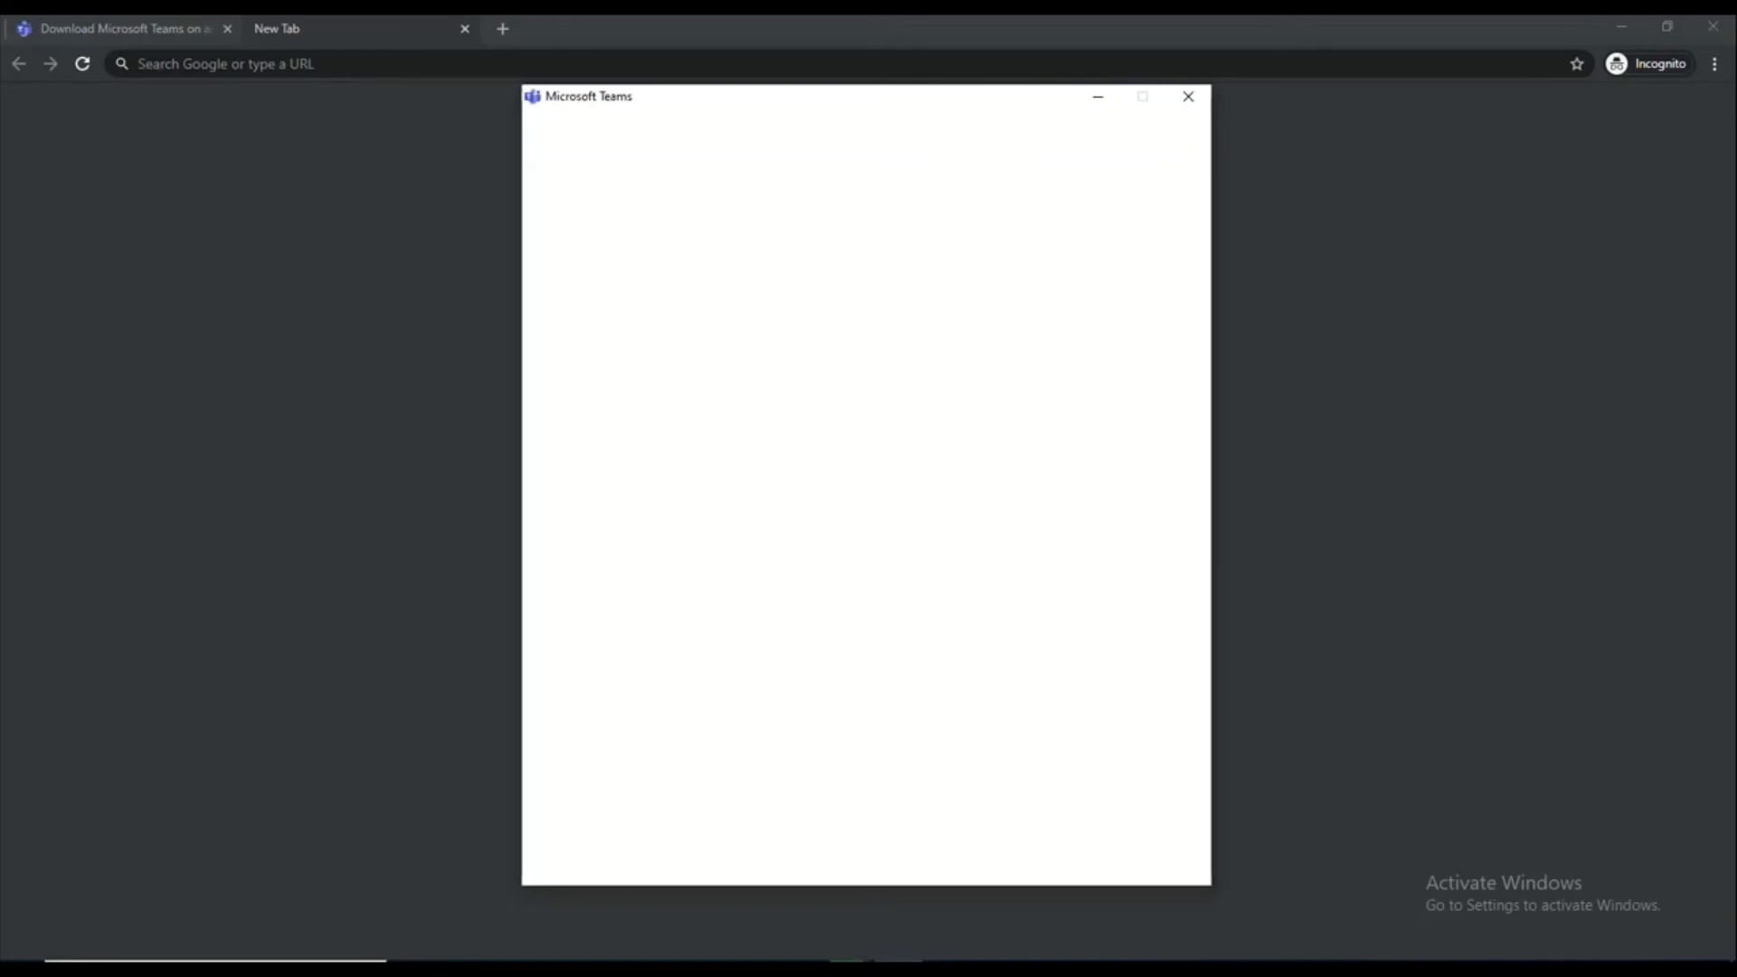
{"action": "mouse_move", "coordinate": [890, 611]}
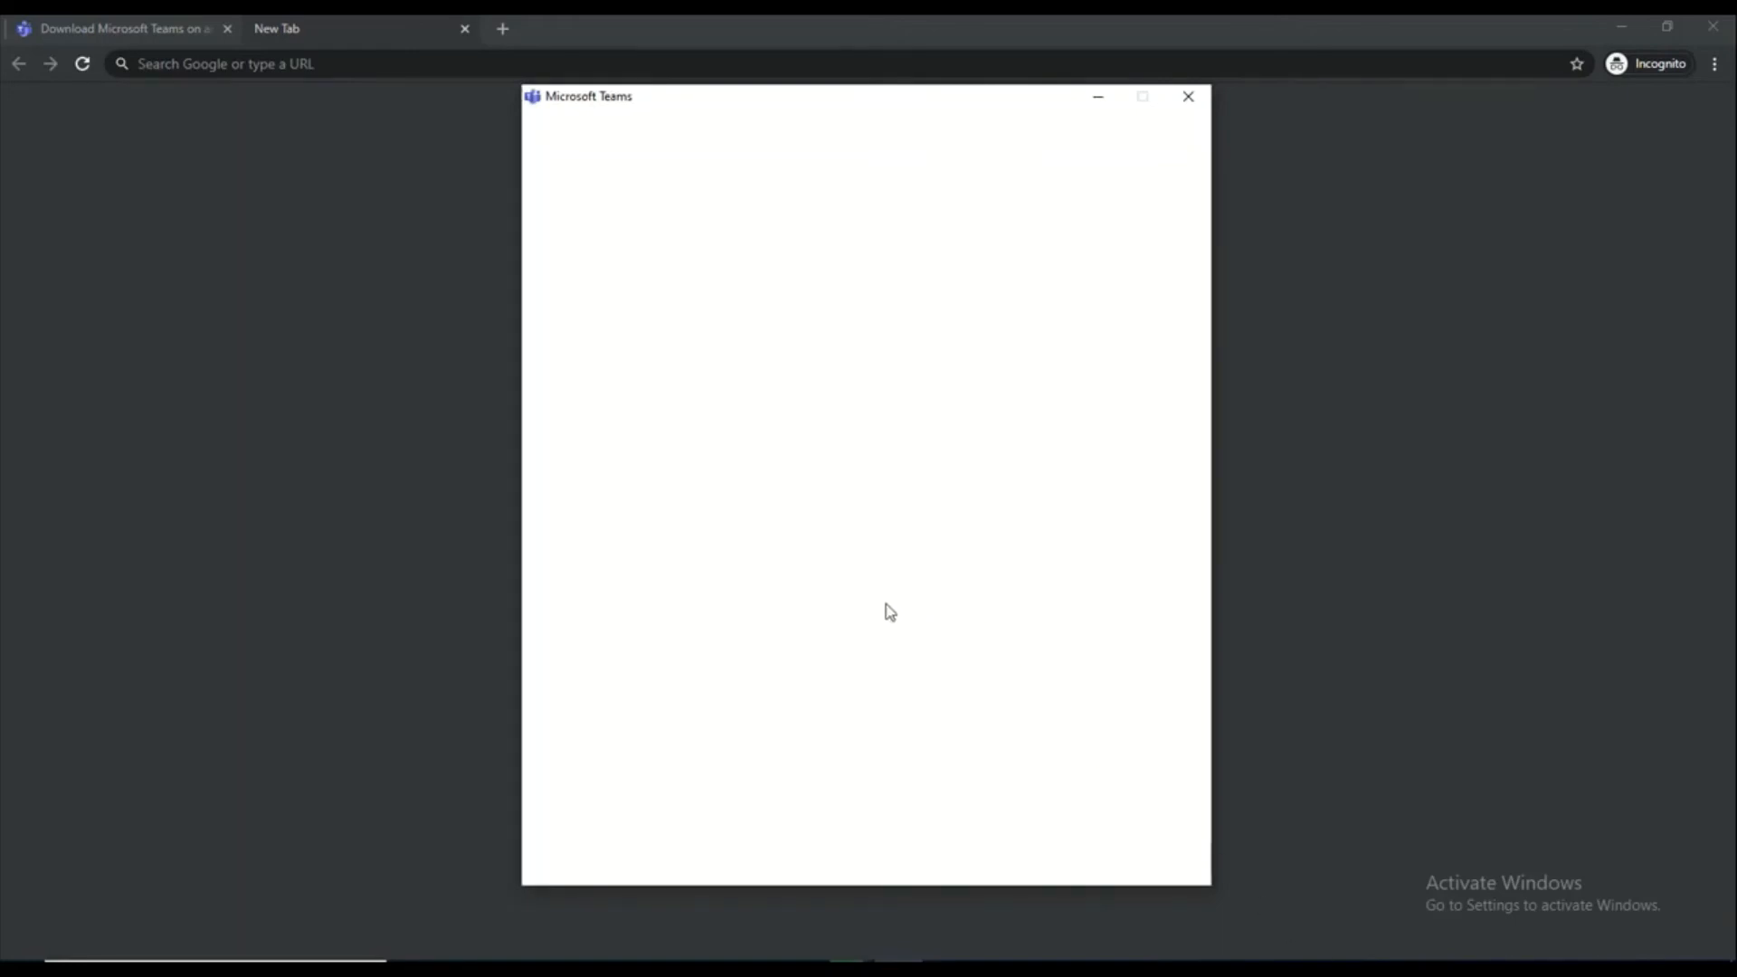
{"action": "mouse_move", "coordinate": [778, 553]}
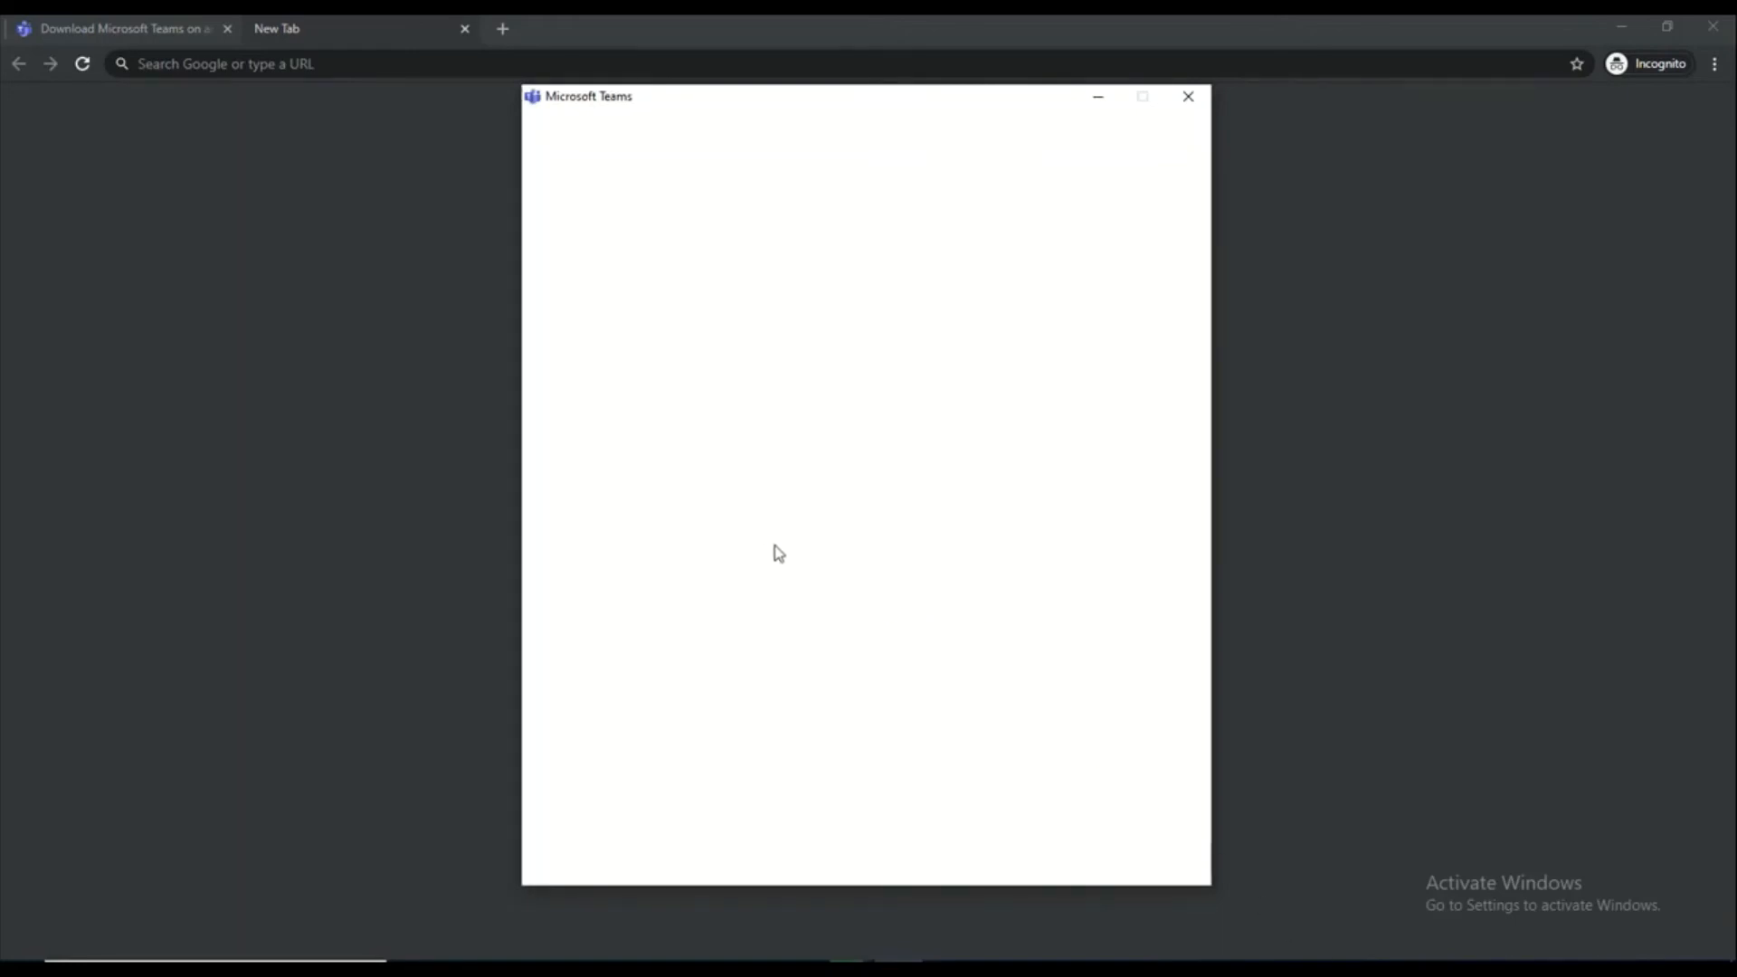
{"action": "mouse_move", "coordinate": [758, 474]}
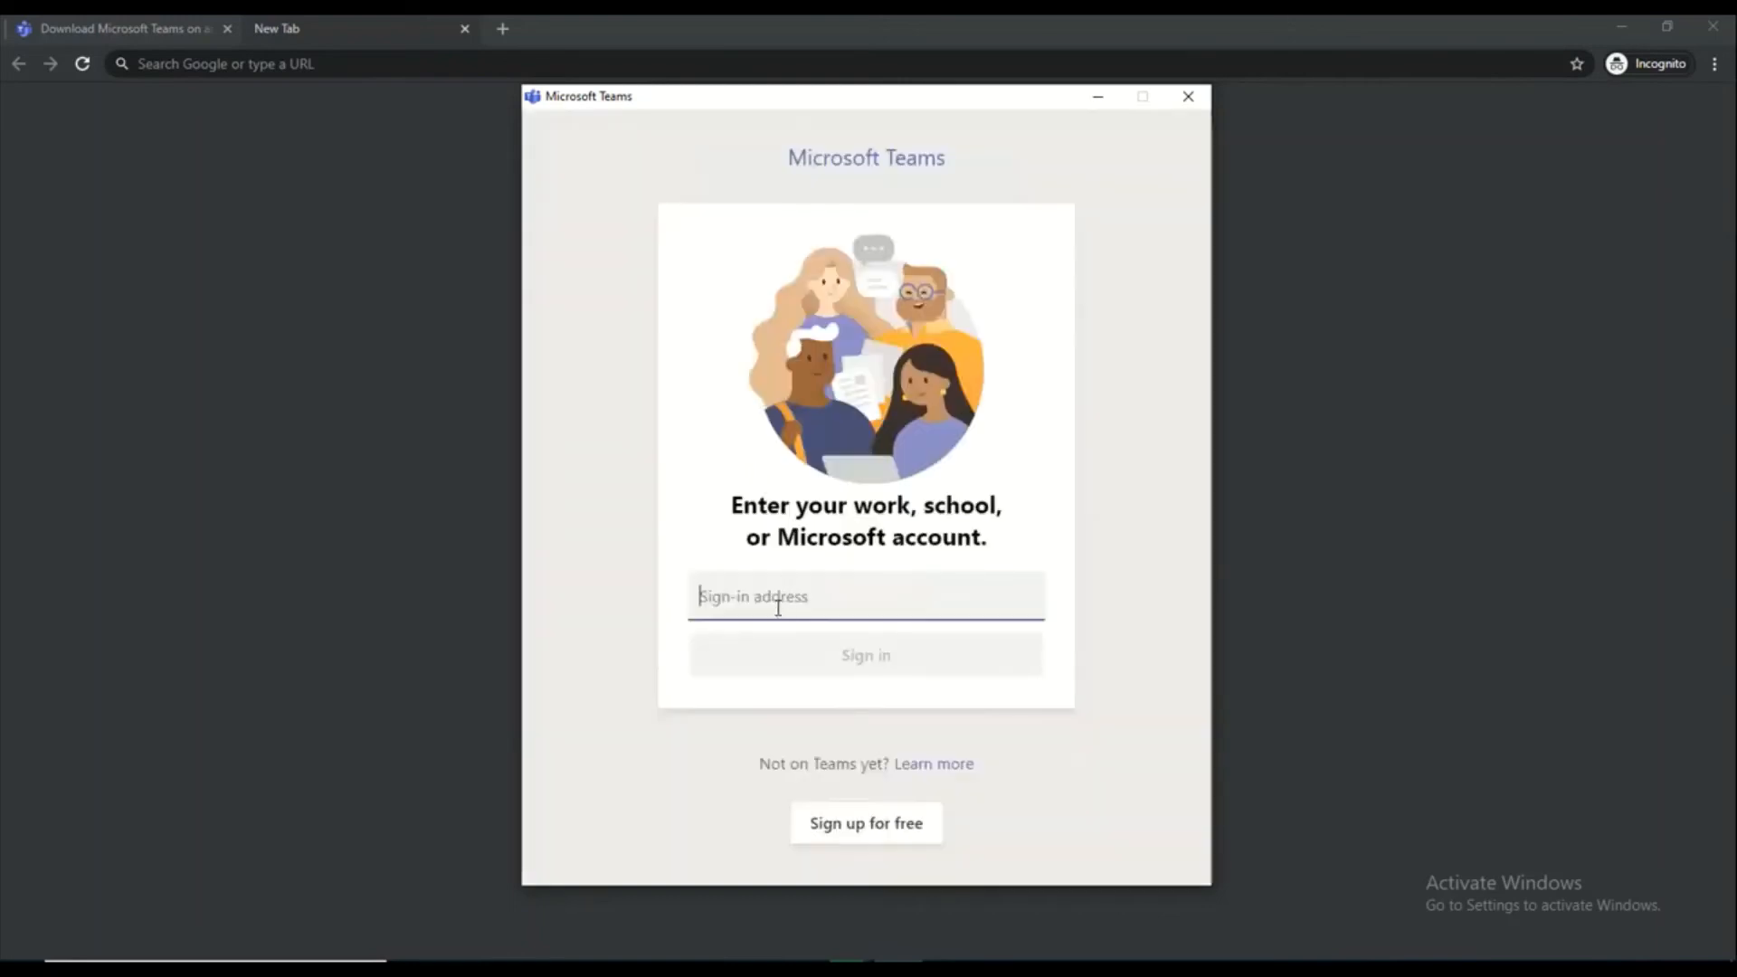
{"action": "left_click", "coordinate": [865, 655]}
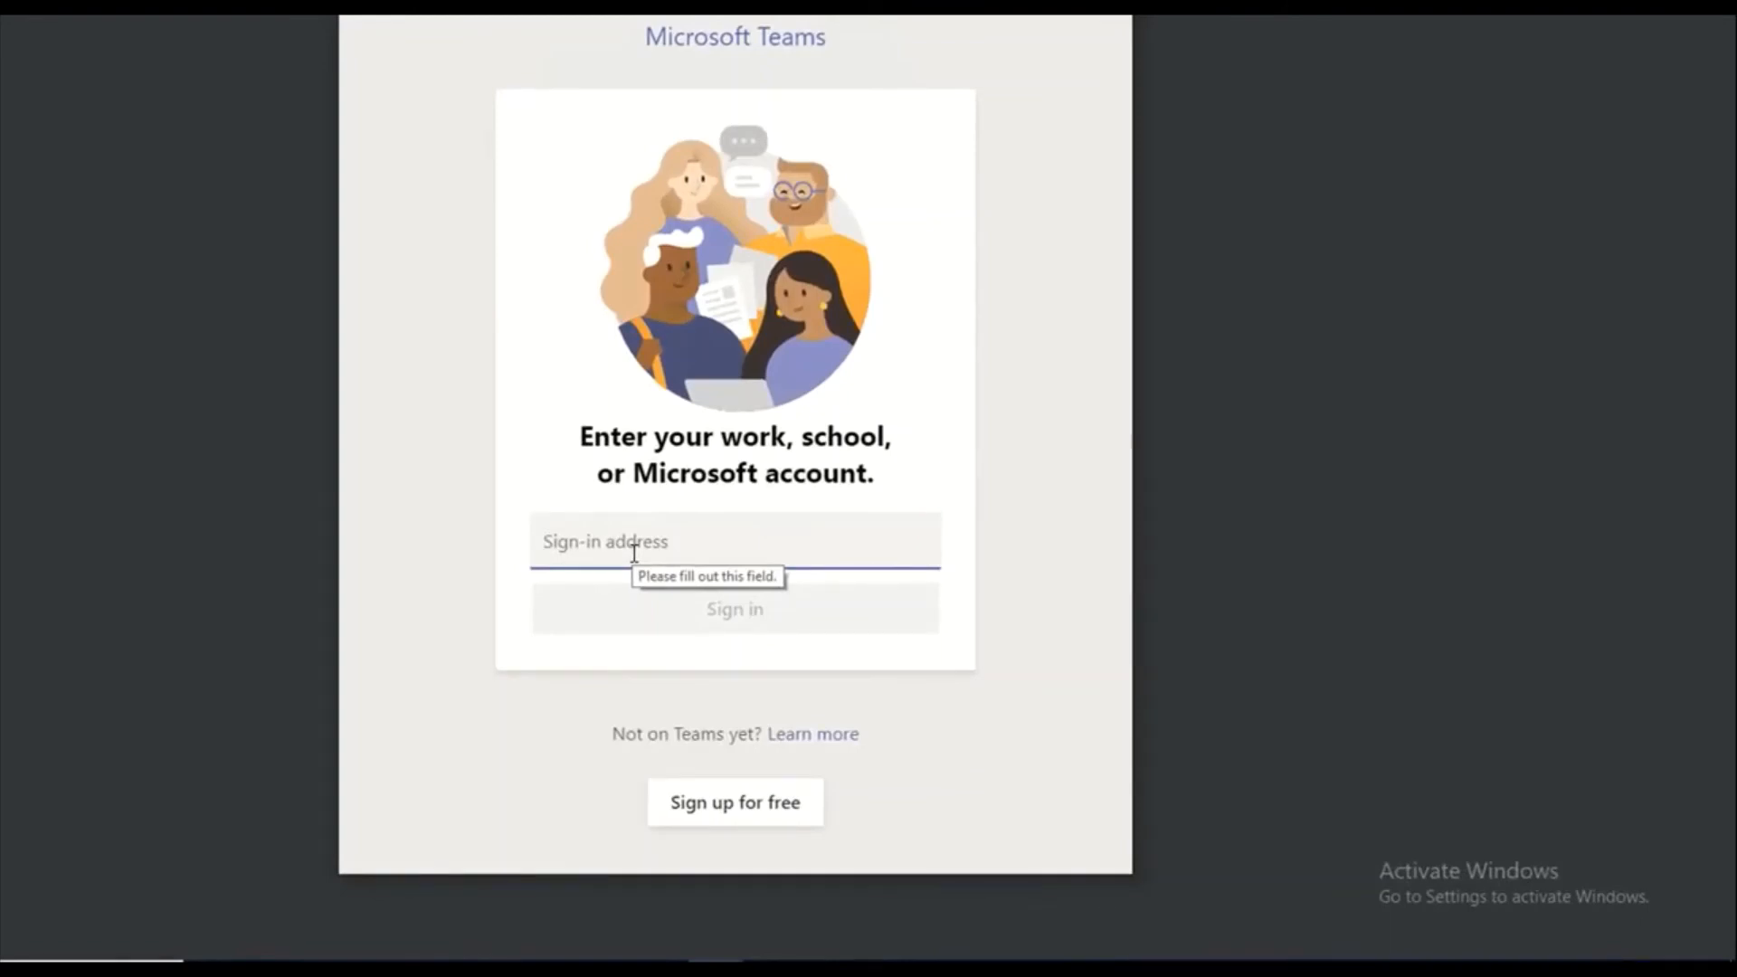
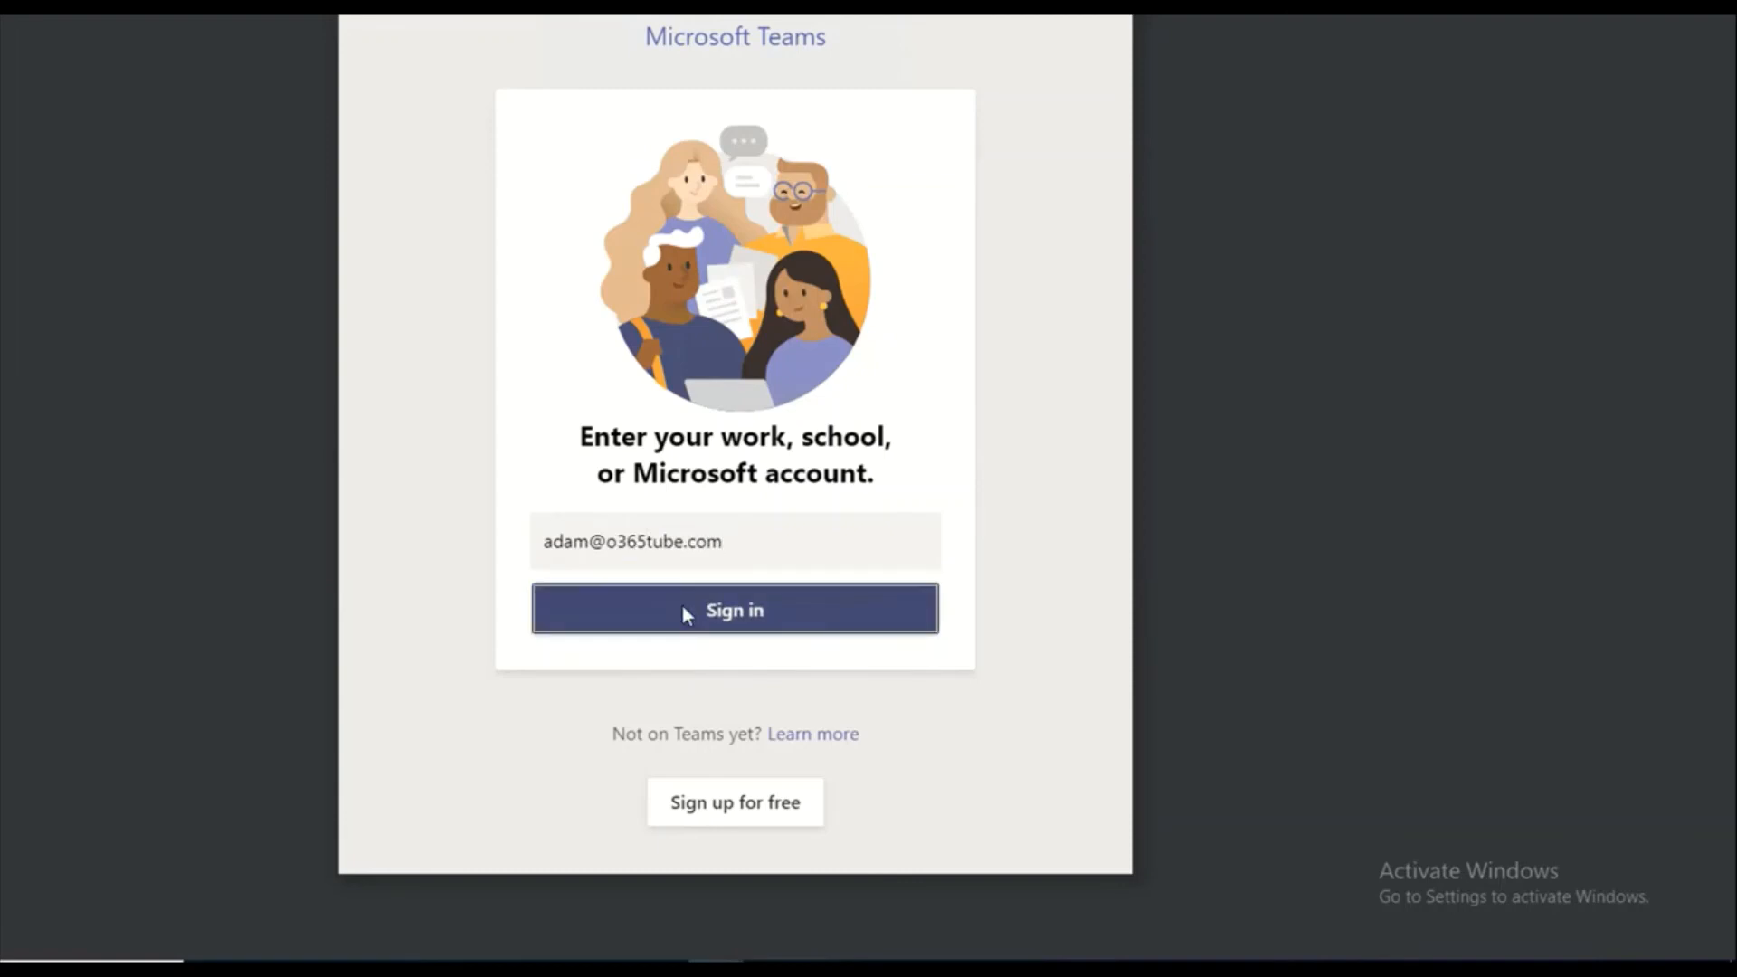
{"action": "left_click", "coordinate": [734, 610]}
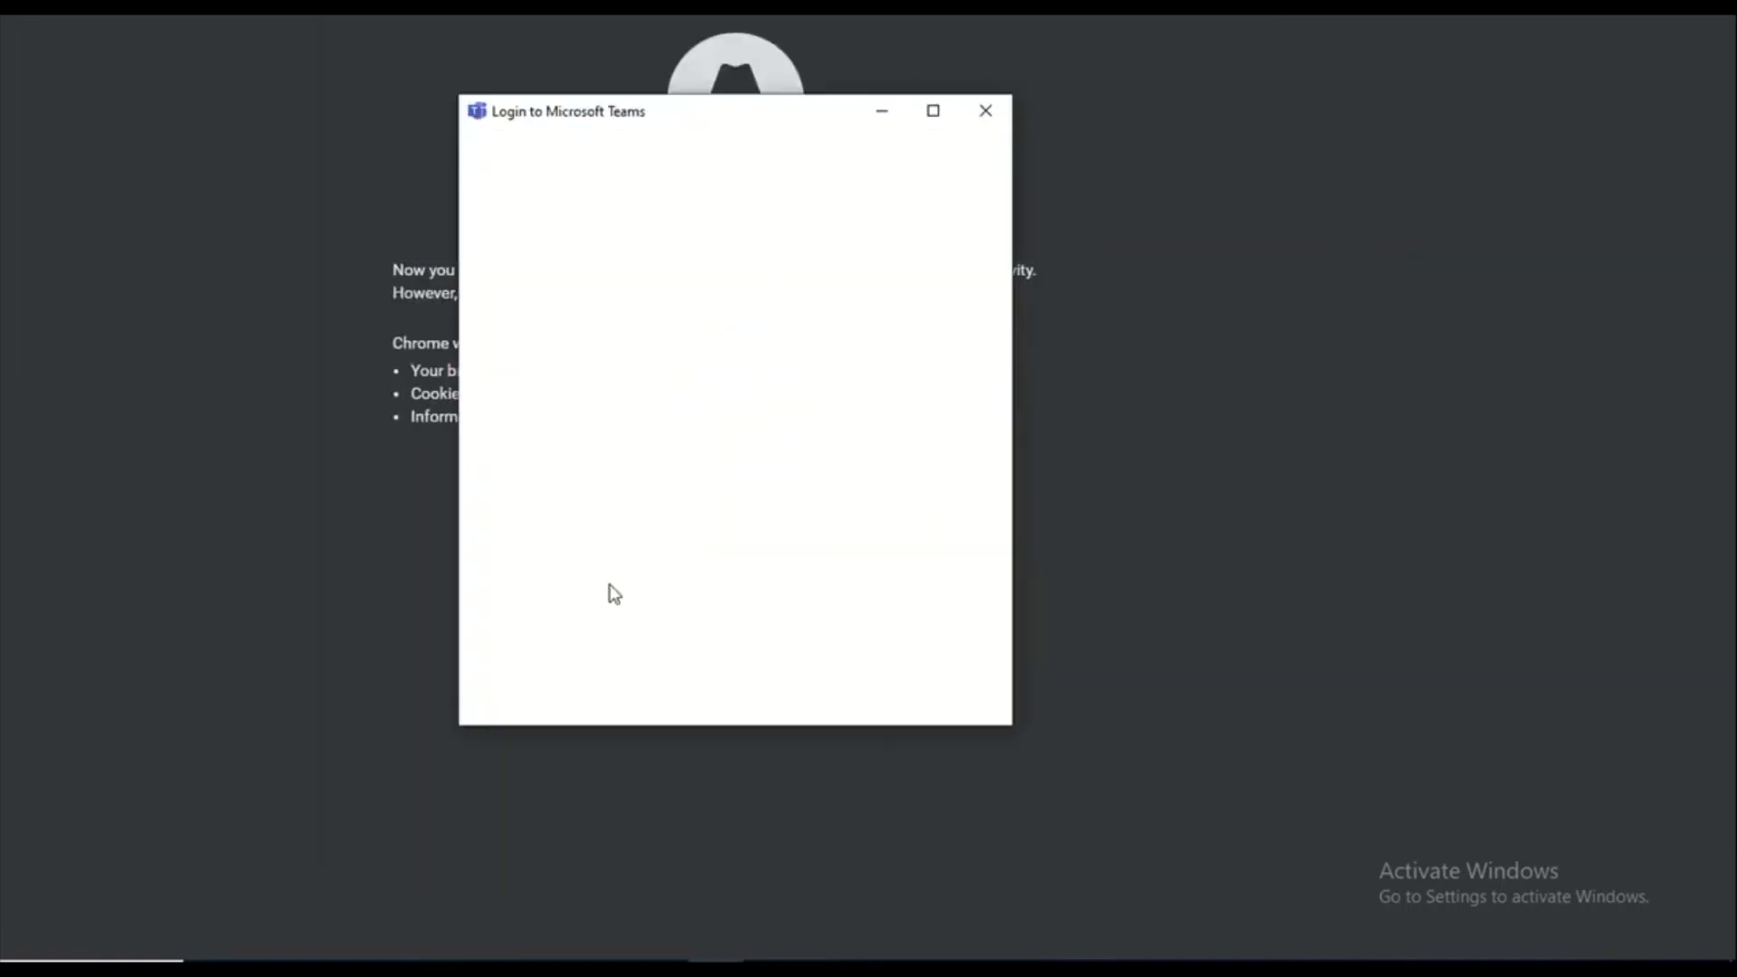
{"action": "mouse_move", "coordinate": [669, 436]}
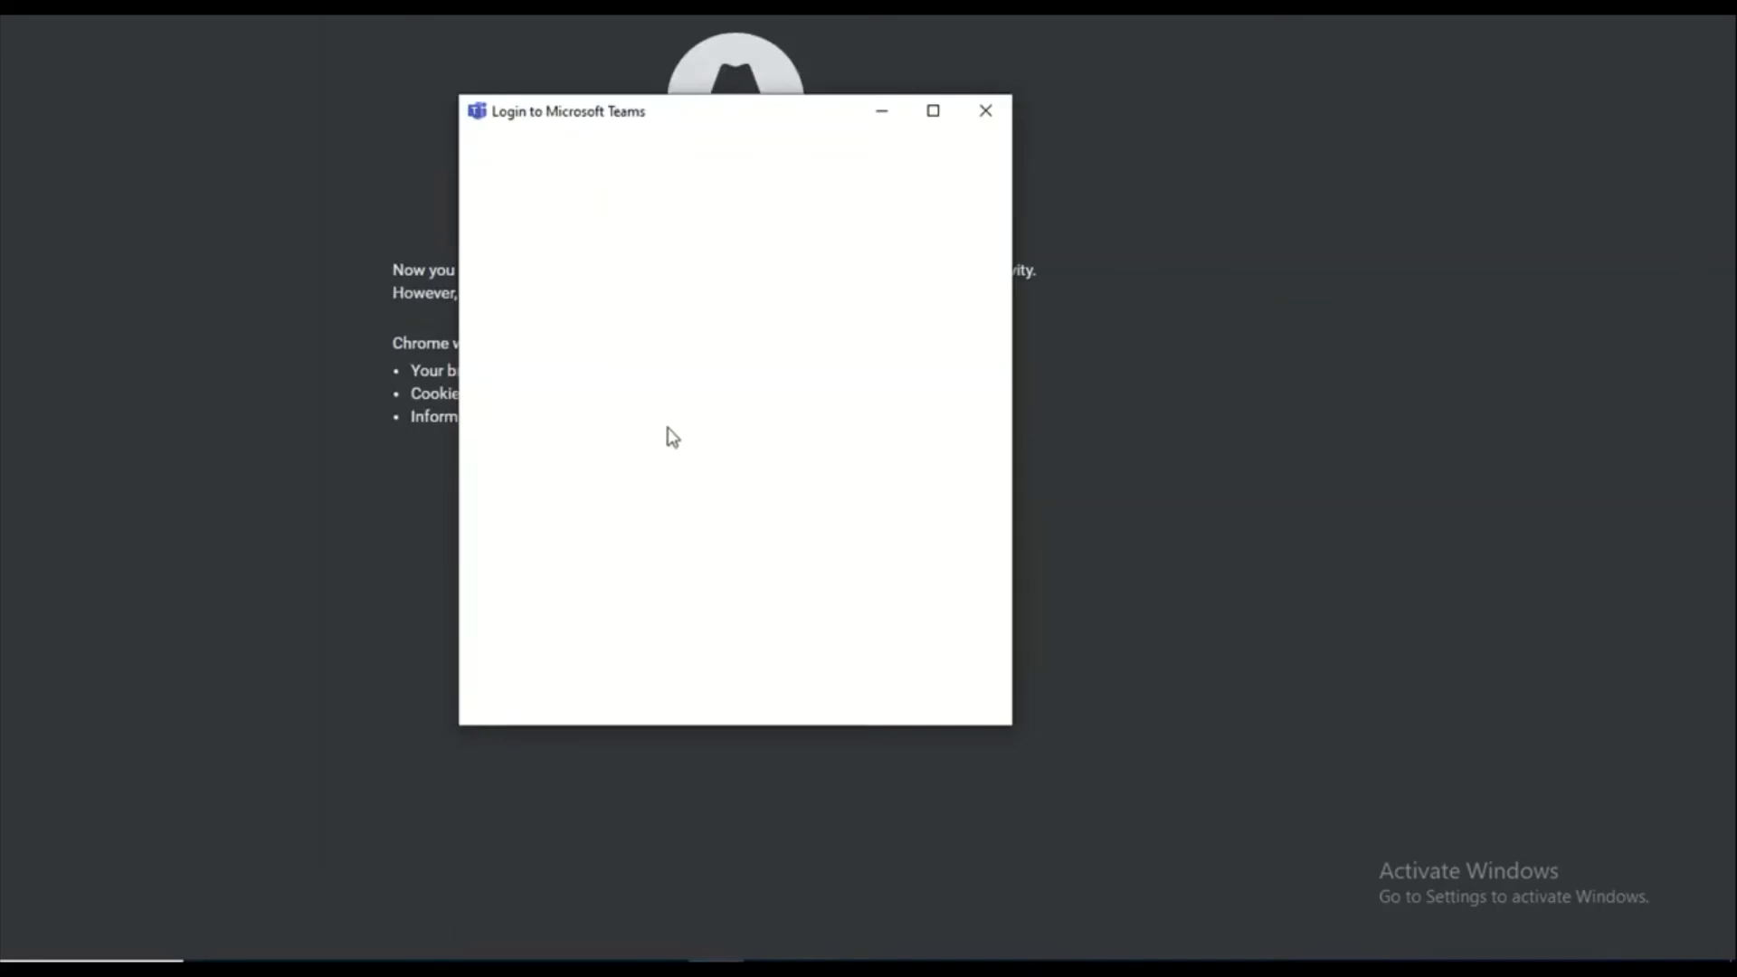
{"action": "mouse_move", "coordinate": [664, 449]}
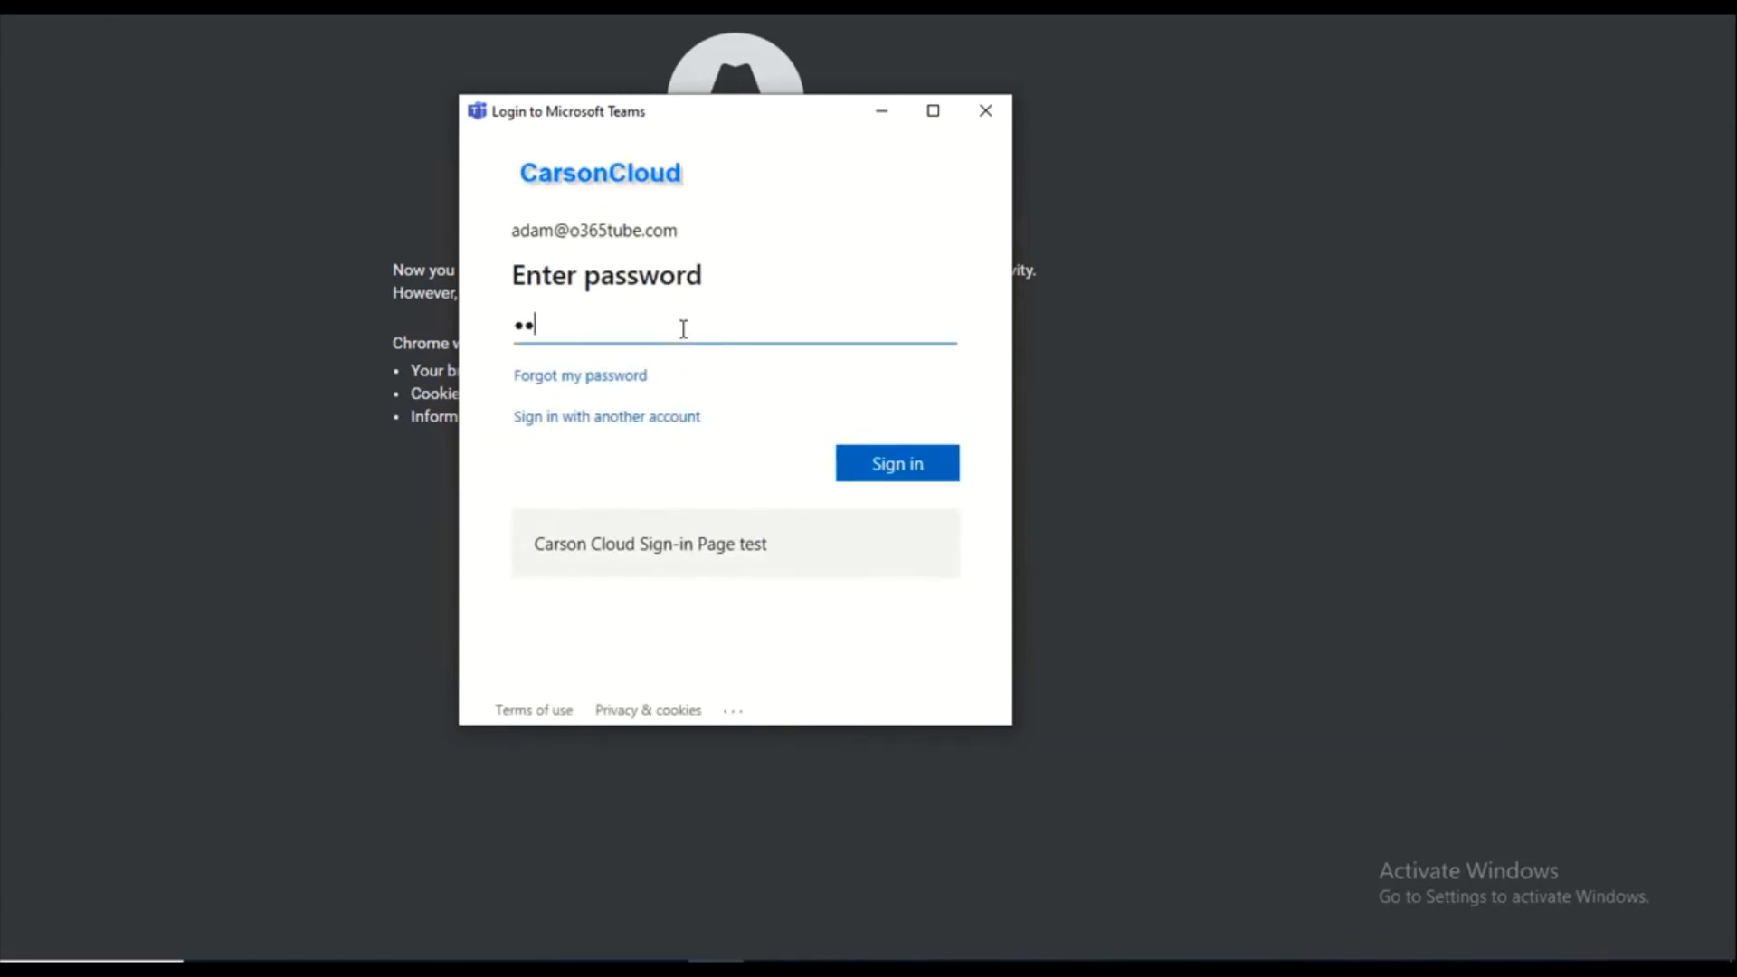
Submit the account password to complete sign-in so Teams begins loading
{"action": "type", "text": "password"}
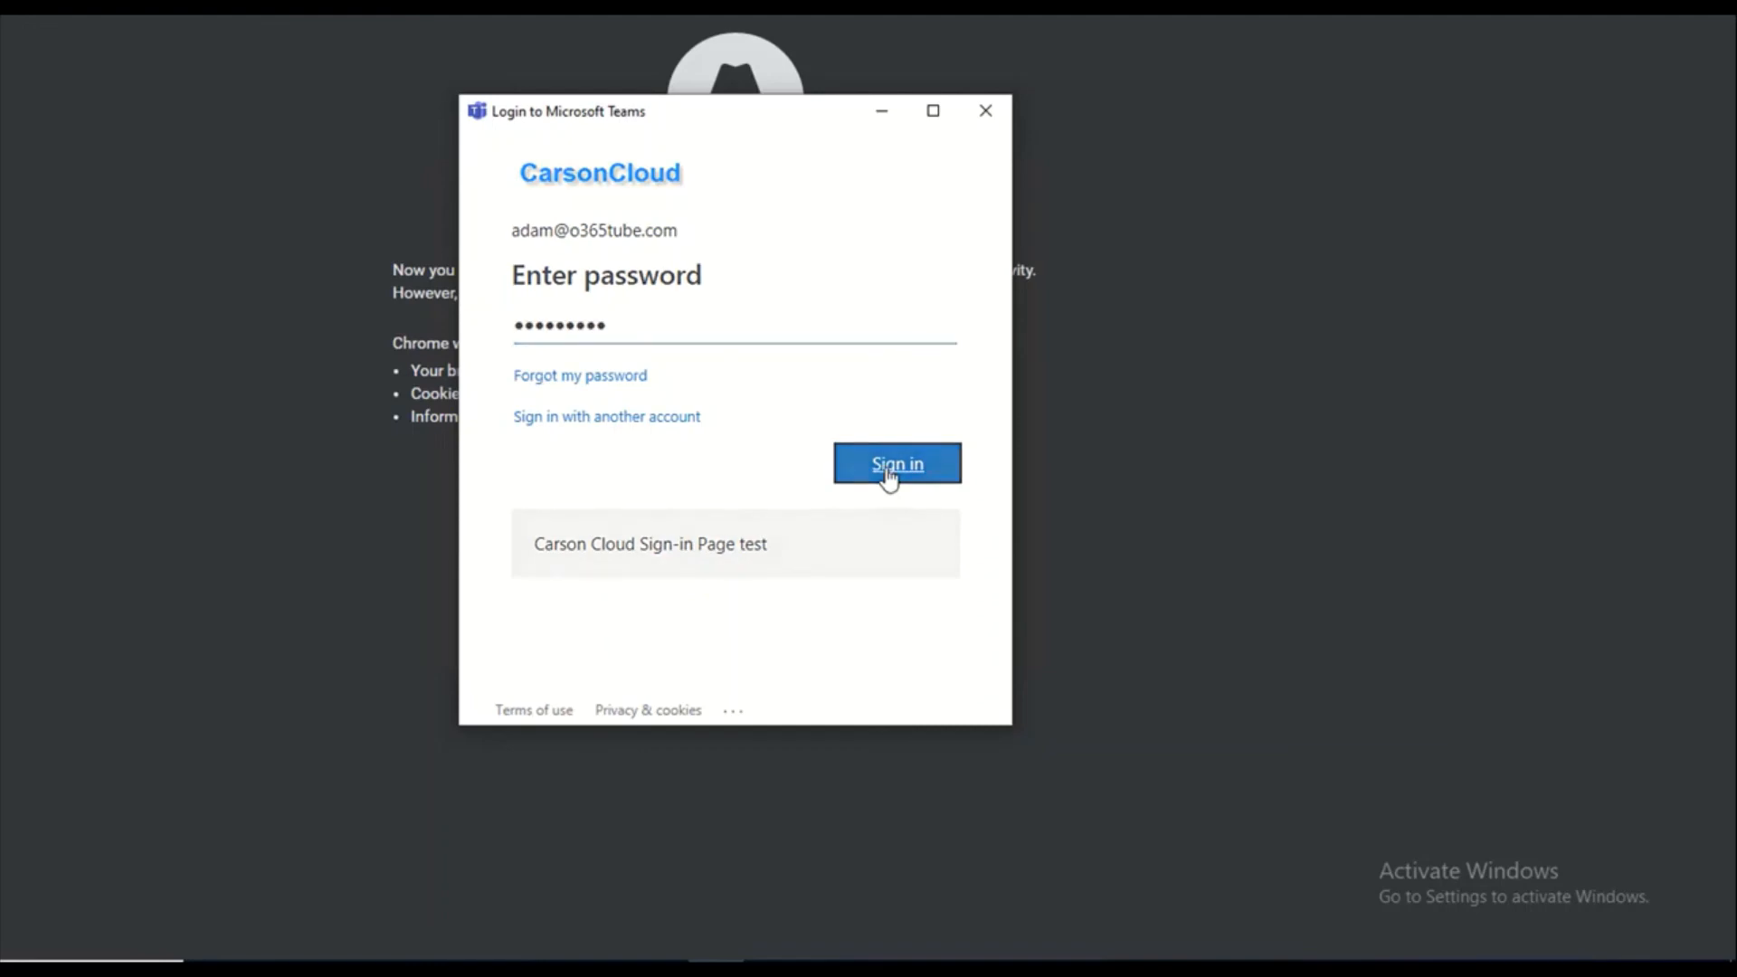
{"action": "left_click", "coordinate": [896, 463]}
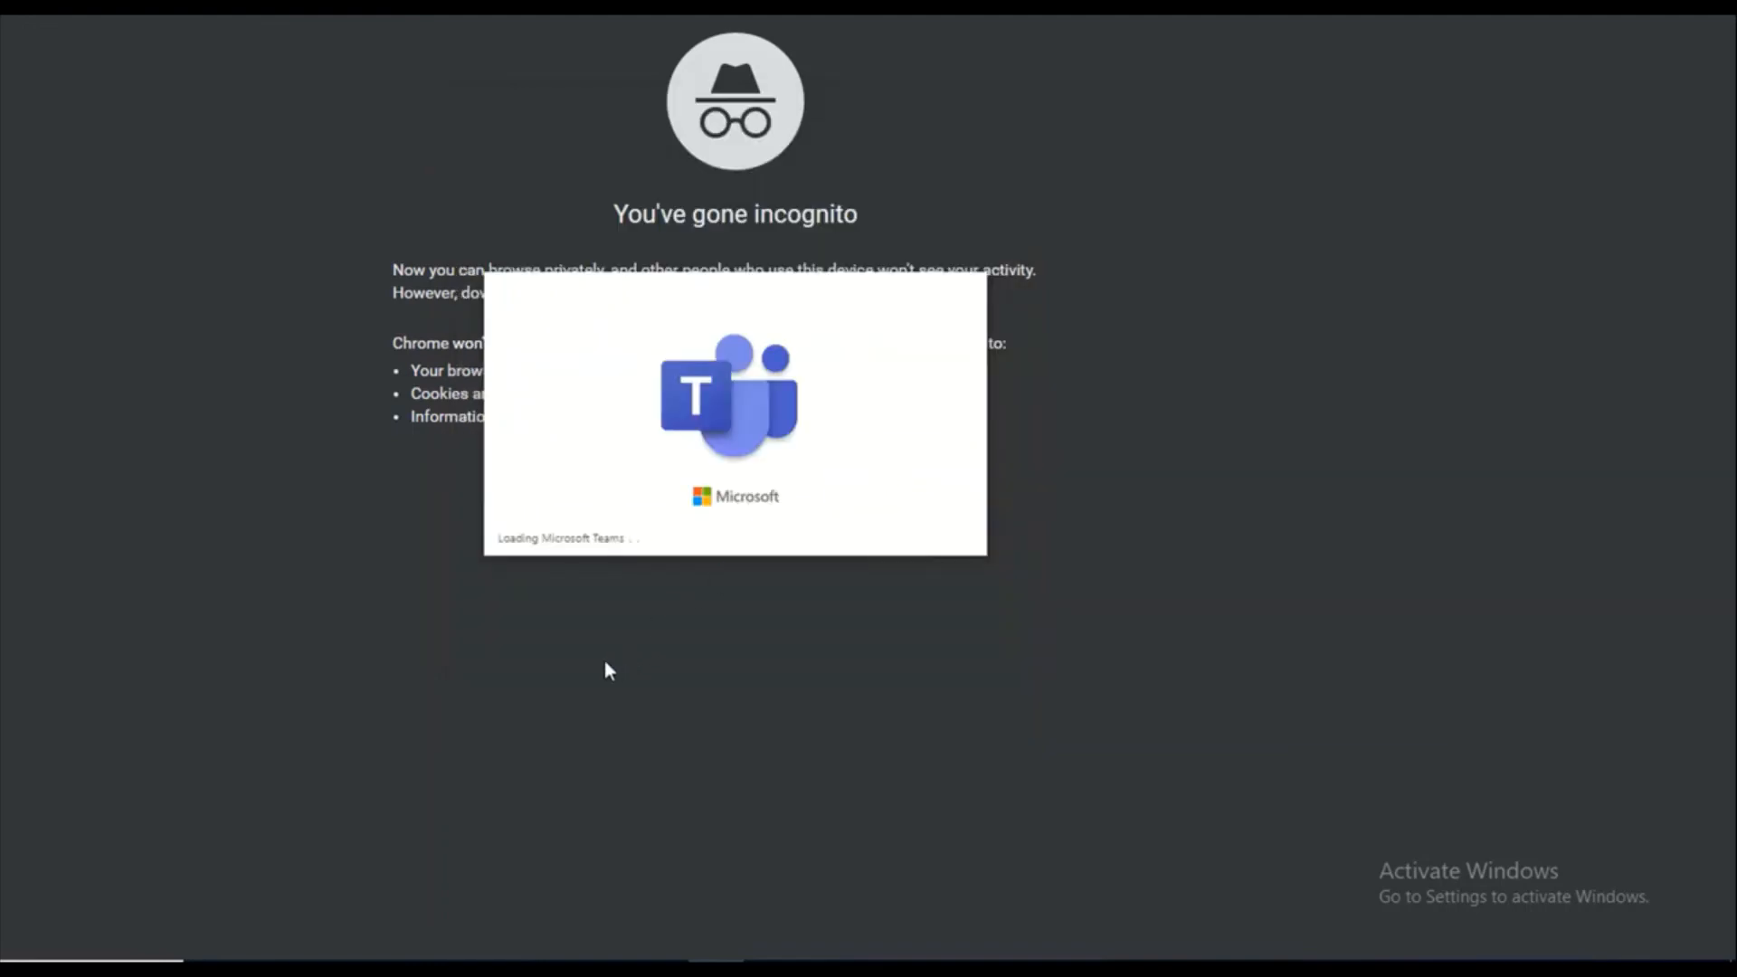
{"action": "mouse_move", "coordinate": [1280, 322]}
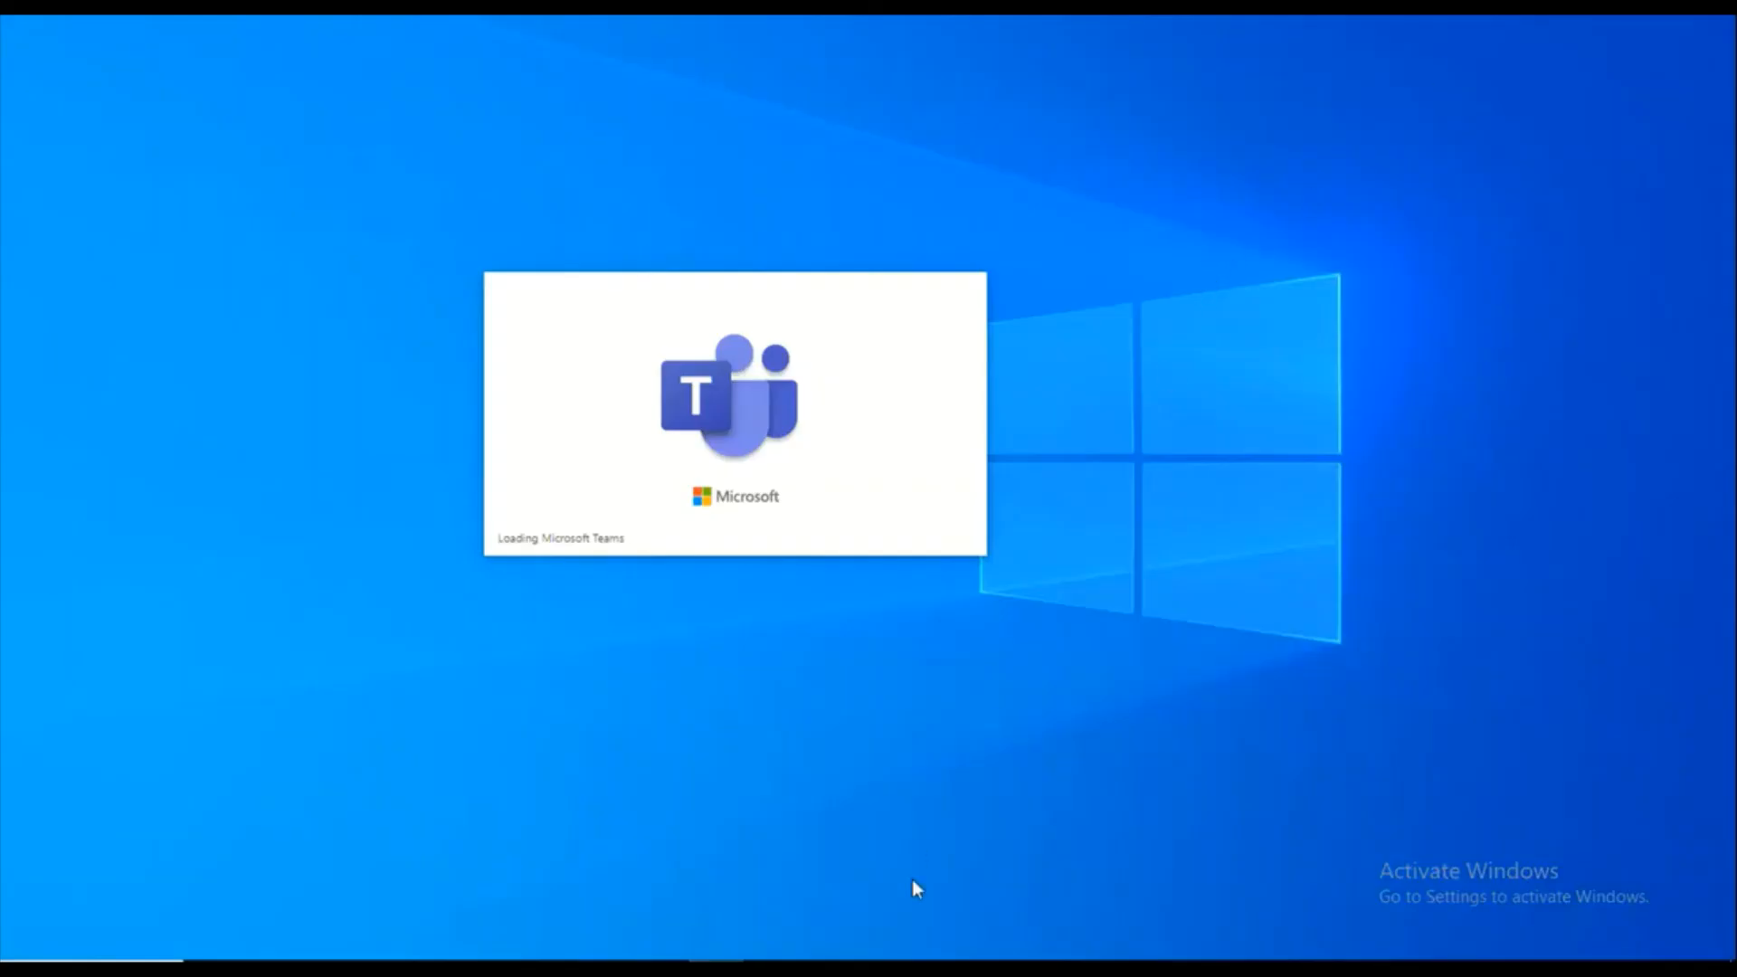
{"action": "mouse_move", "coordinate": [568, 766]}
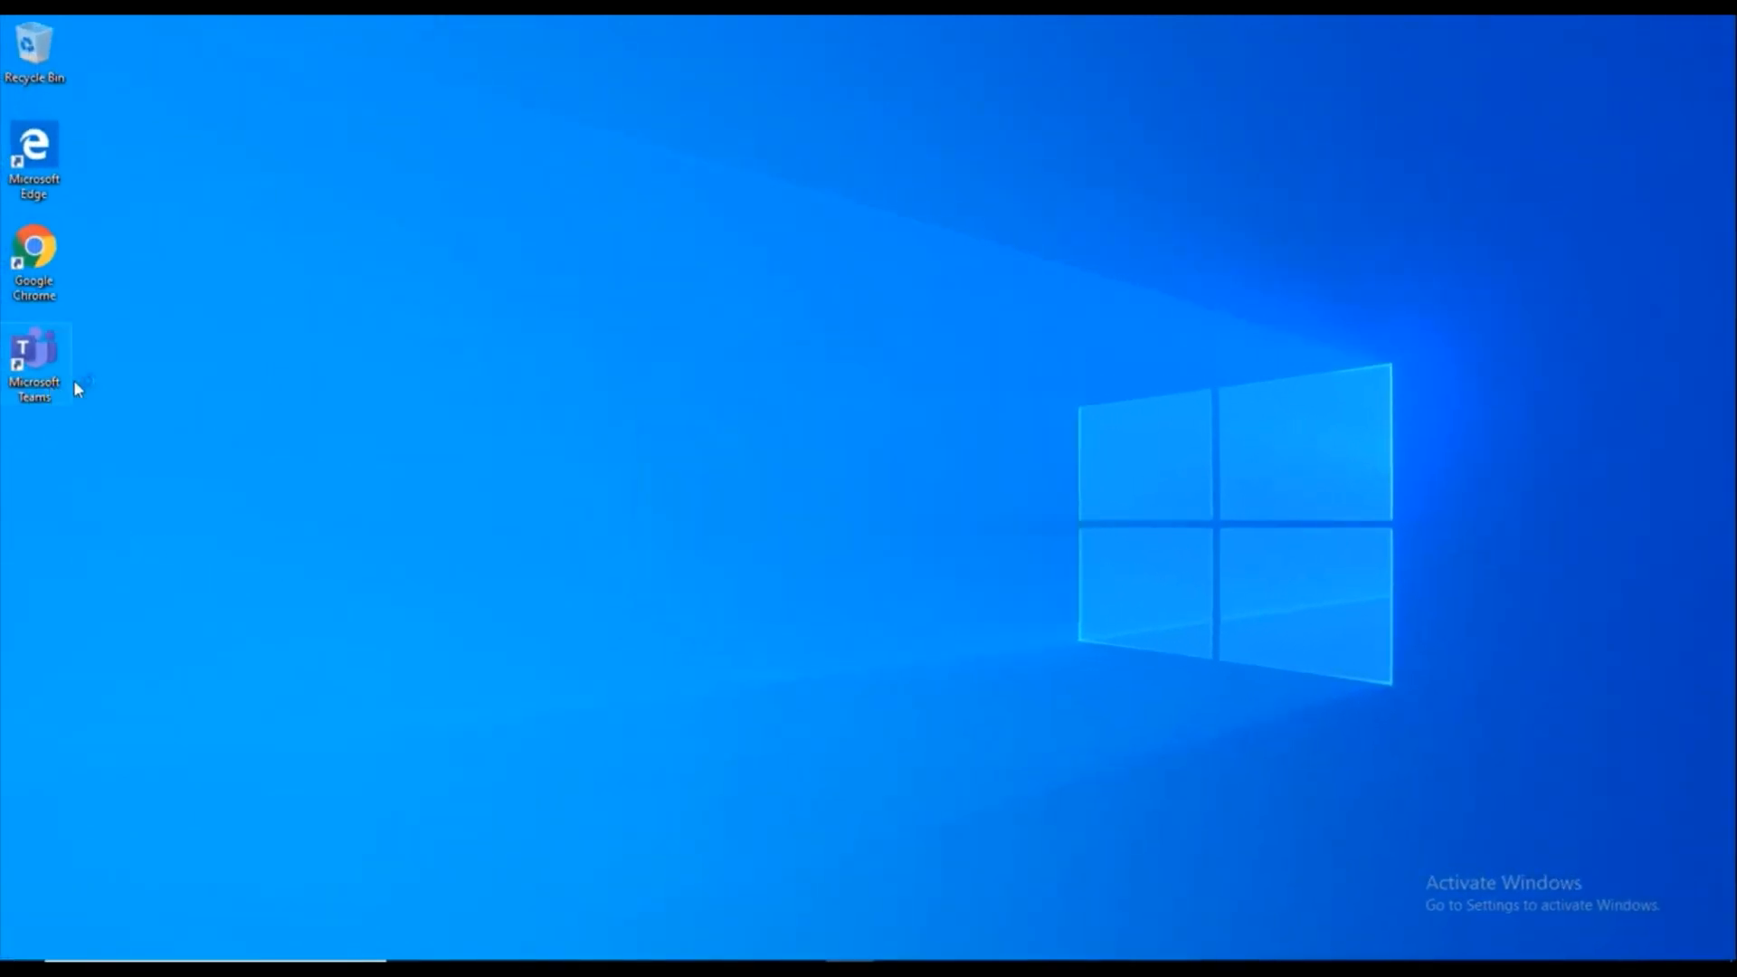
Relaunch Teams from the desktop shortcut, landing on the TEST team's General channel
{"action": "double_click", "coordinate": [35, 355]}
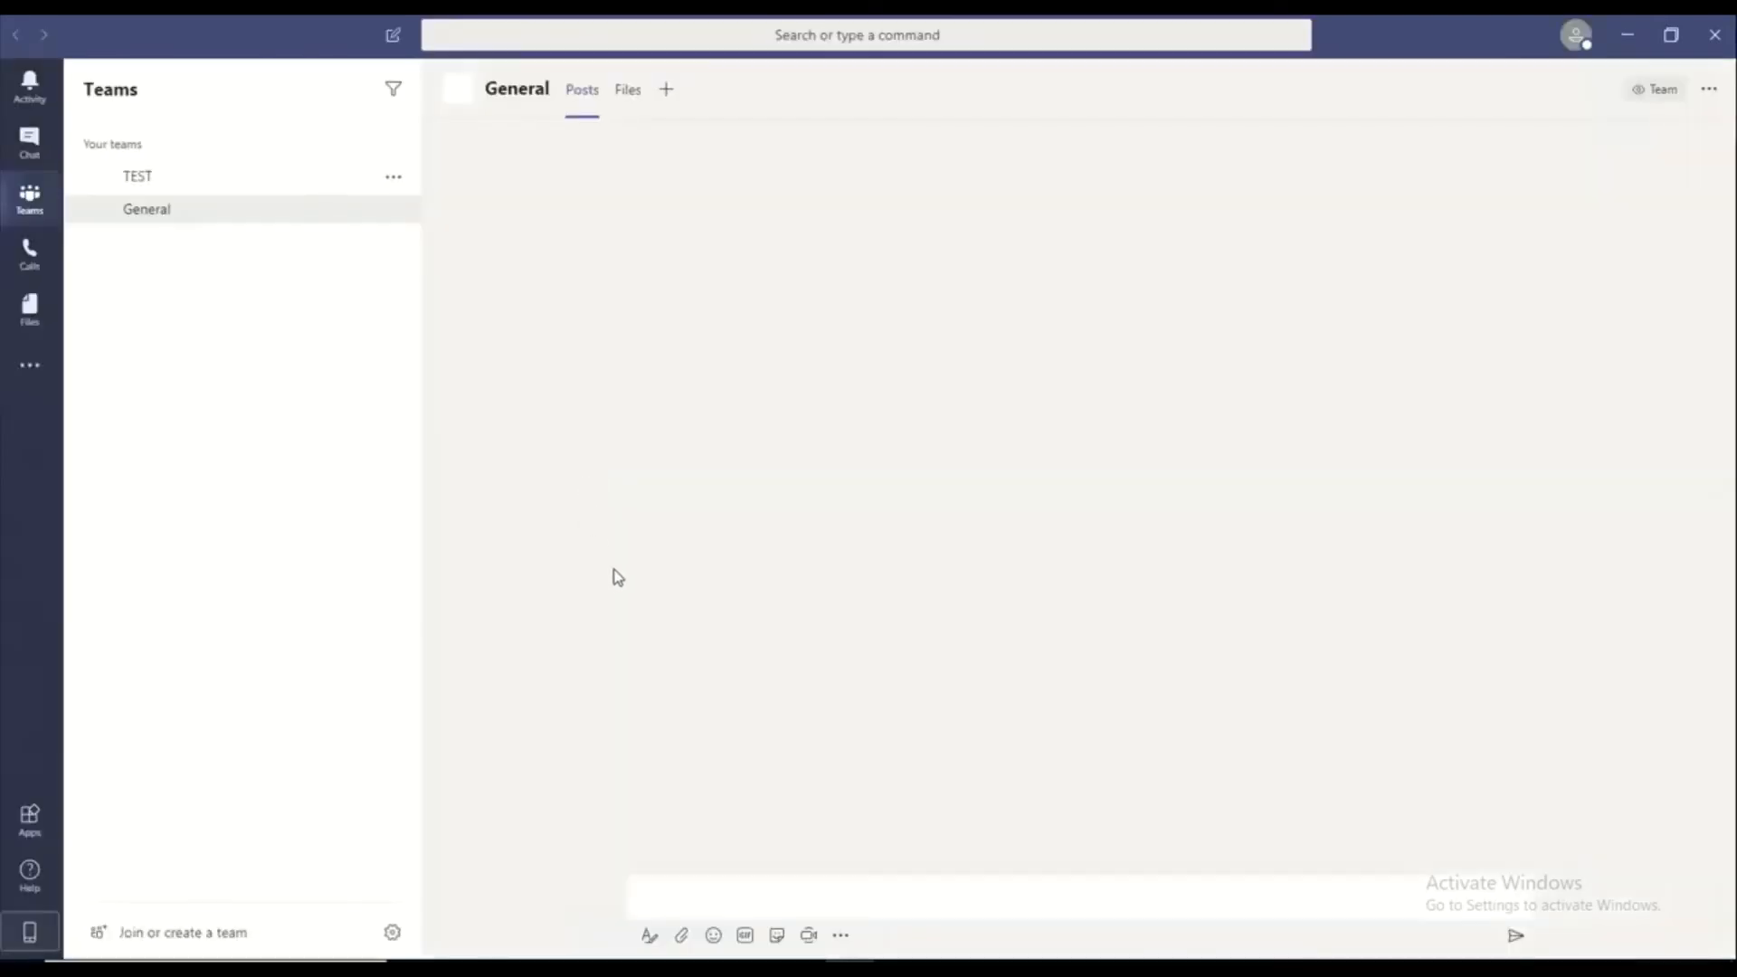
{"action": "left_click", "coordinate": [146, 208]}
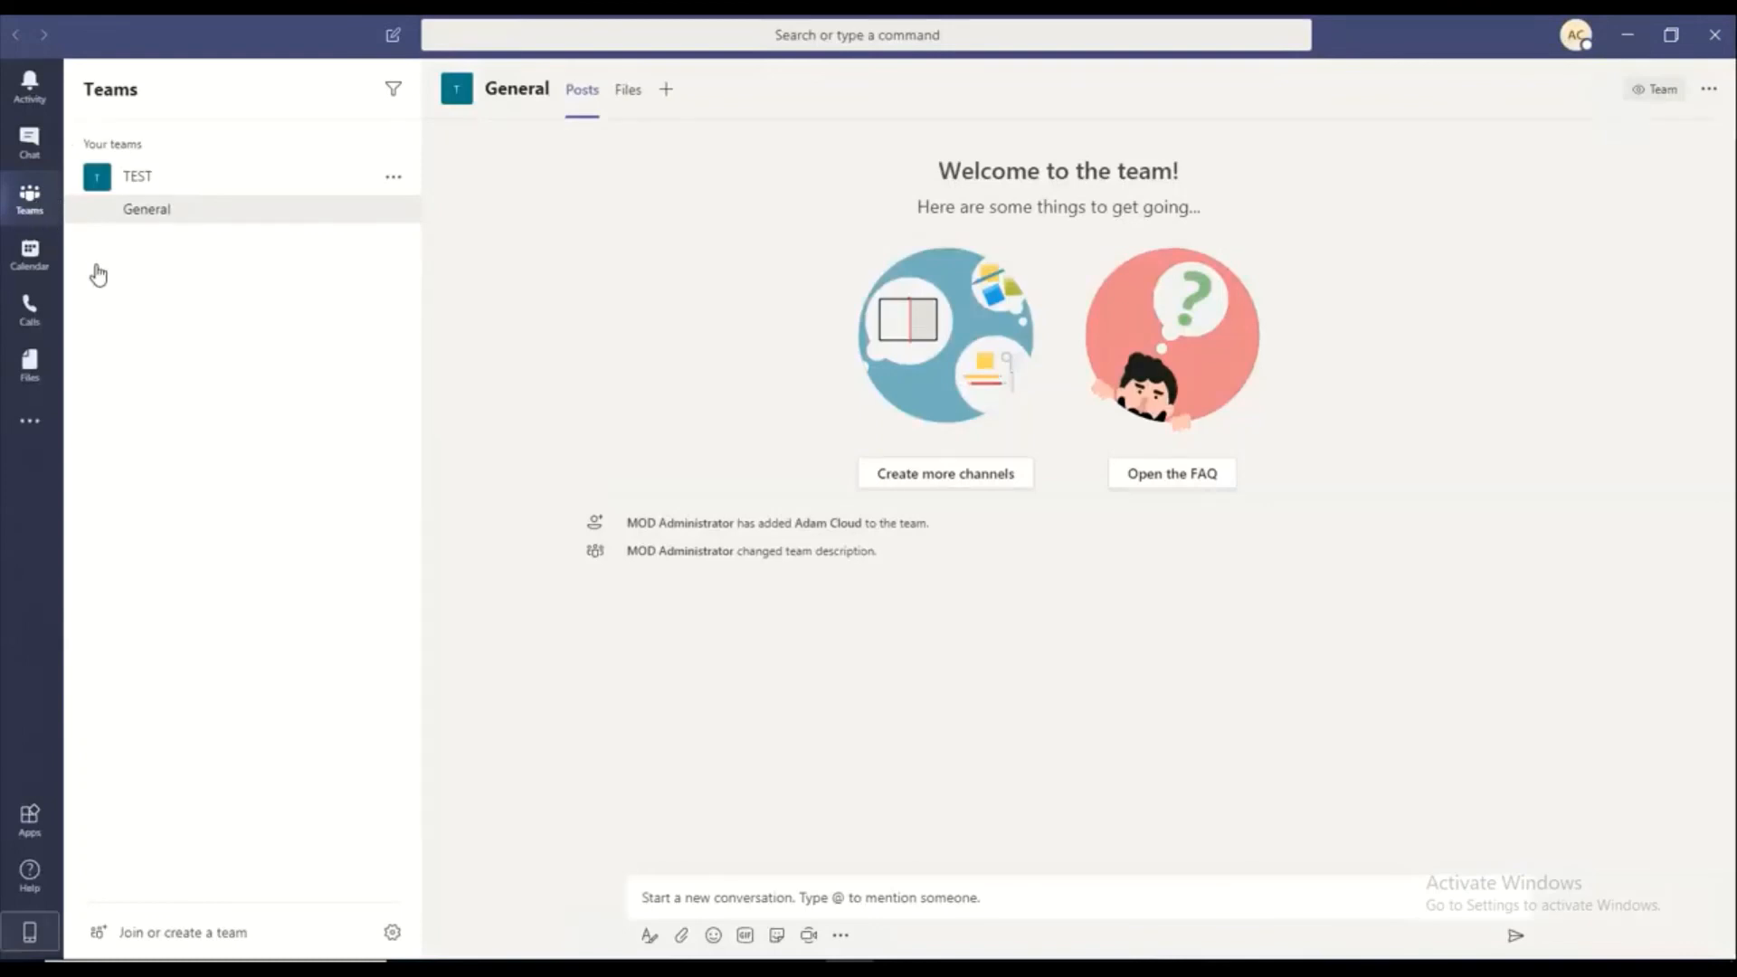
{"action": "left_click", "coordinate": [666, 90]}
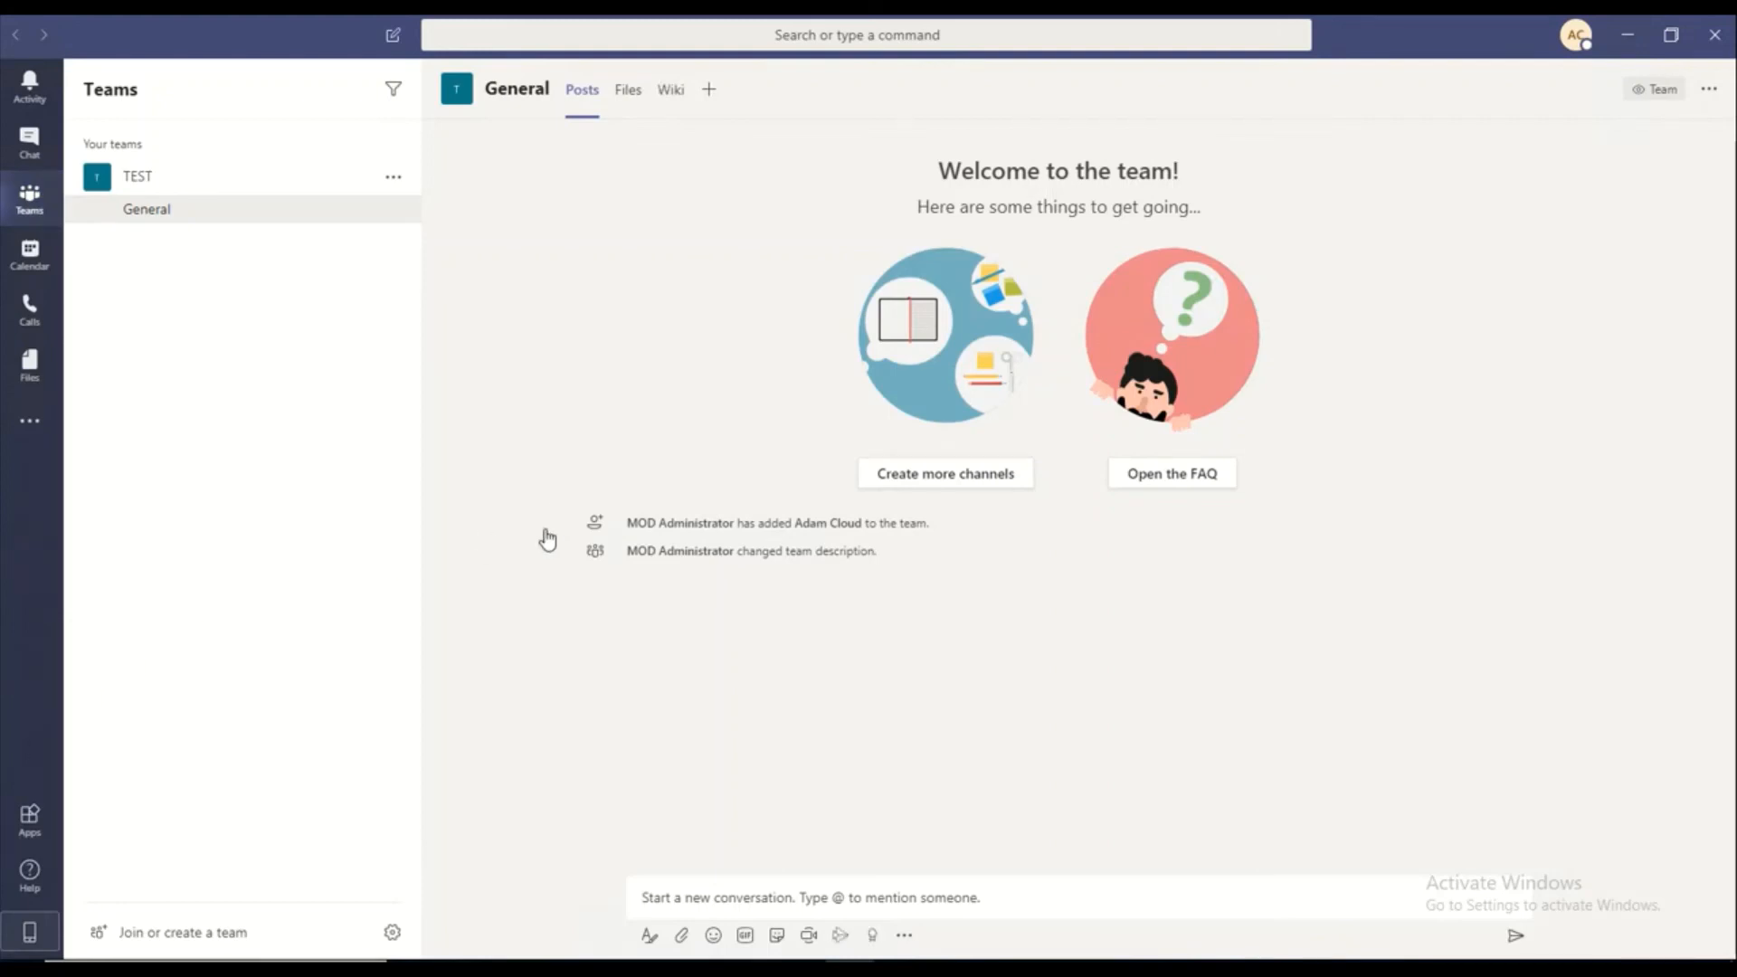
{"action": "mouse_move", "coordinate": [498, 493]}
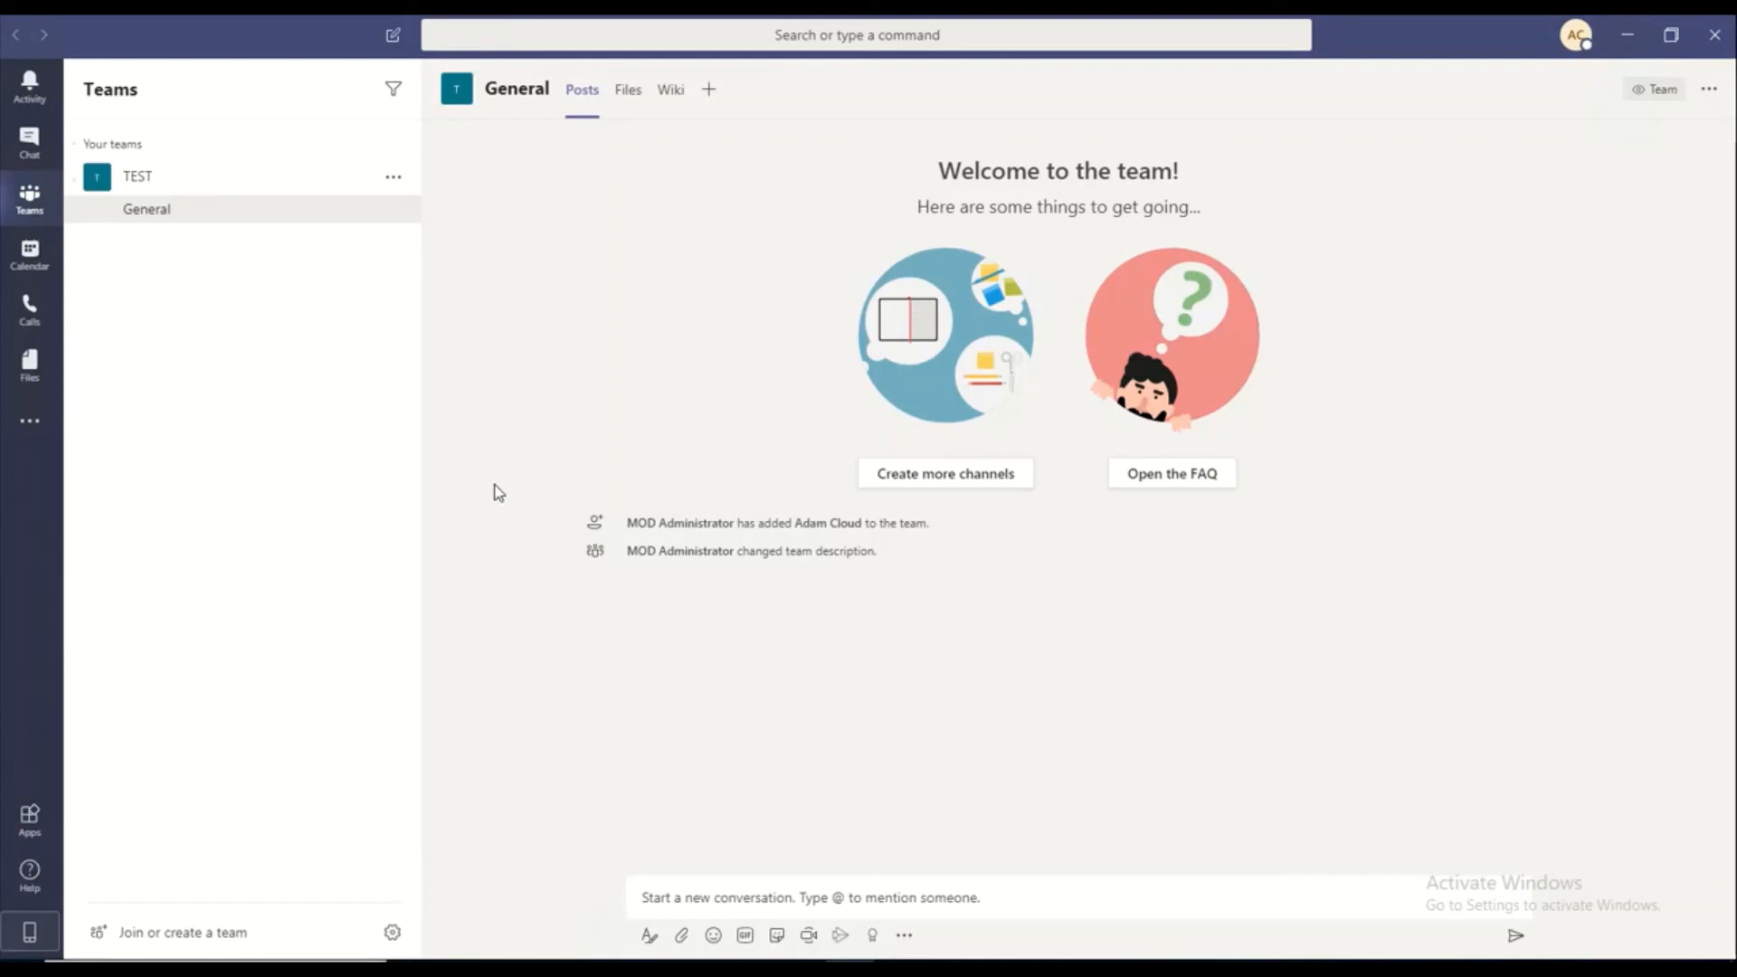
{"action": "mouse_move", "coordinate": [729, 766]}
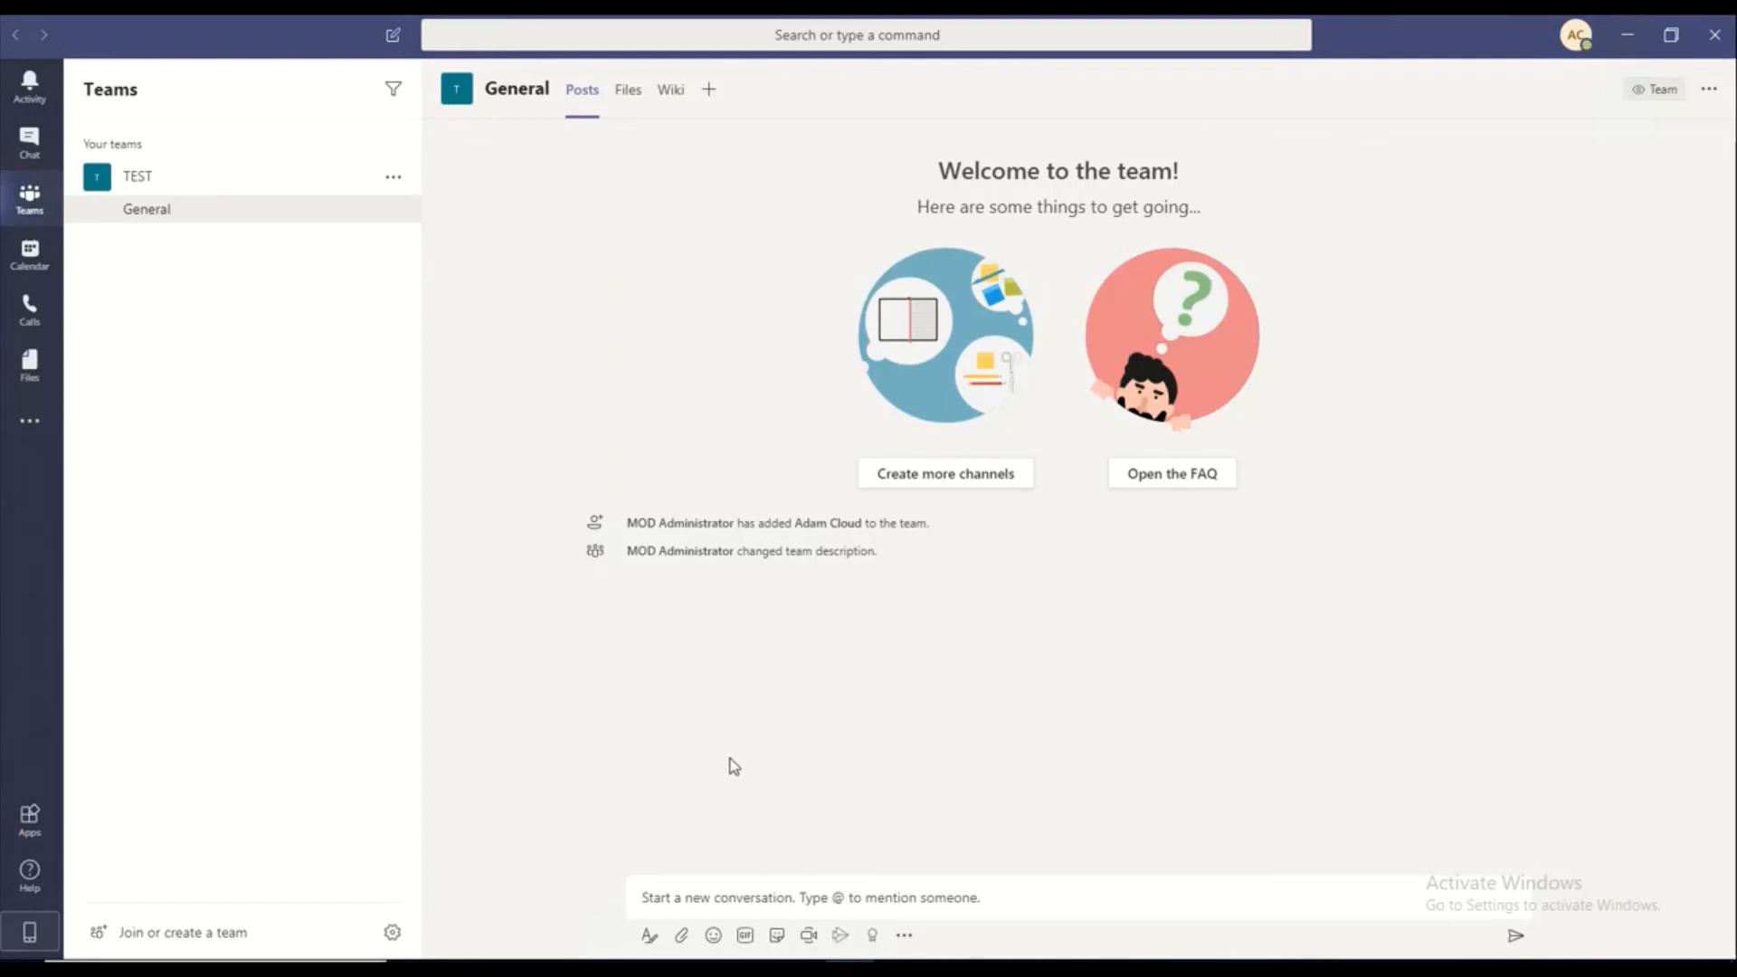